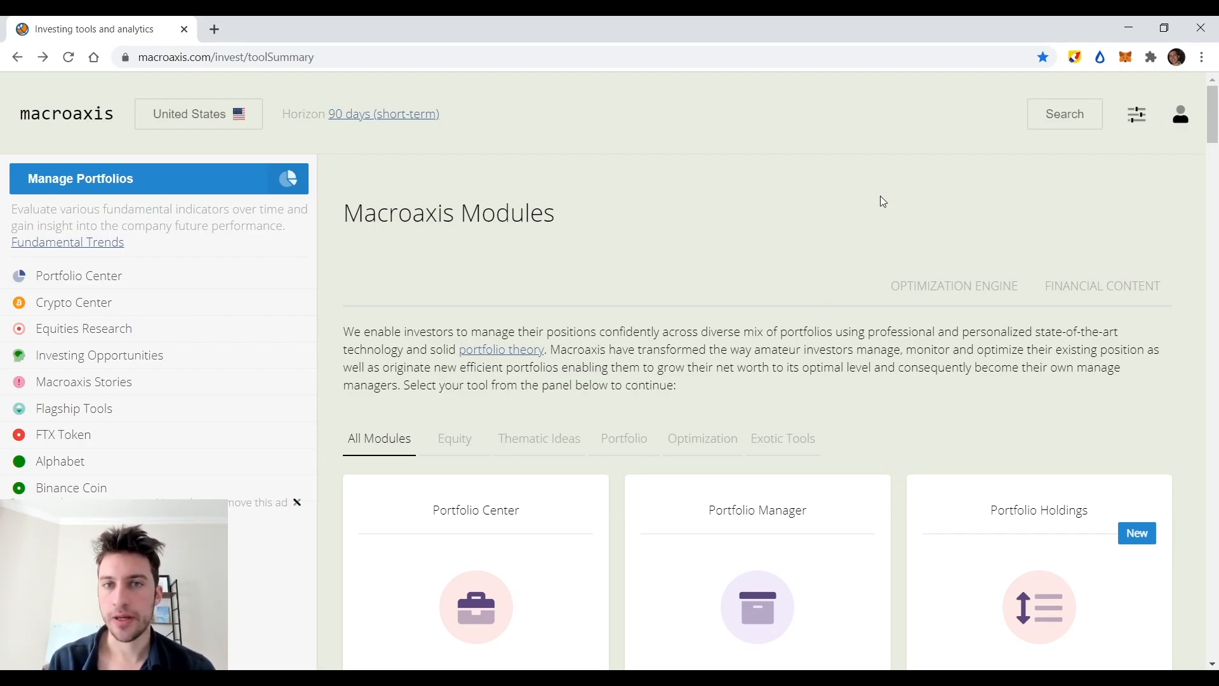
mouse_move(921, 326)
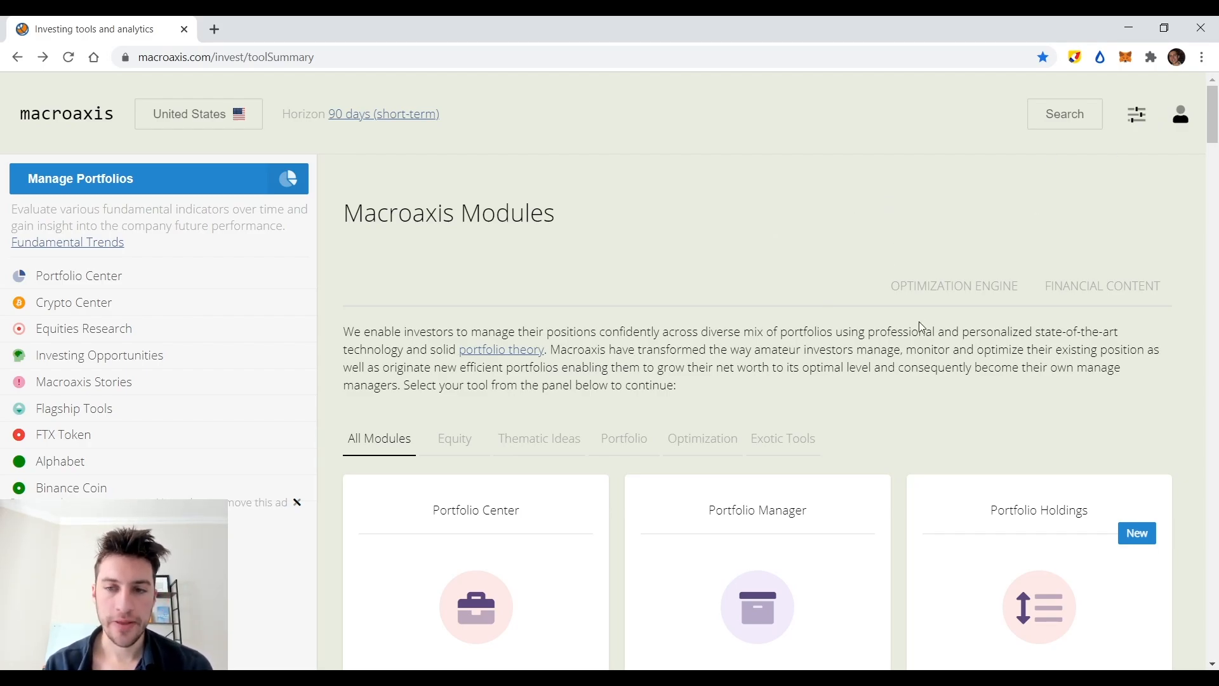
mouse_move(894, 361)
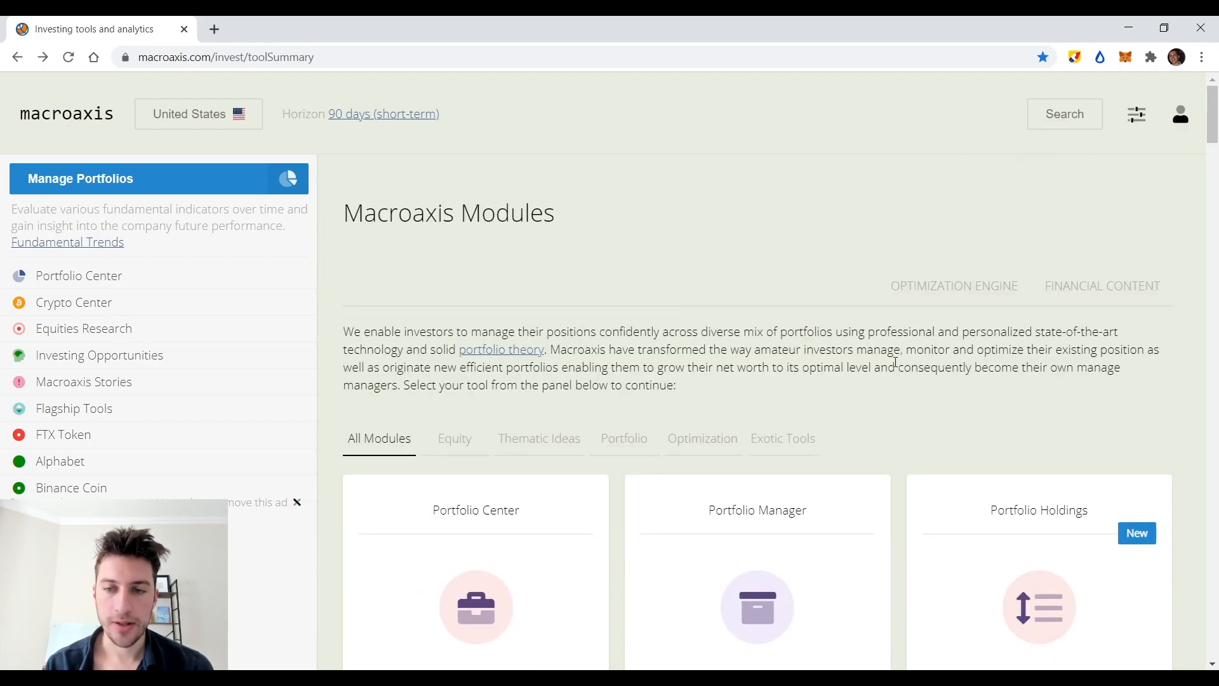
Scroll down the All Rated Crypto Exchanges list, past Bitfinex, Bitso and LocalBitcoins.
scroll(down, 3)
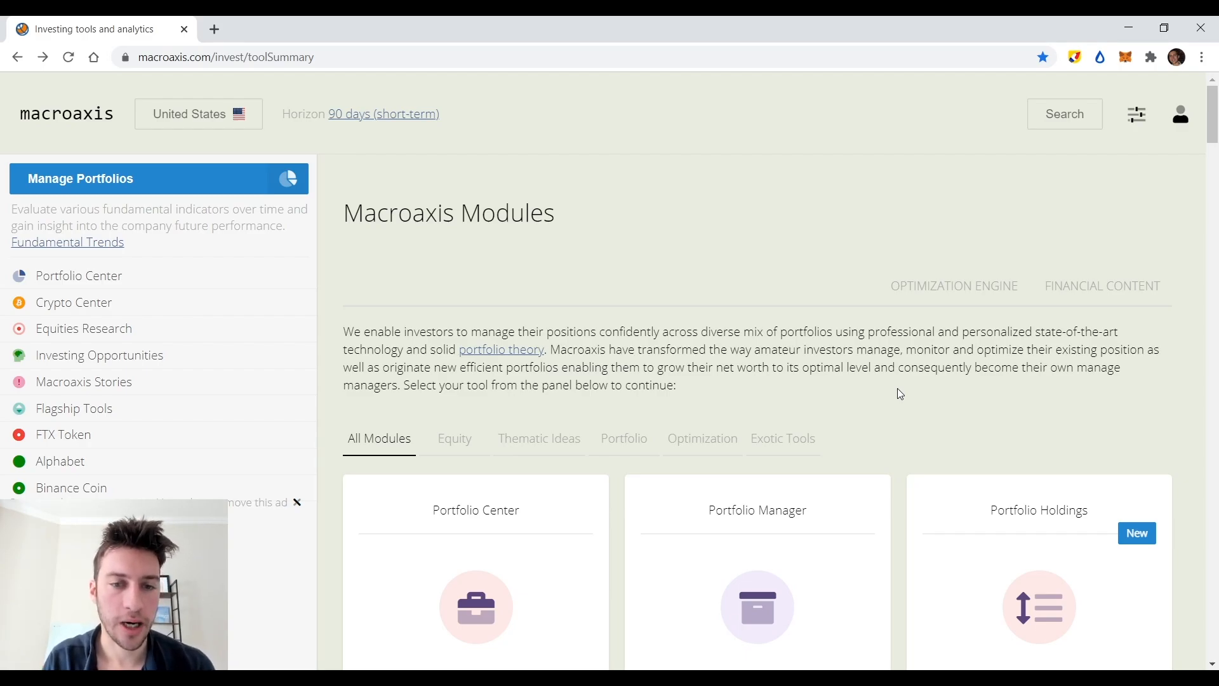
scroll(down, 3)
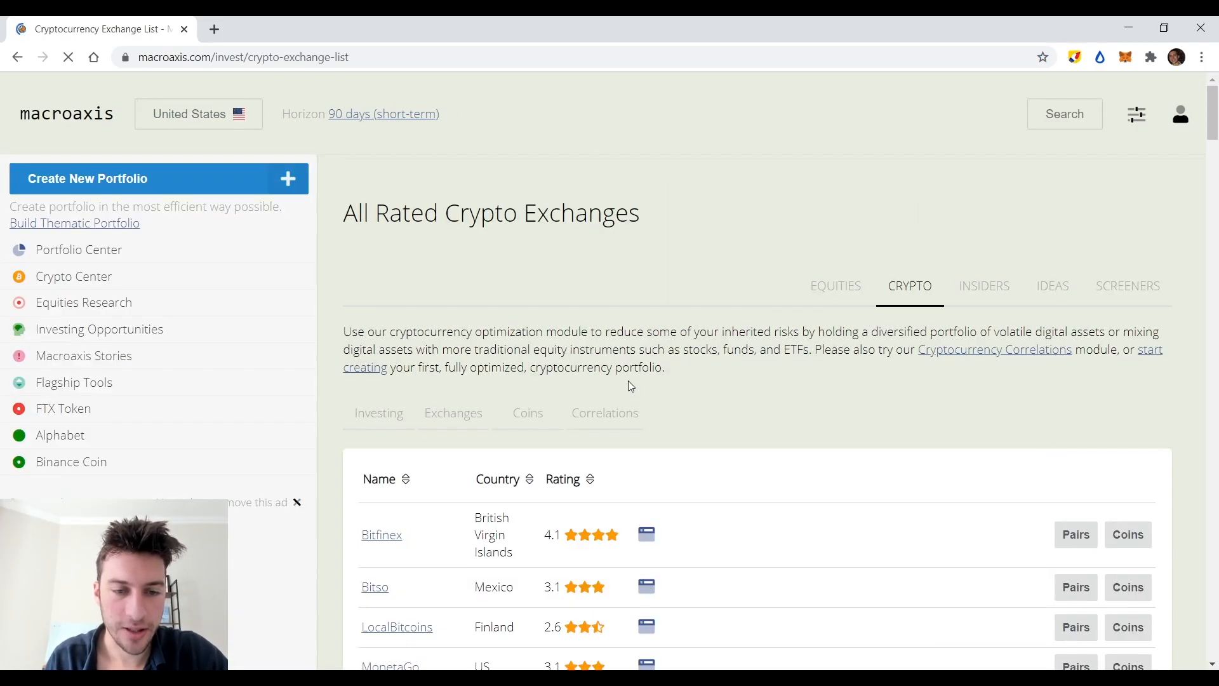
Open the Cryptocurrency Correlations matrix for top coins in USD.
click(452, 412)
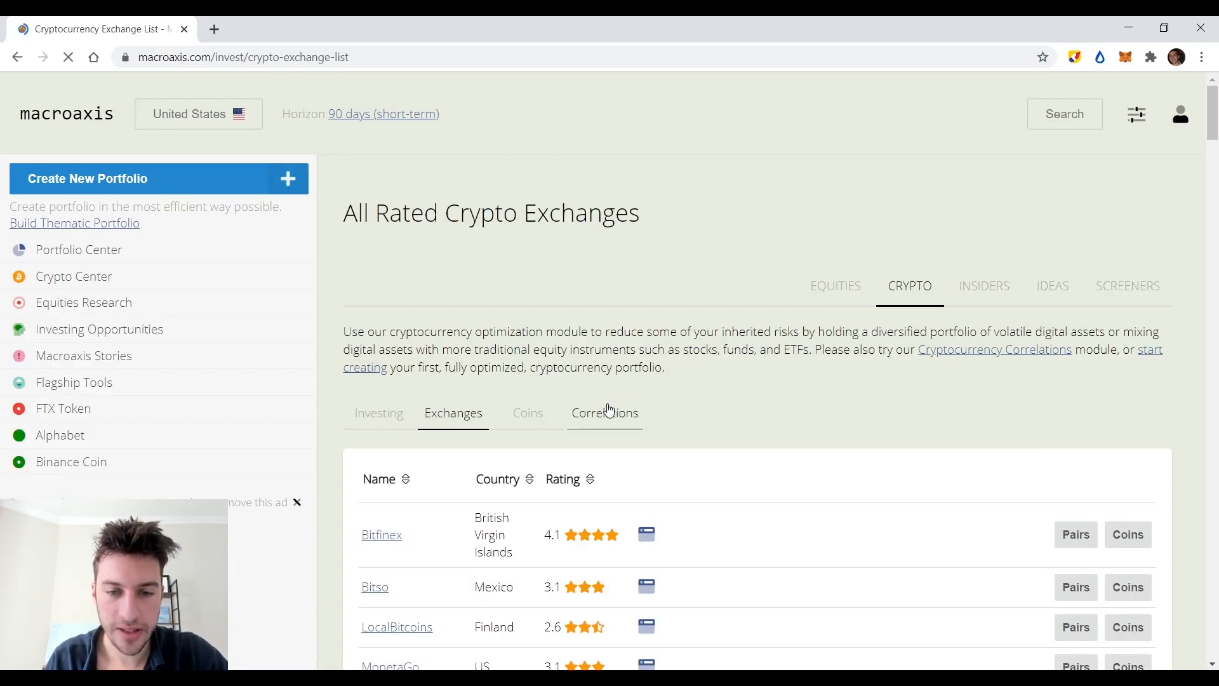
click(603, 413)
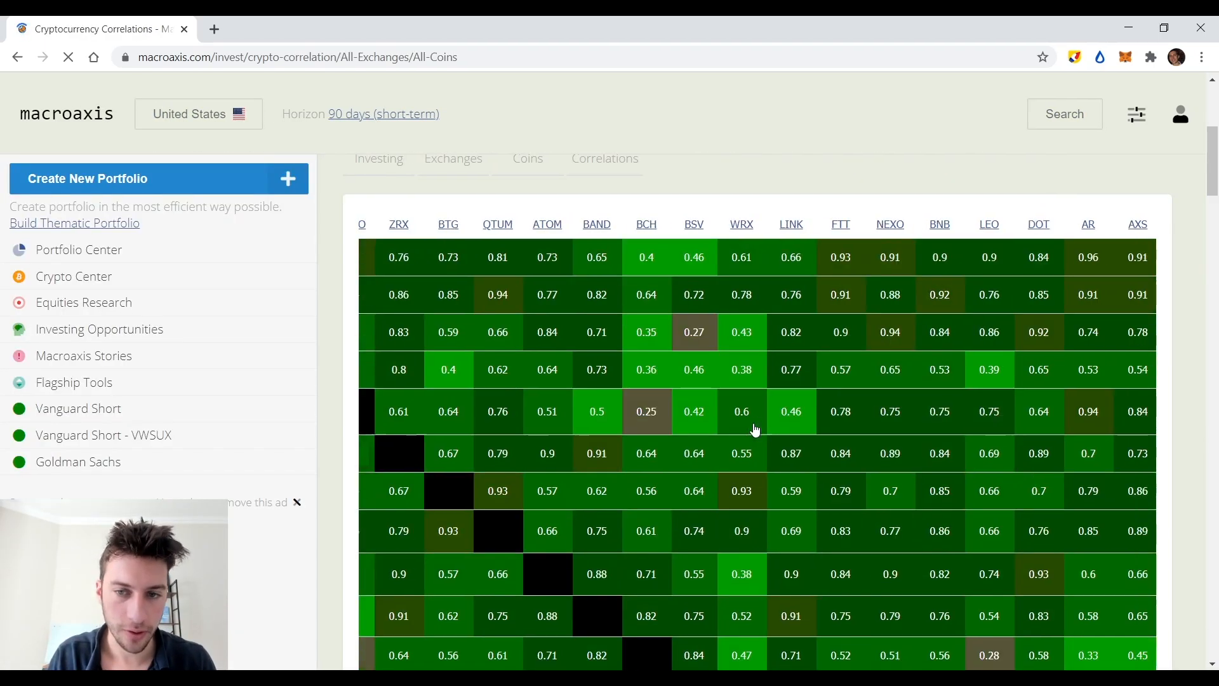
click(604, 158)
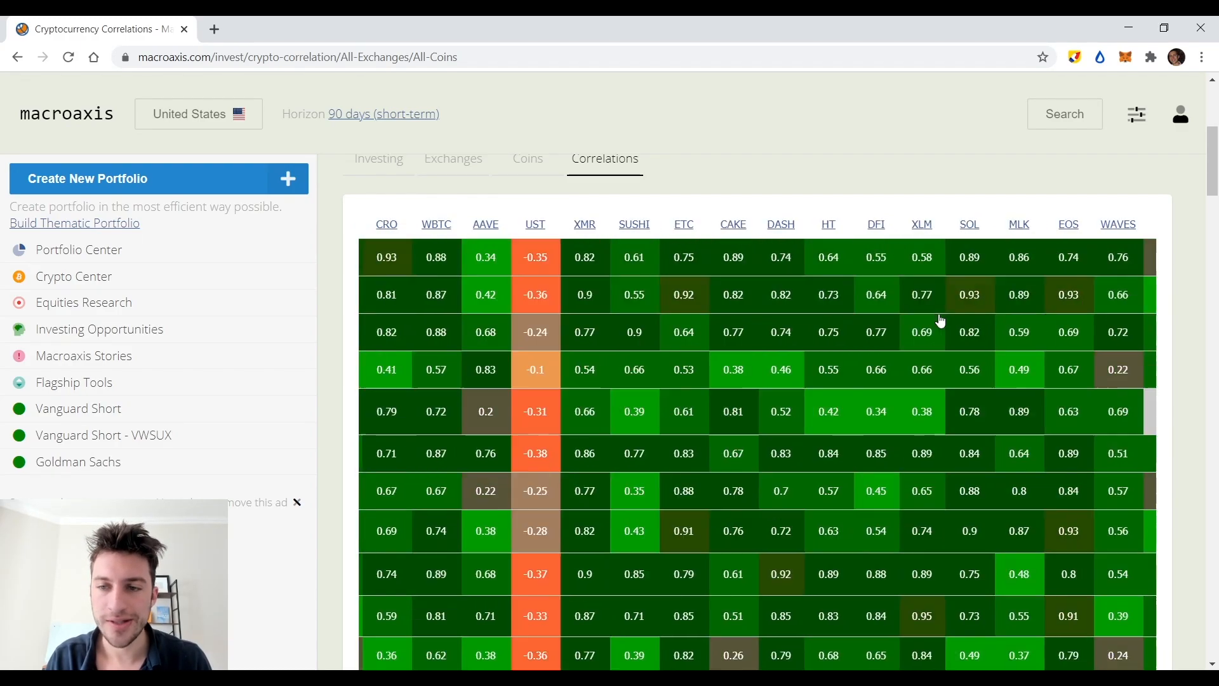
Browse the coin-pair correlation table left and right, then down.
scroll(right, 3)
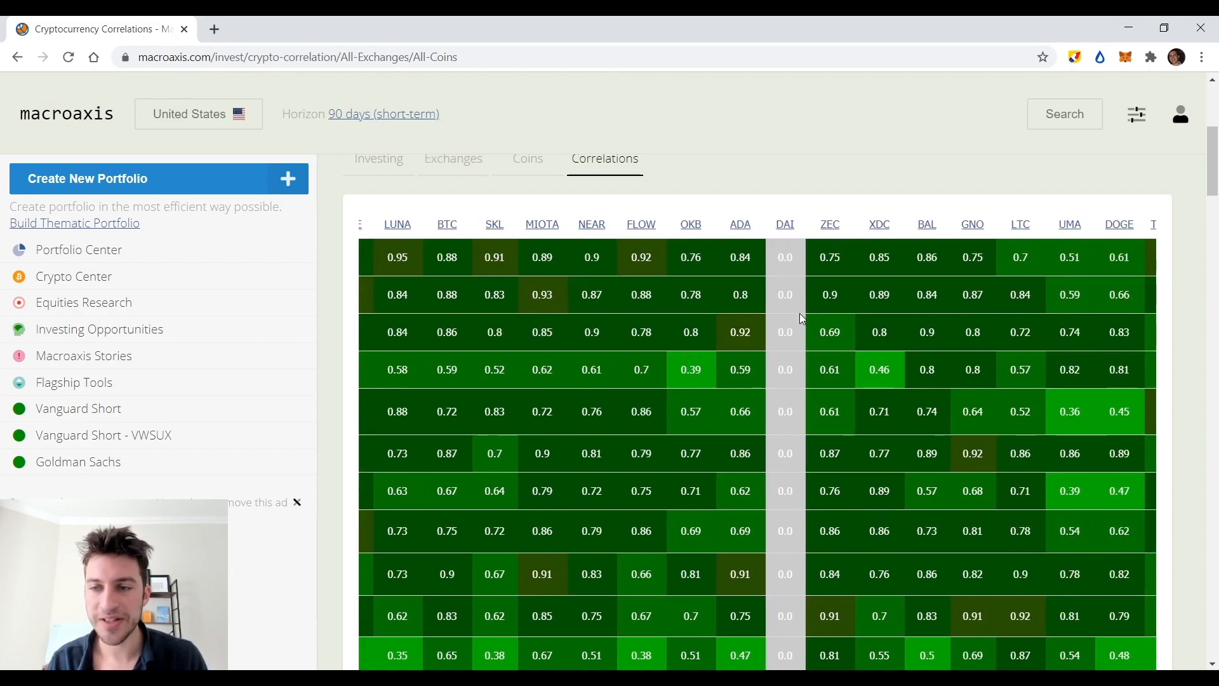
scroll(right, 3)
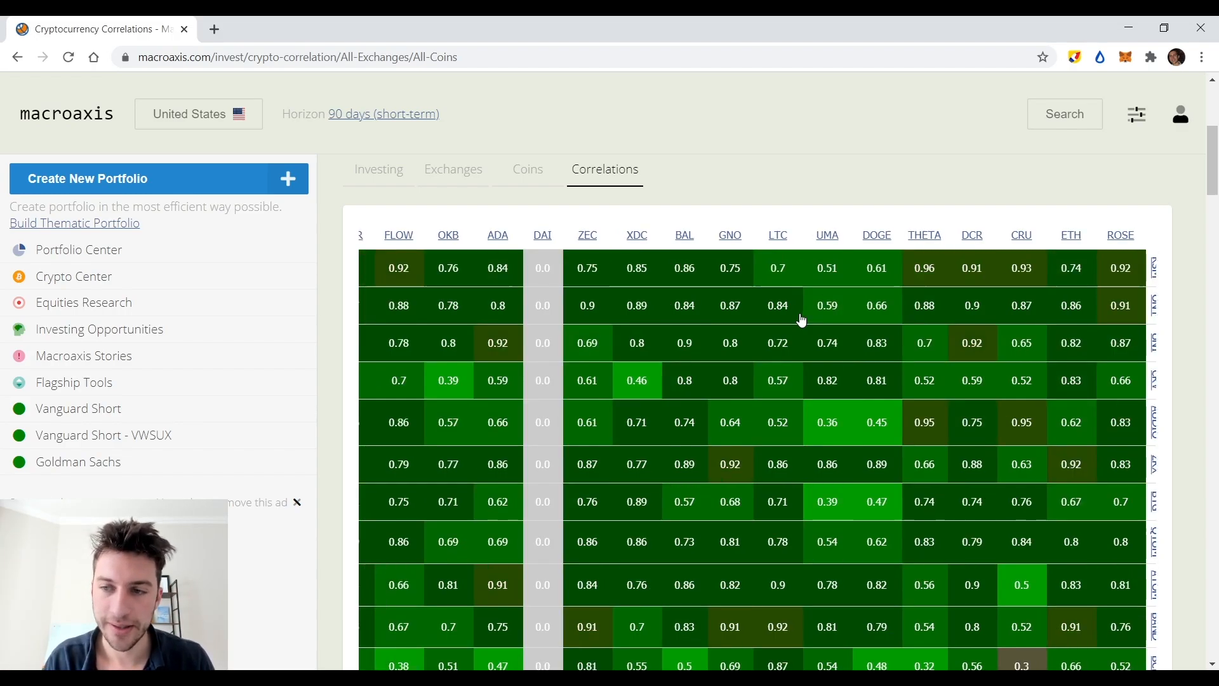
scroll(left, 3)
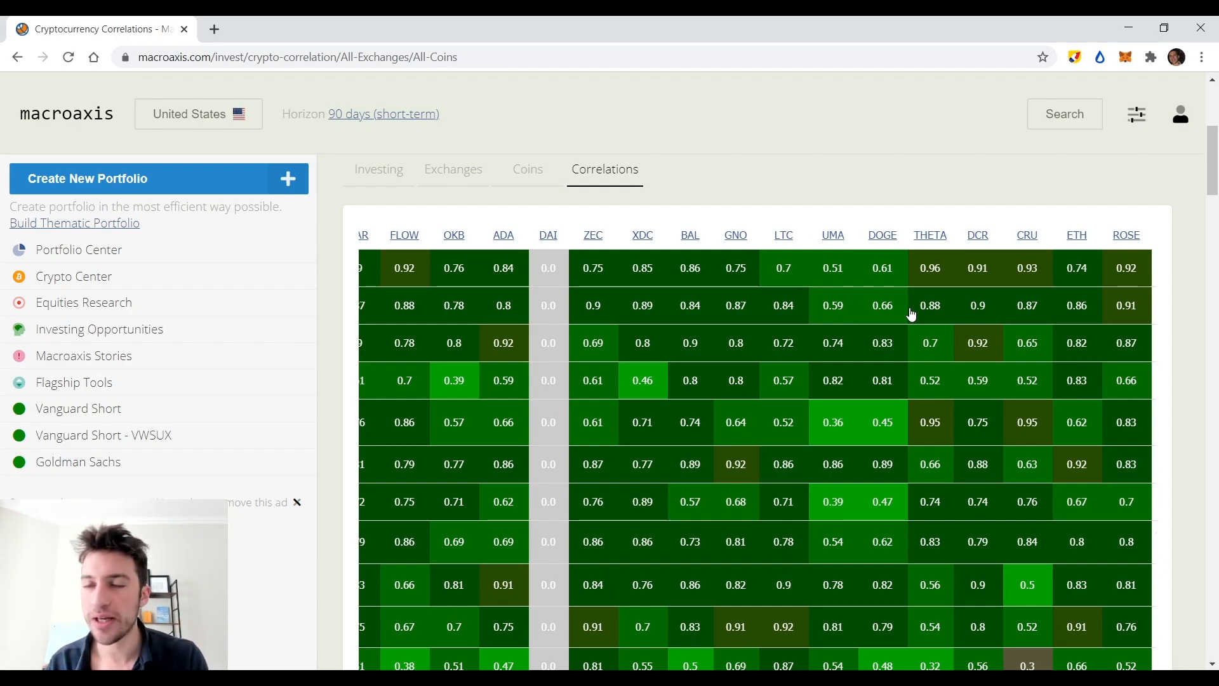
scroll(right, 3)
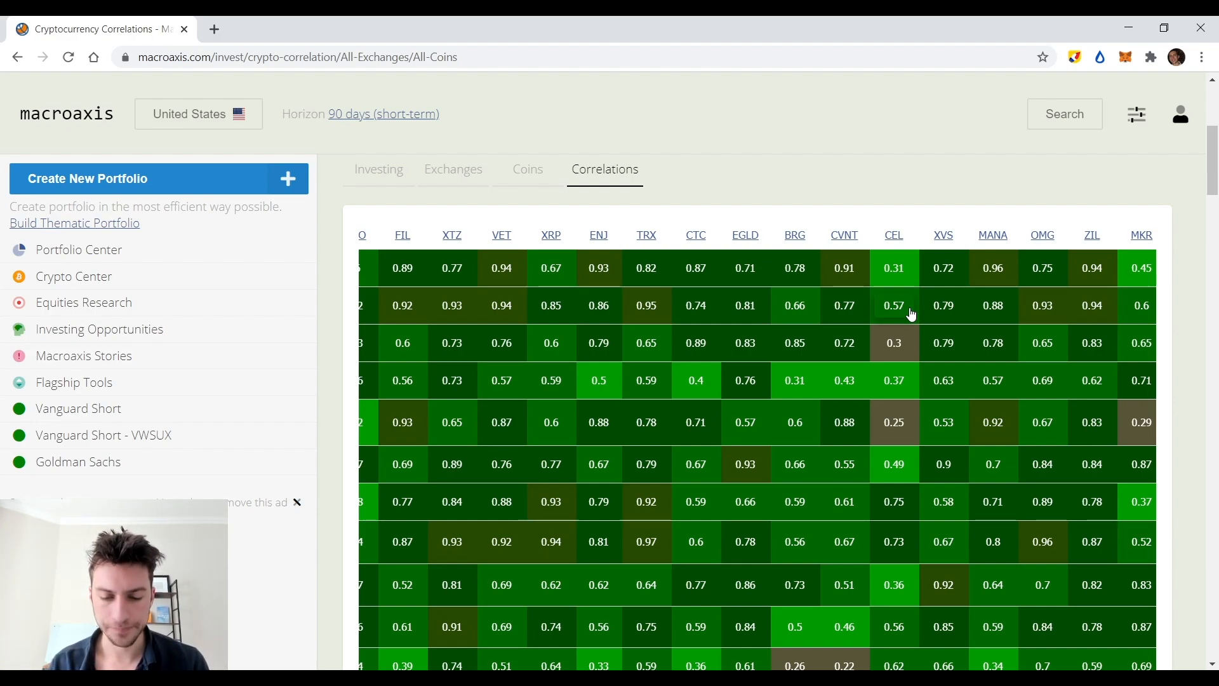
scroll(left, 3)
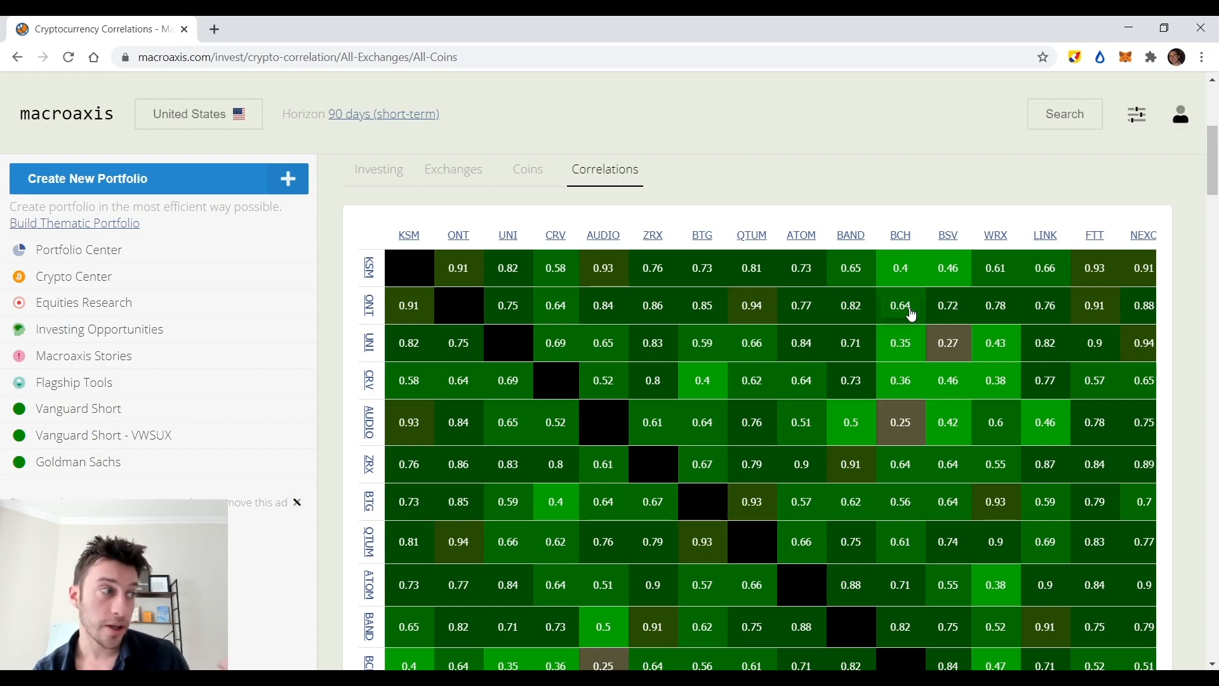
scroll(down, 3)
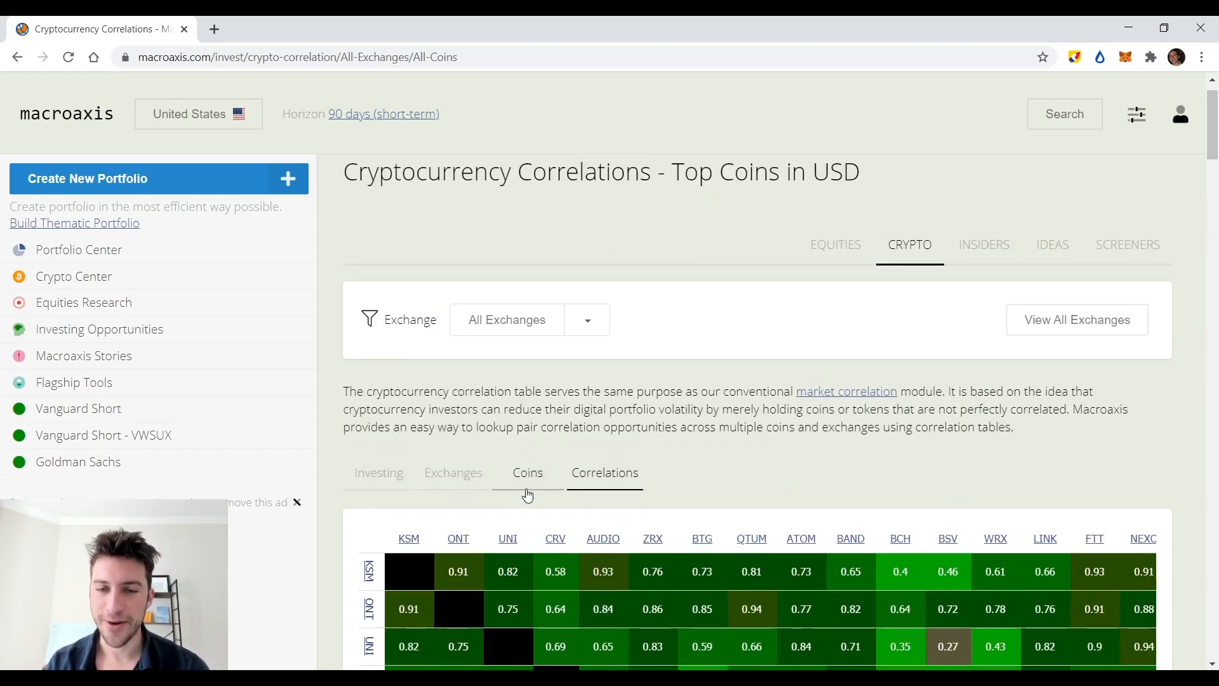
Open Top Coins on Binance, then its Triangular Arbitrage combinations.
click(527, 472)
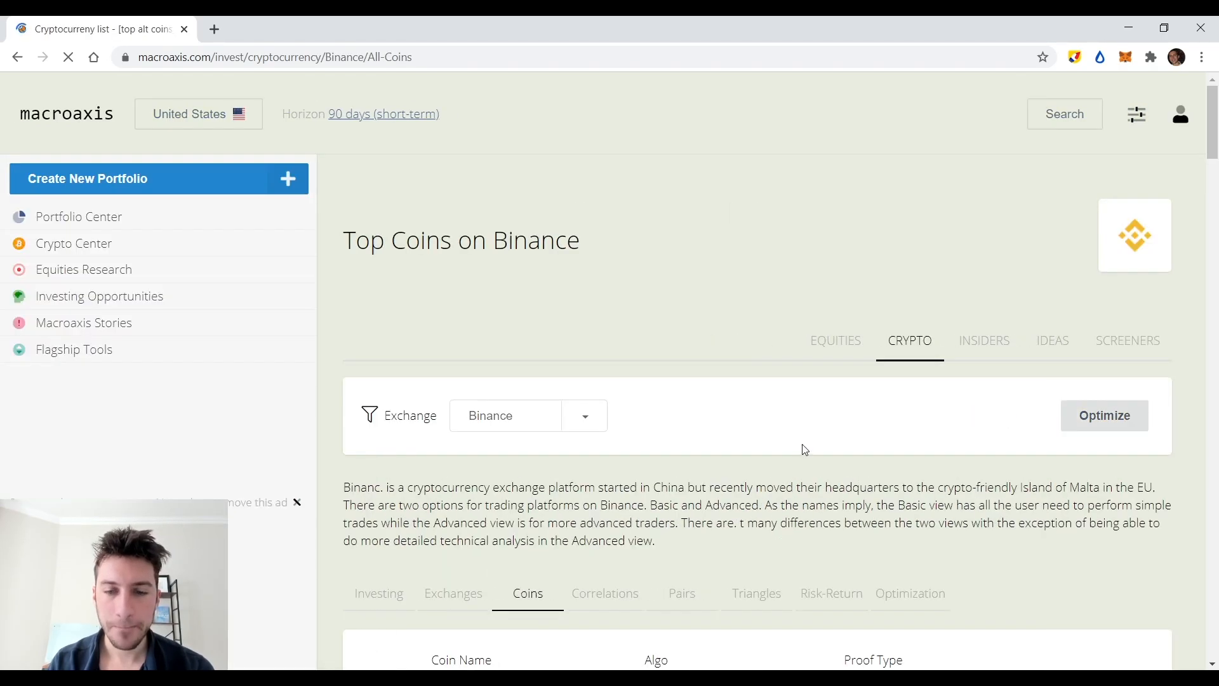
scroll(down, 3)
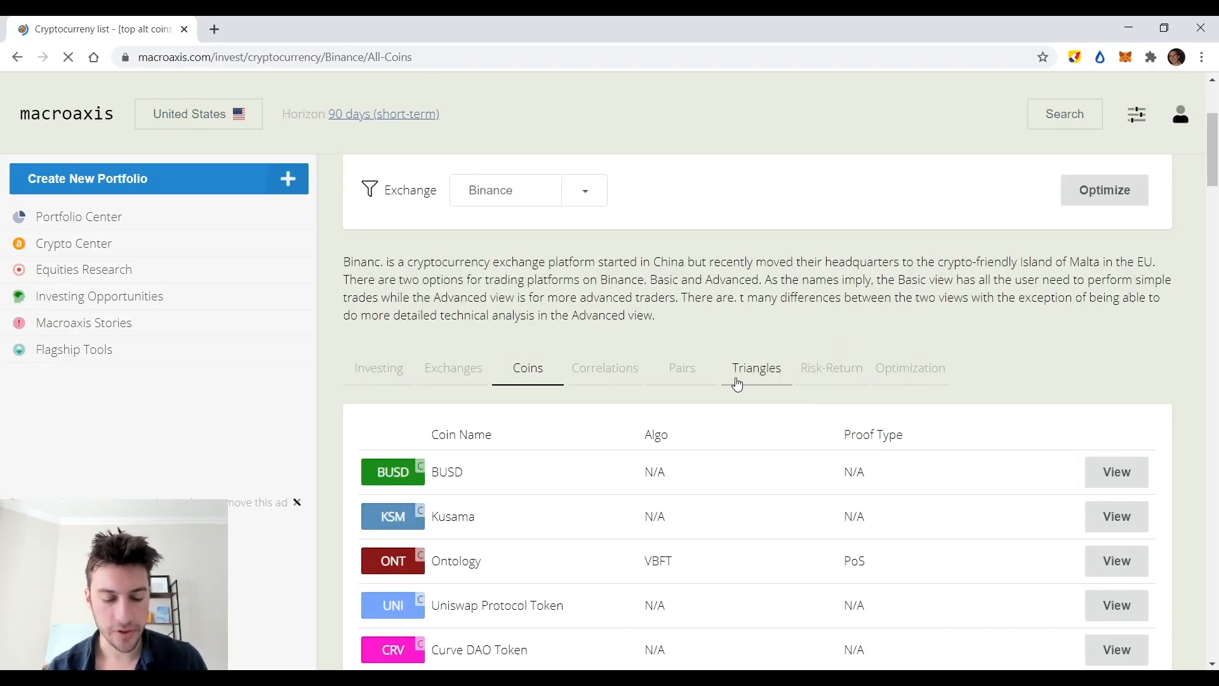
click(755, 368)
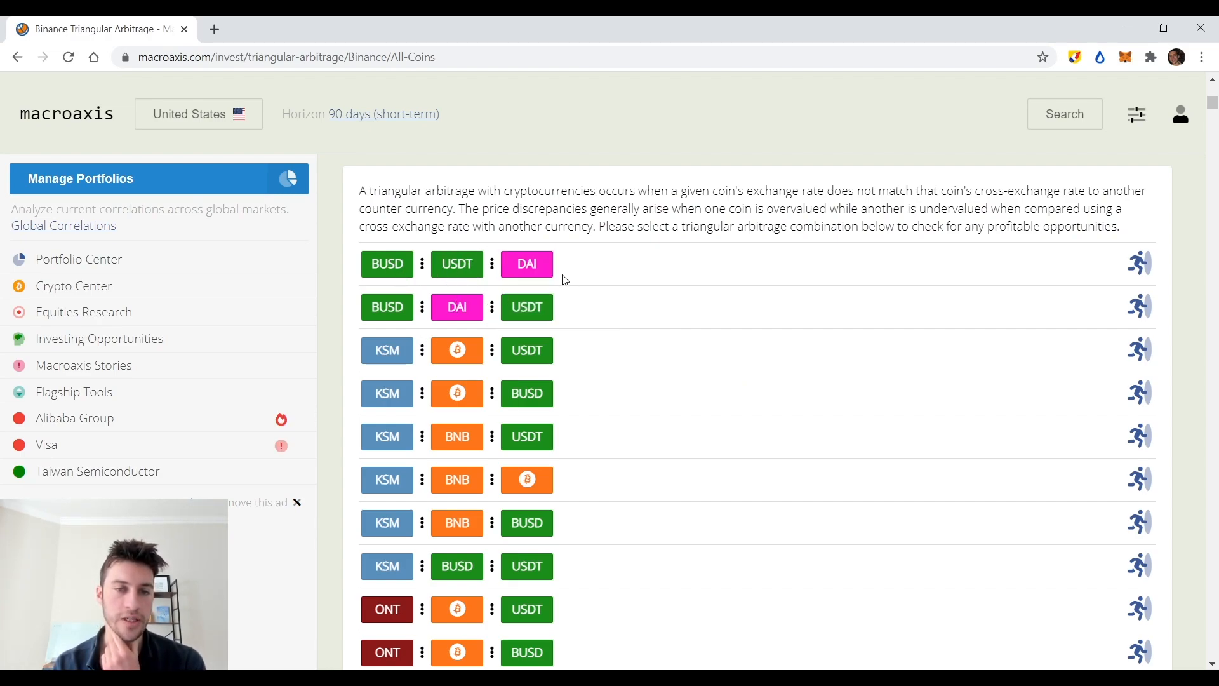
mouse_move(527, 264)
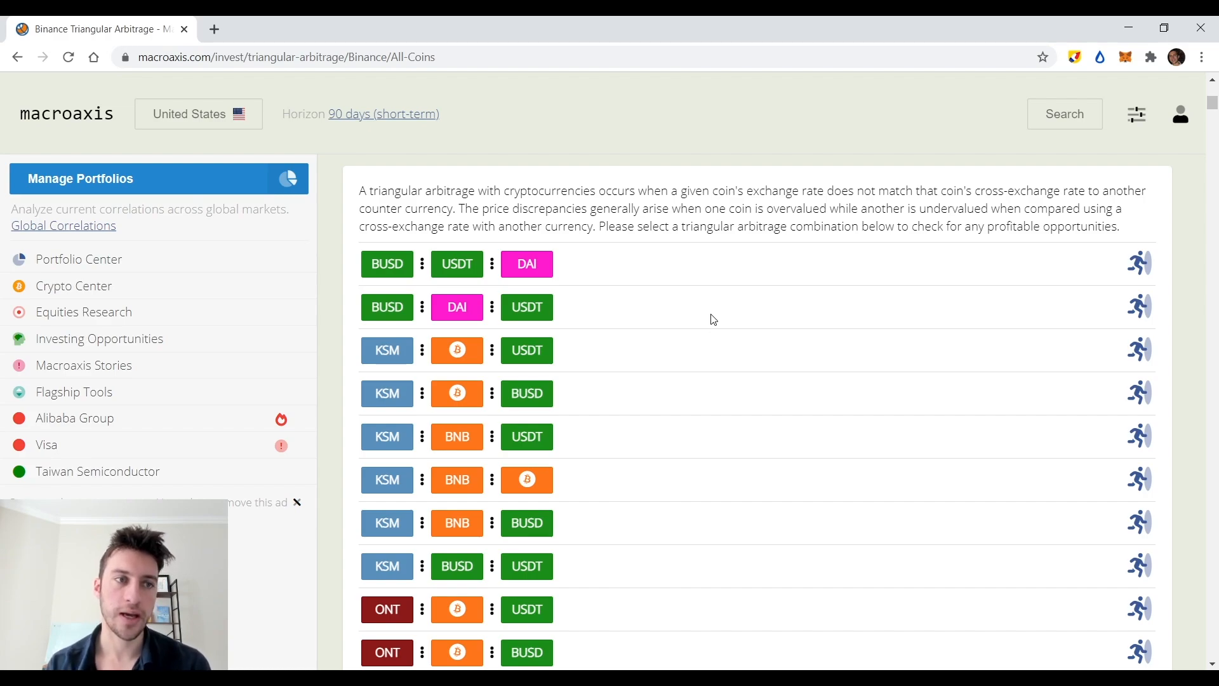
Scroll through three-coin arbitrage combinations such as DASH–BNB–USDT and BUSD–USDT–DAI.
scroll(down, 3)
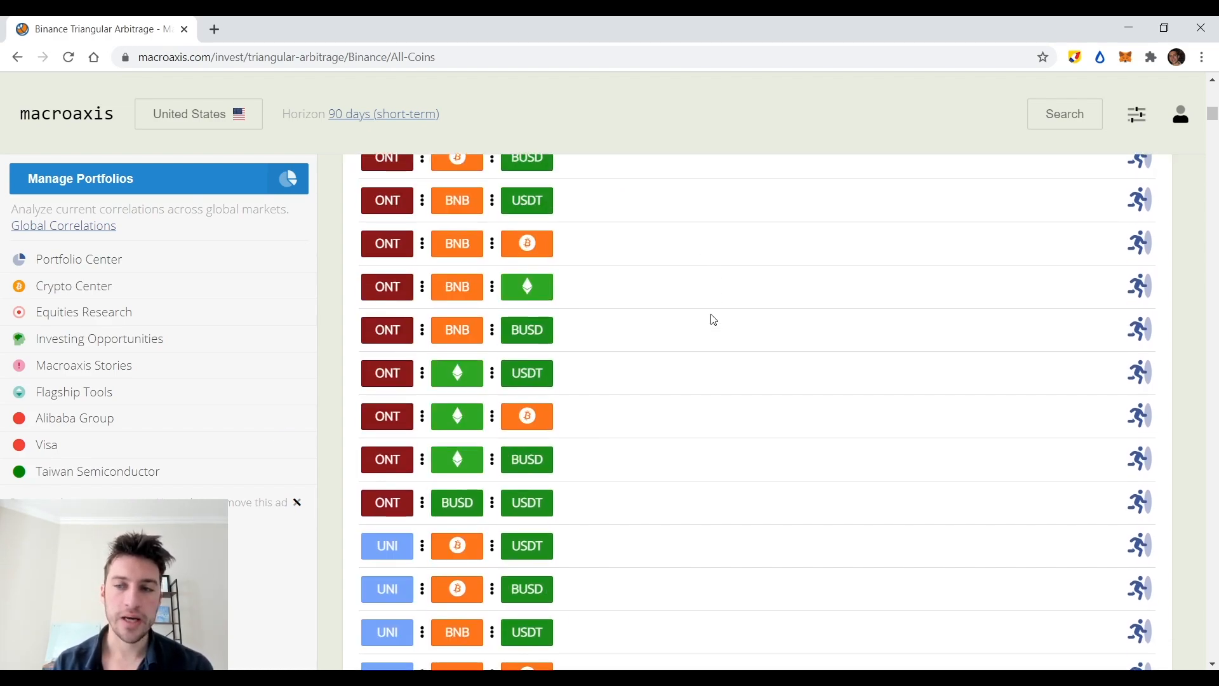
scroll(down, 3)
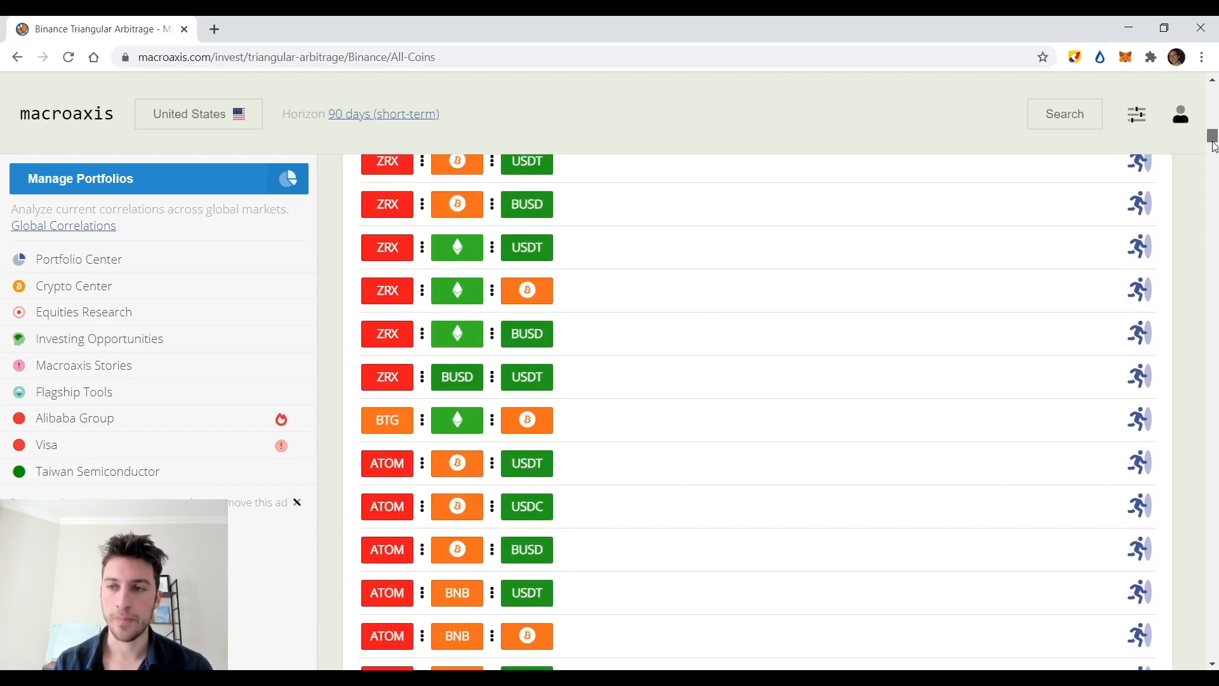
scroll(down, 3)
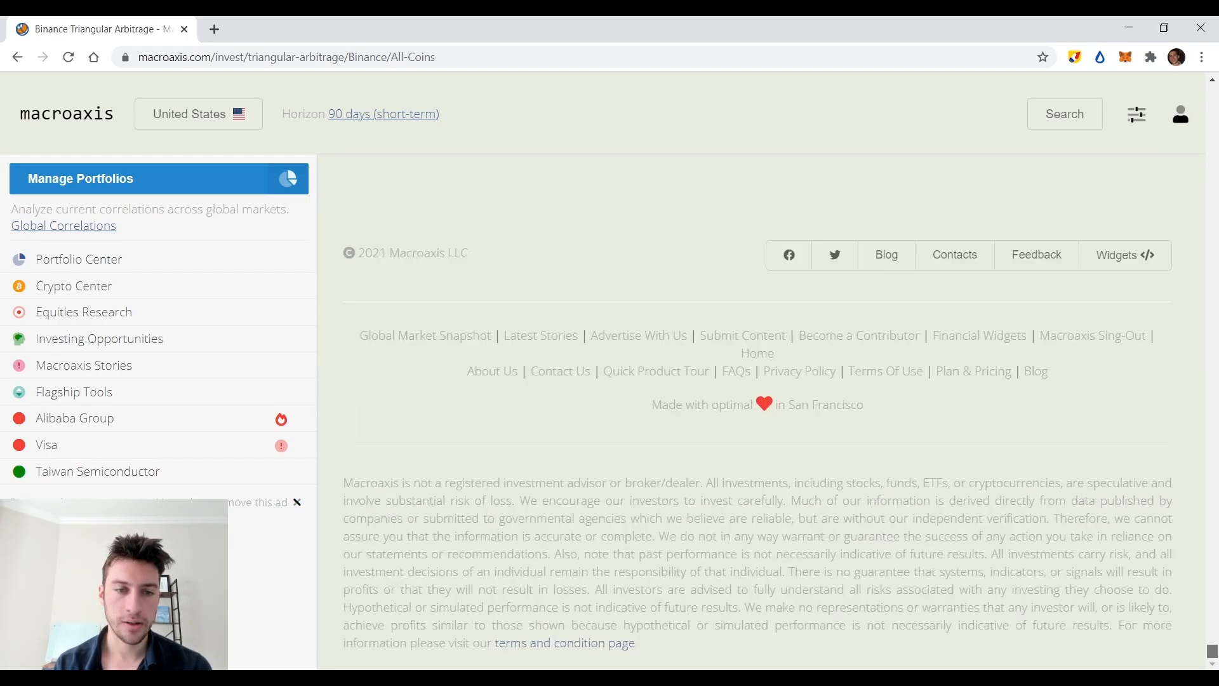
scroll(up, 3)
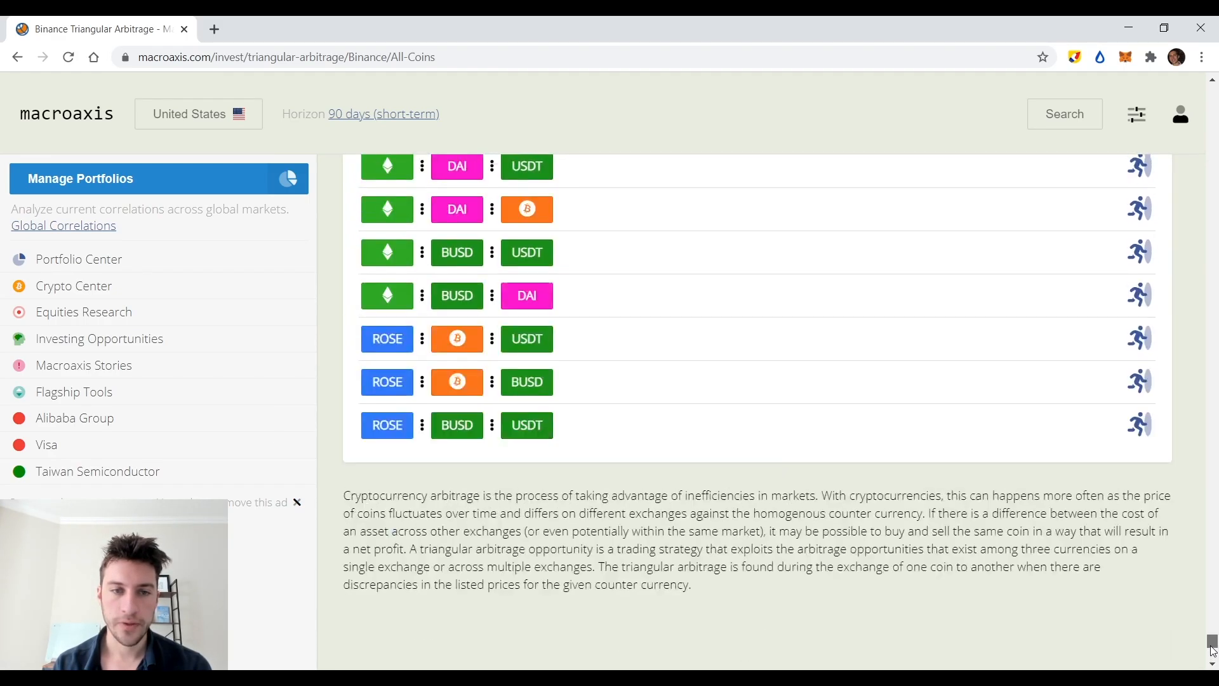
scroll(down, 3)
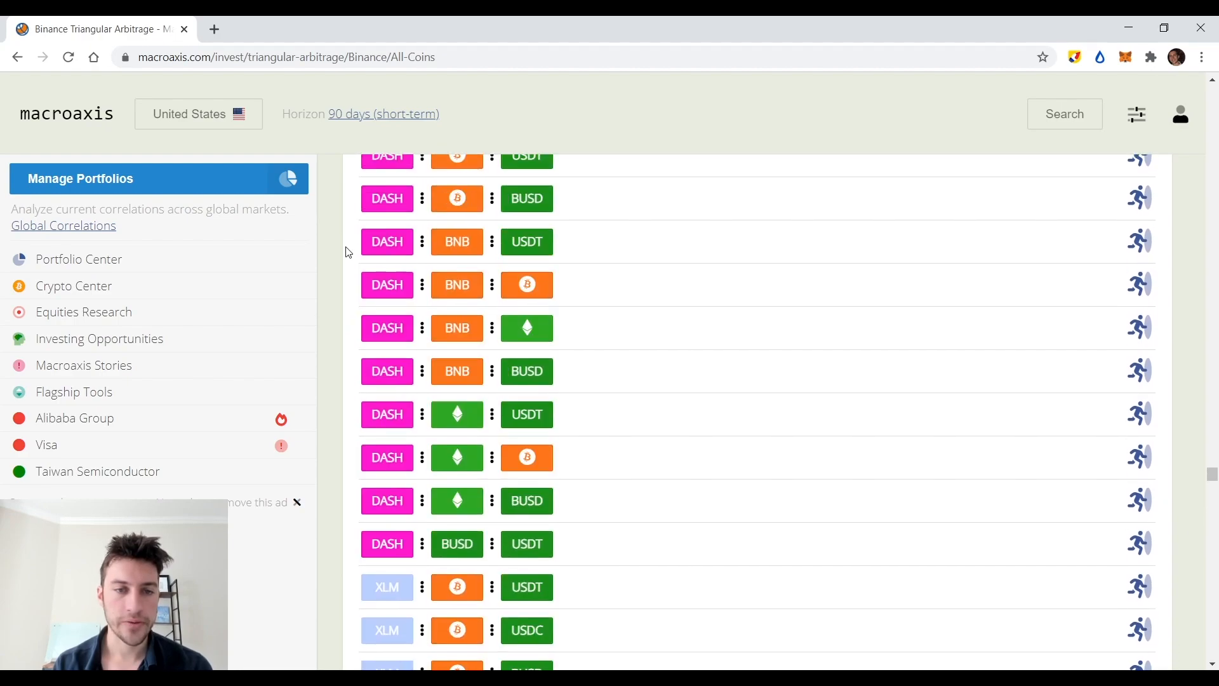
mouse_move(457, 457)
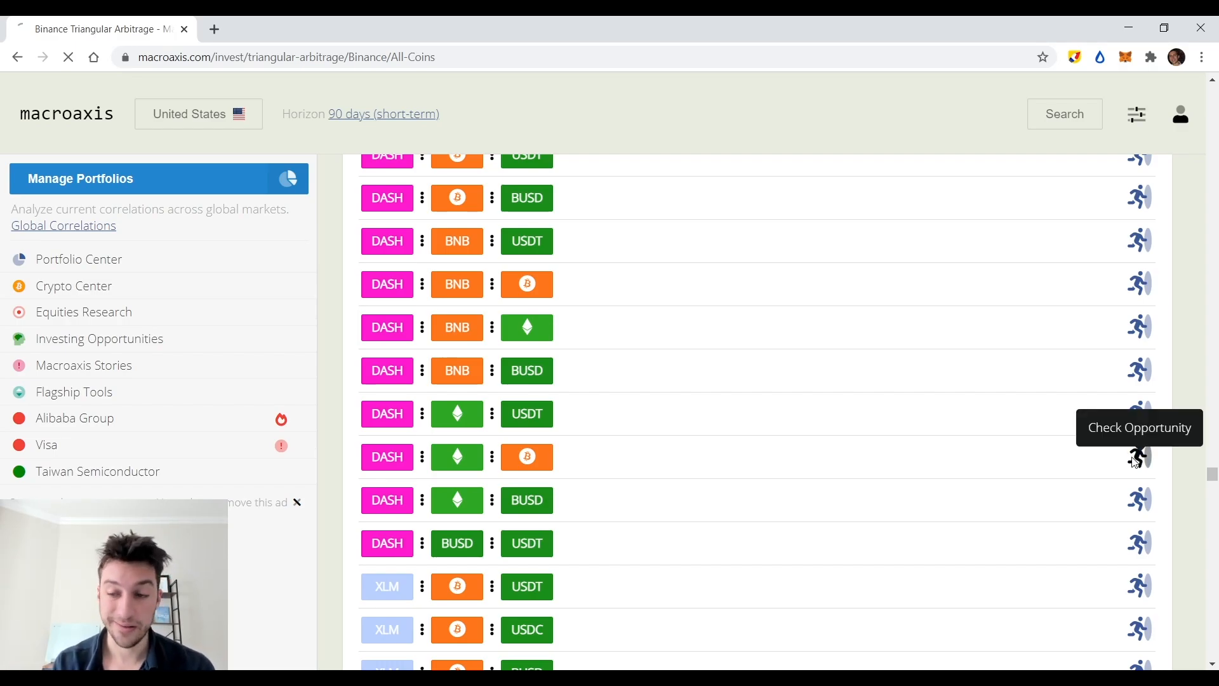
Open the DASH–ETH–BTC triangular arbitrage breakdown and scroll through its cycles.
click(1139, 457)
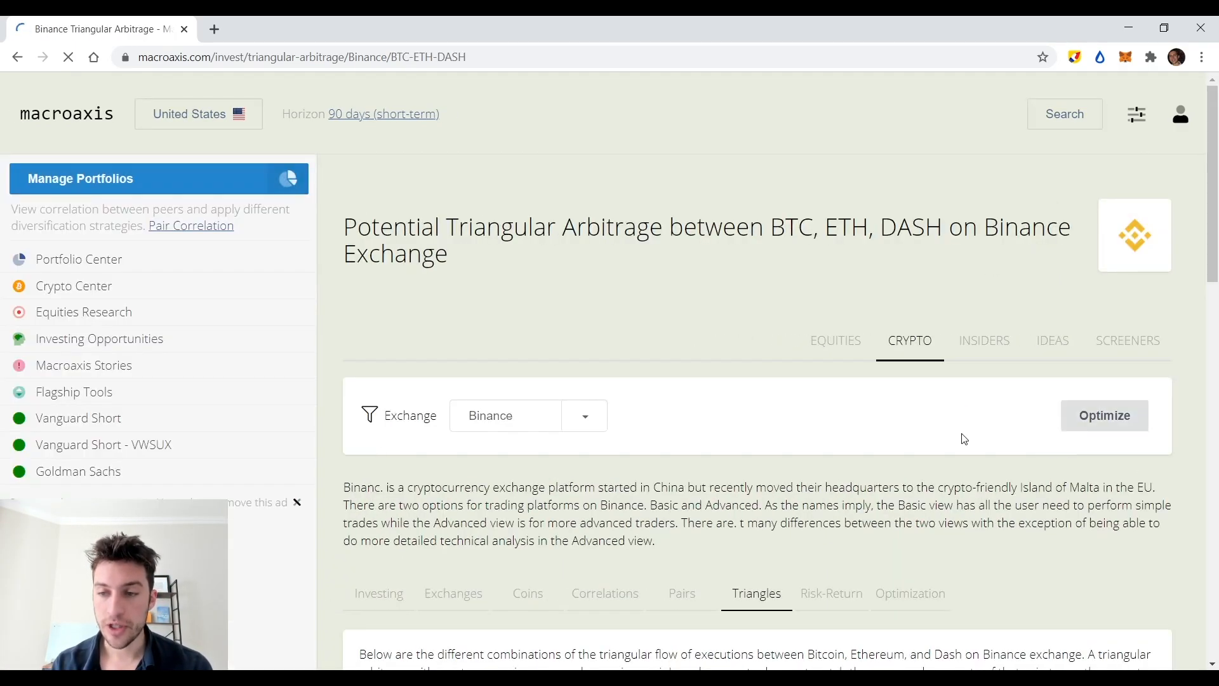
scroll(down, 3)
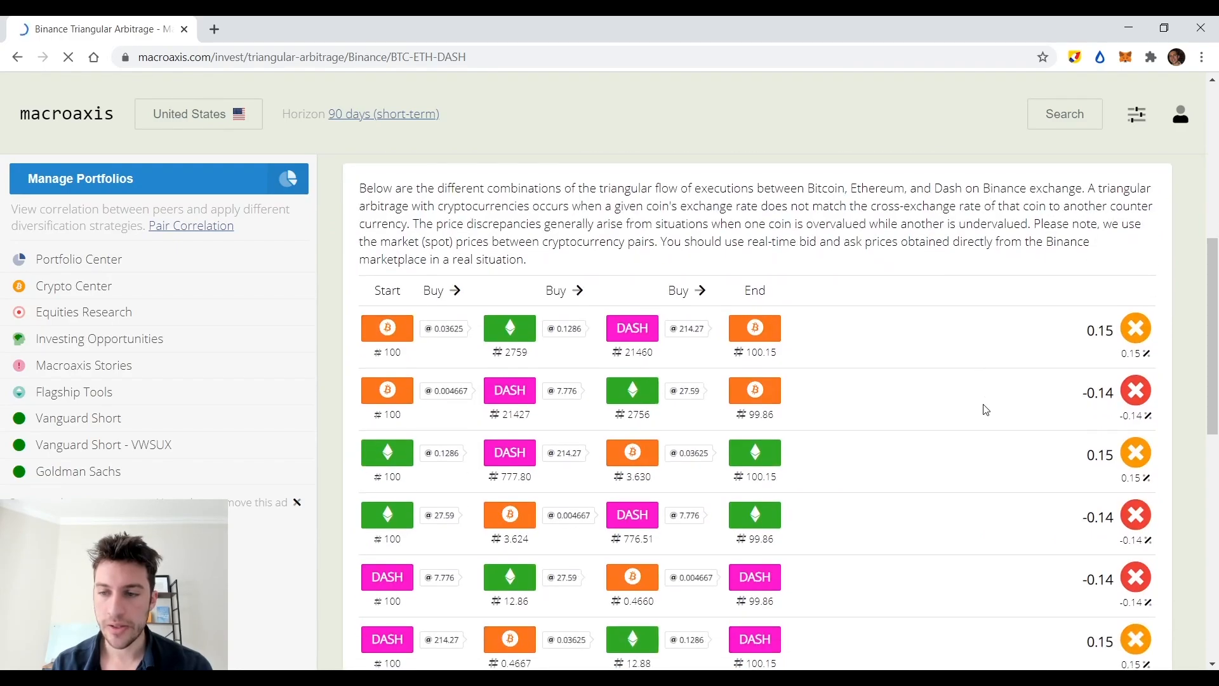
scroll(down, 3)
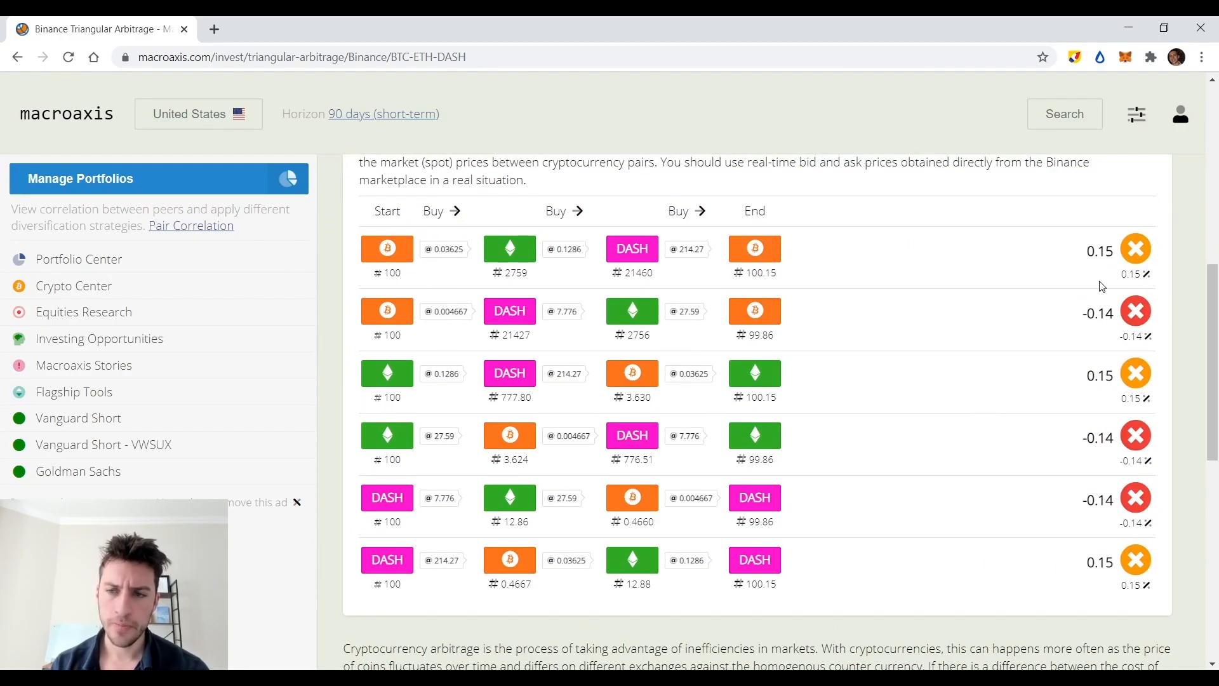
mouse_move(1134, 249)
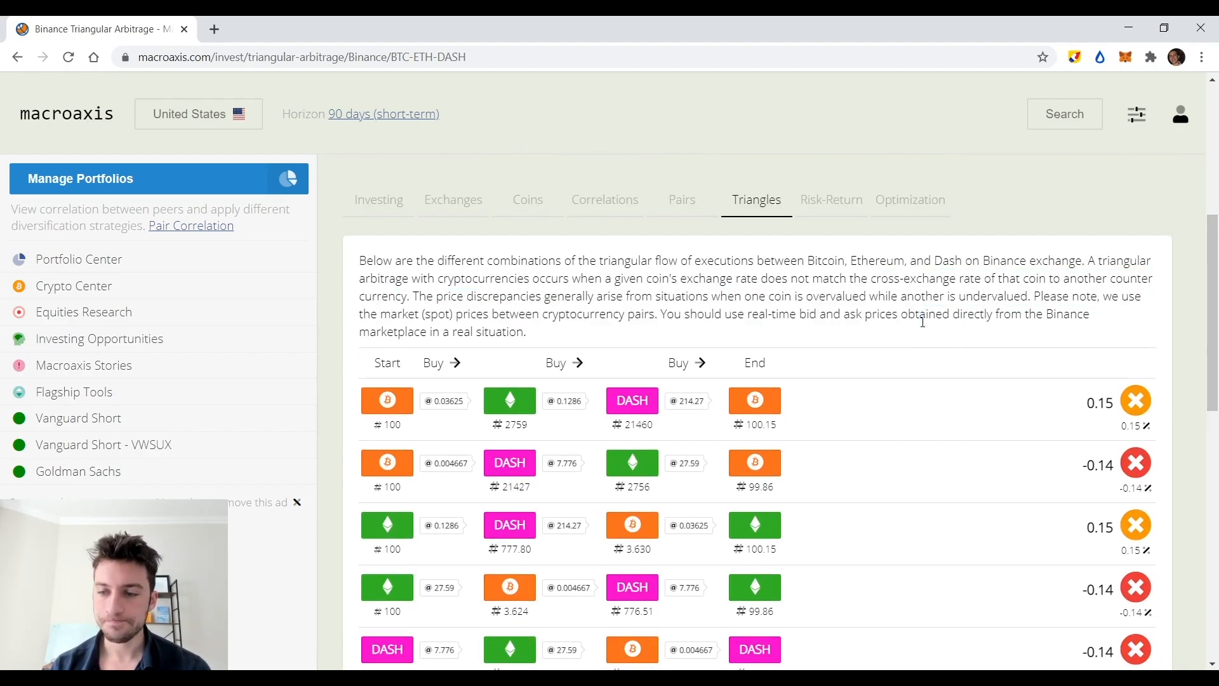
scroll(down, 3)
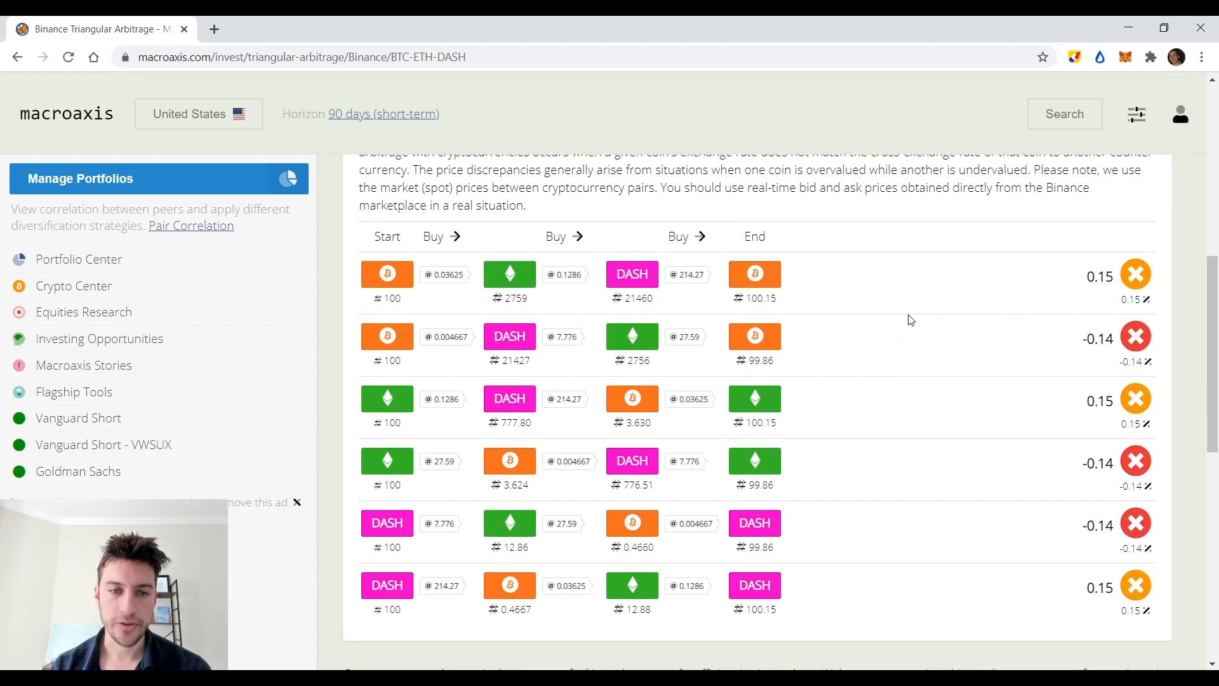
scroll(down, 3)
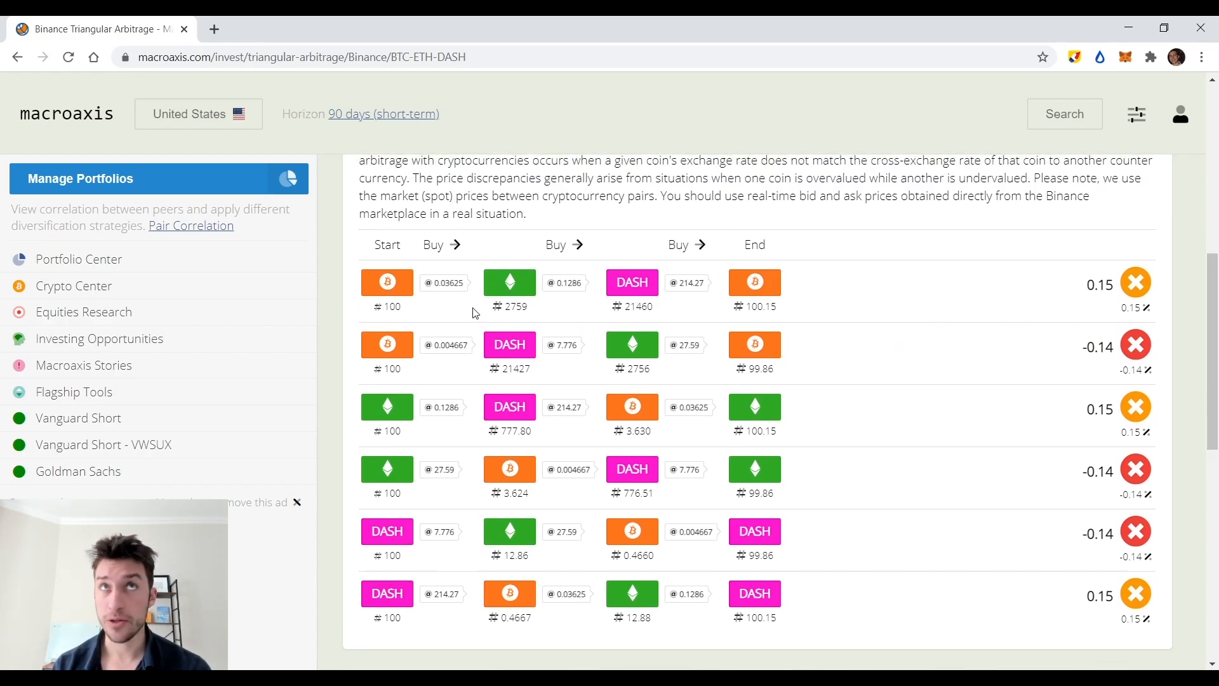
mouse_move(425, 315)
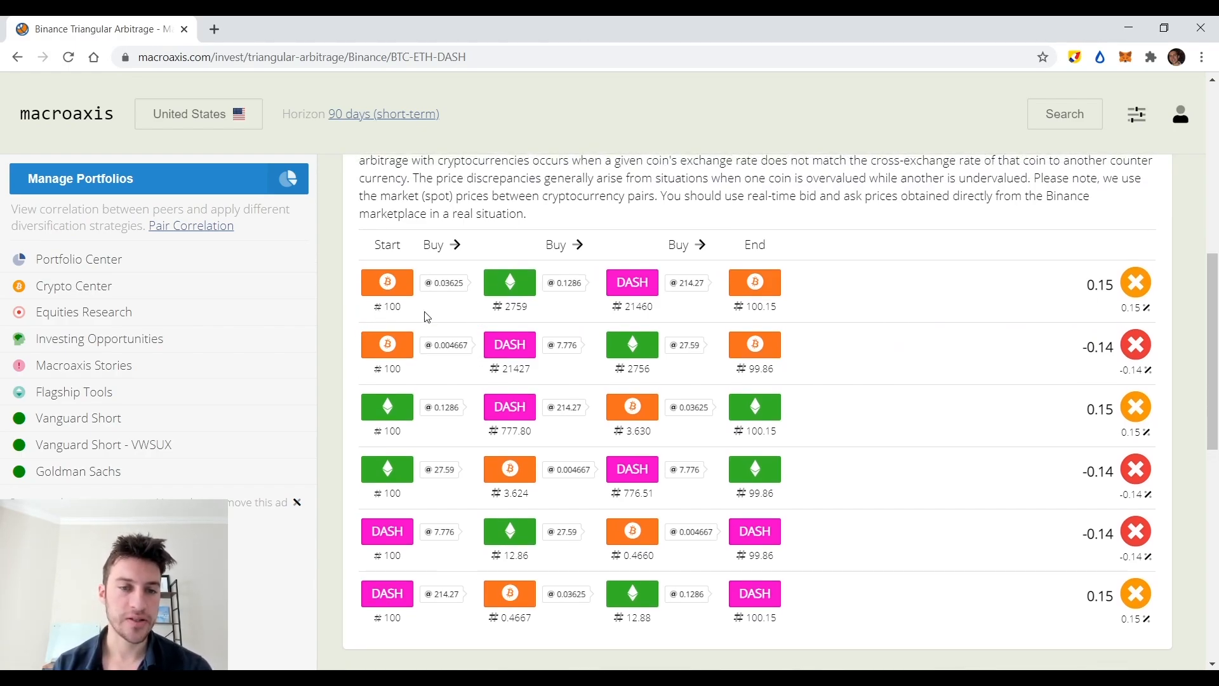
mouse_move(392, 271)
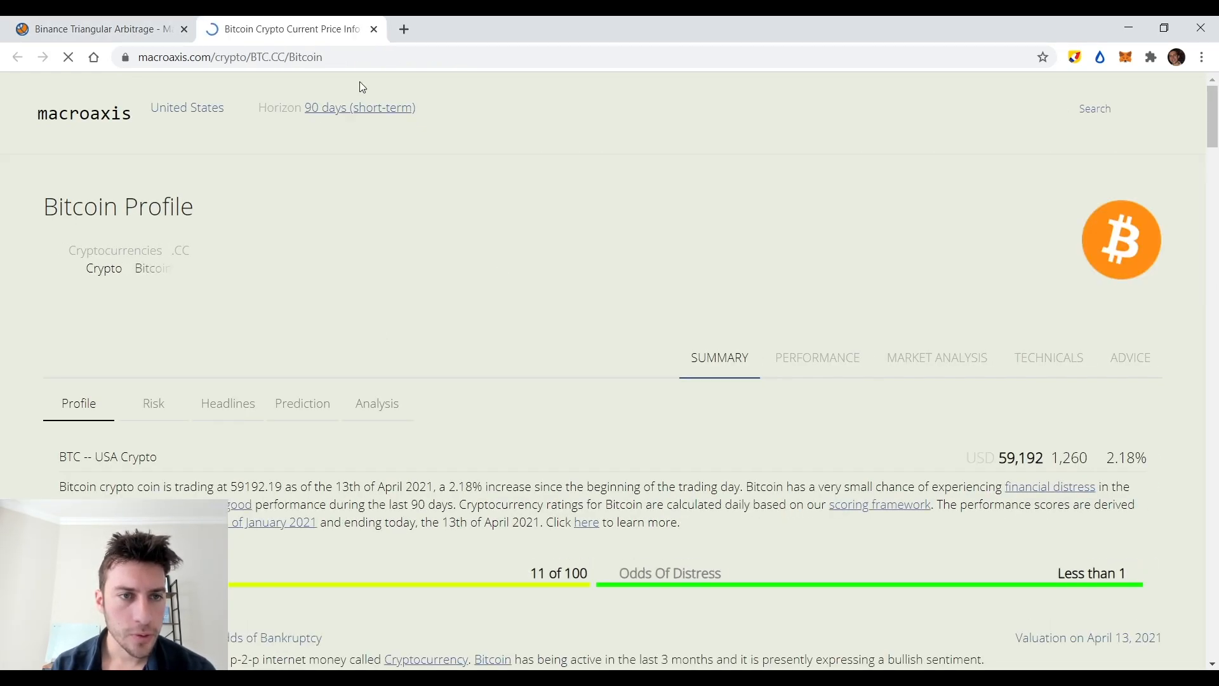
Close the Bitcoin profile, return to Binance arbitrage, and browse the Exchange dropdown.
click(94, 29)
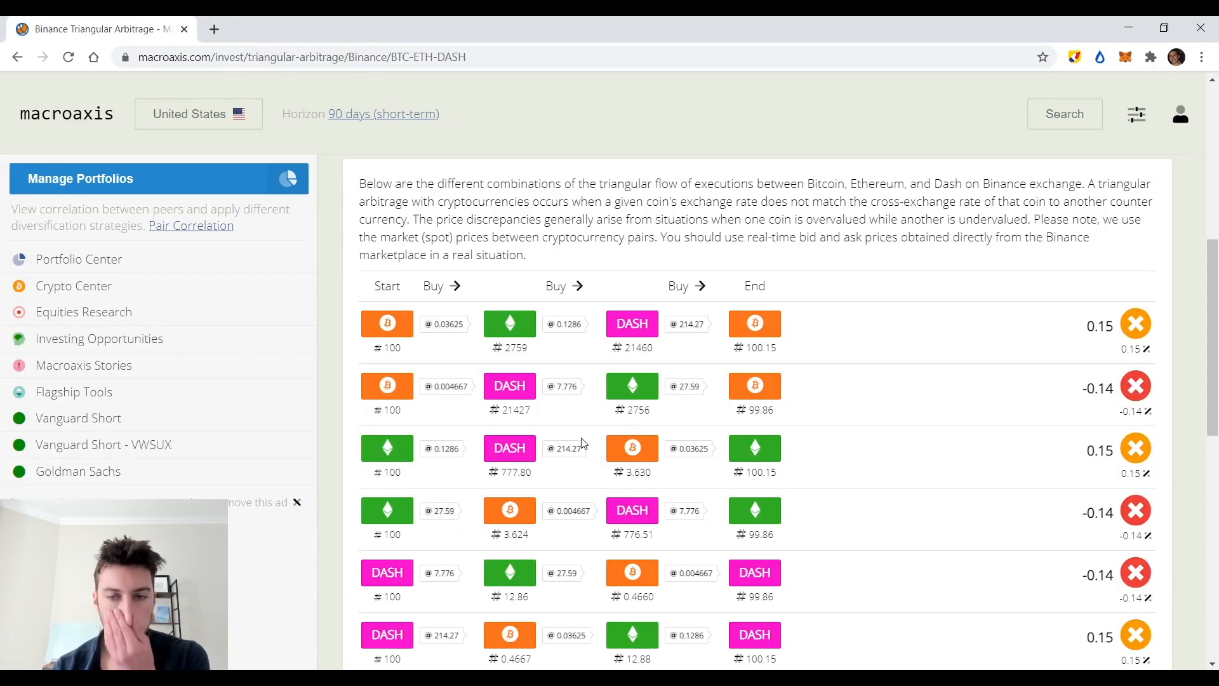
scroll(down, 3)
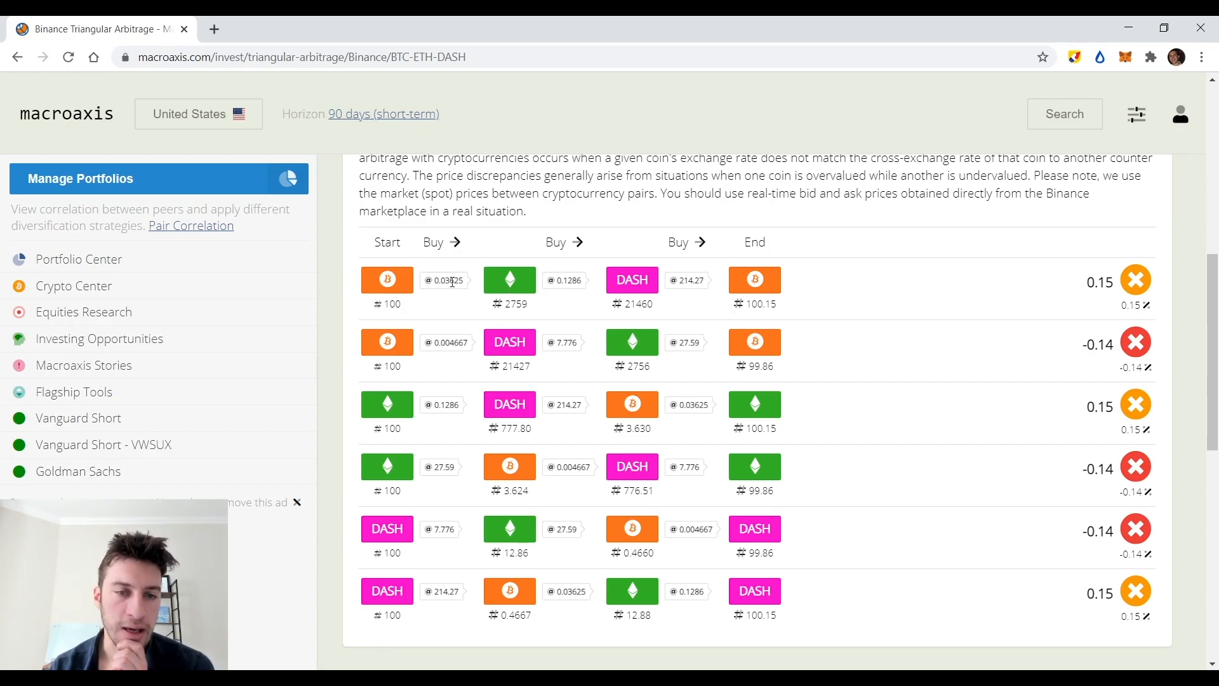
mouse_move(387, 279)
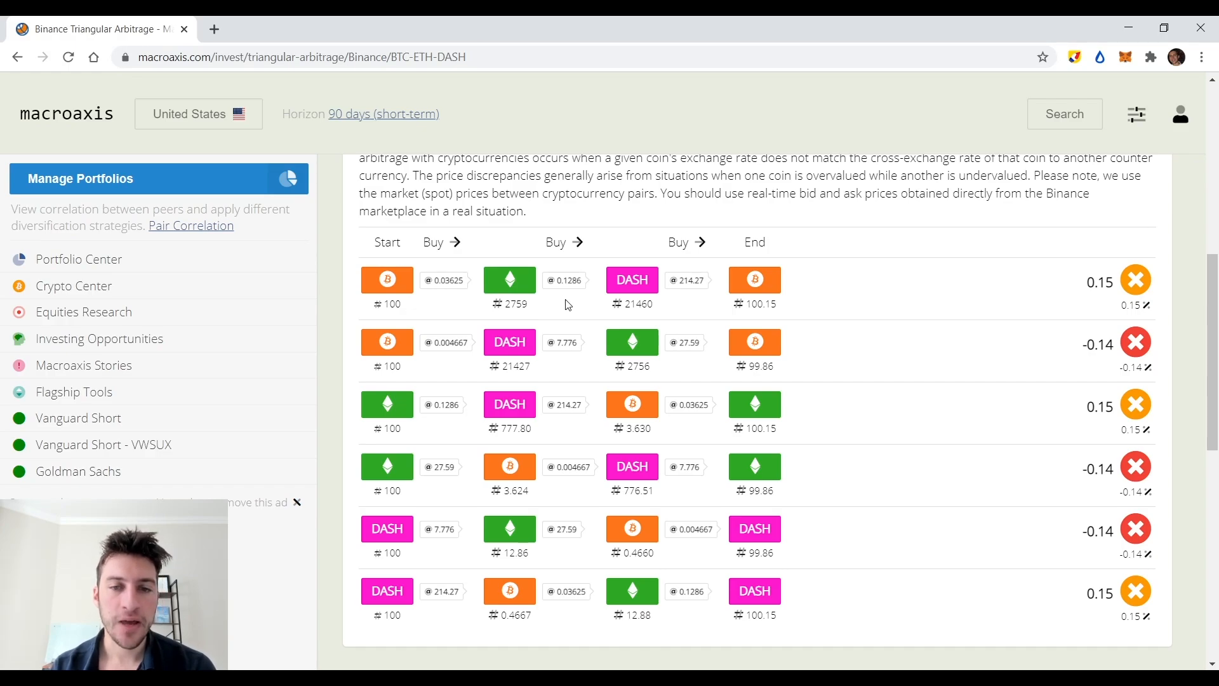
mouse_move(676, 309)
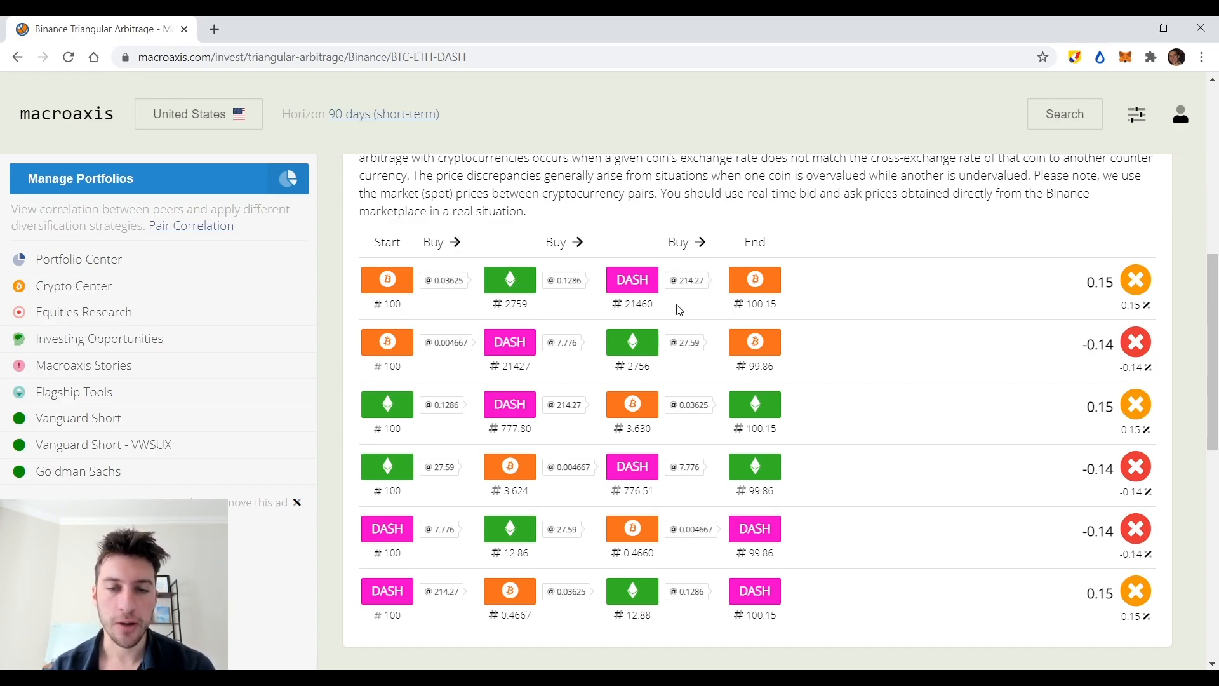
mouse_move(754, 280)
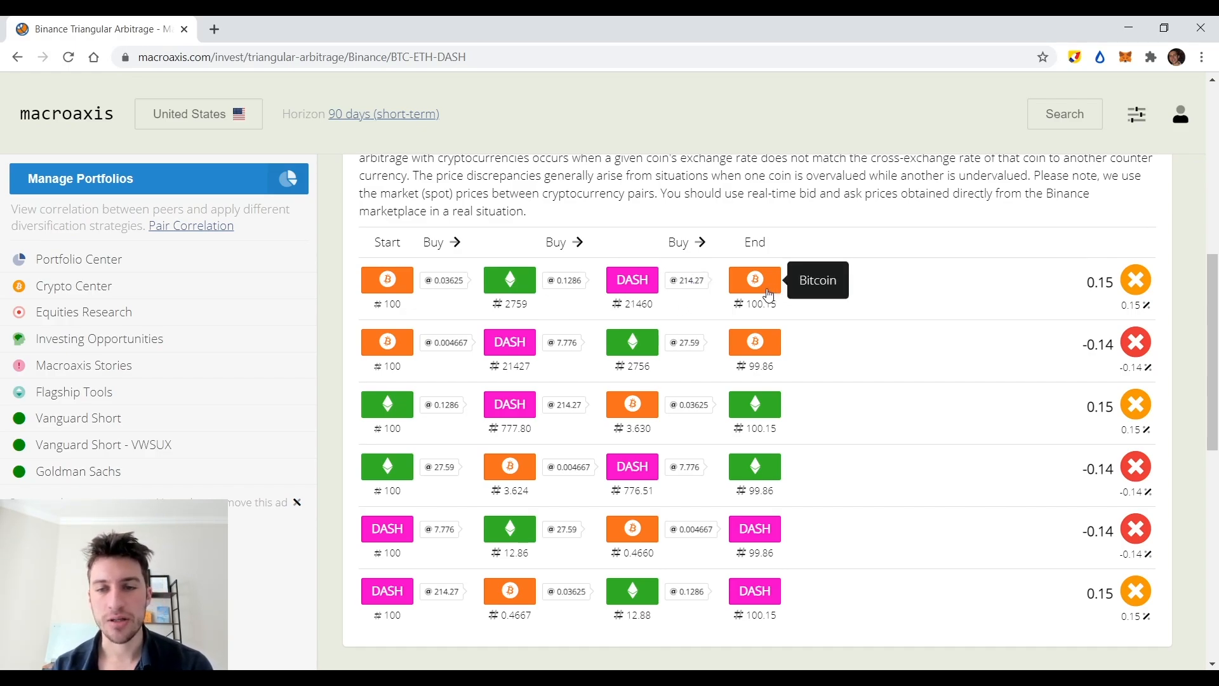
mouse_move(811, 299)
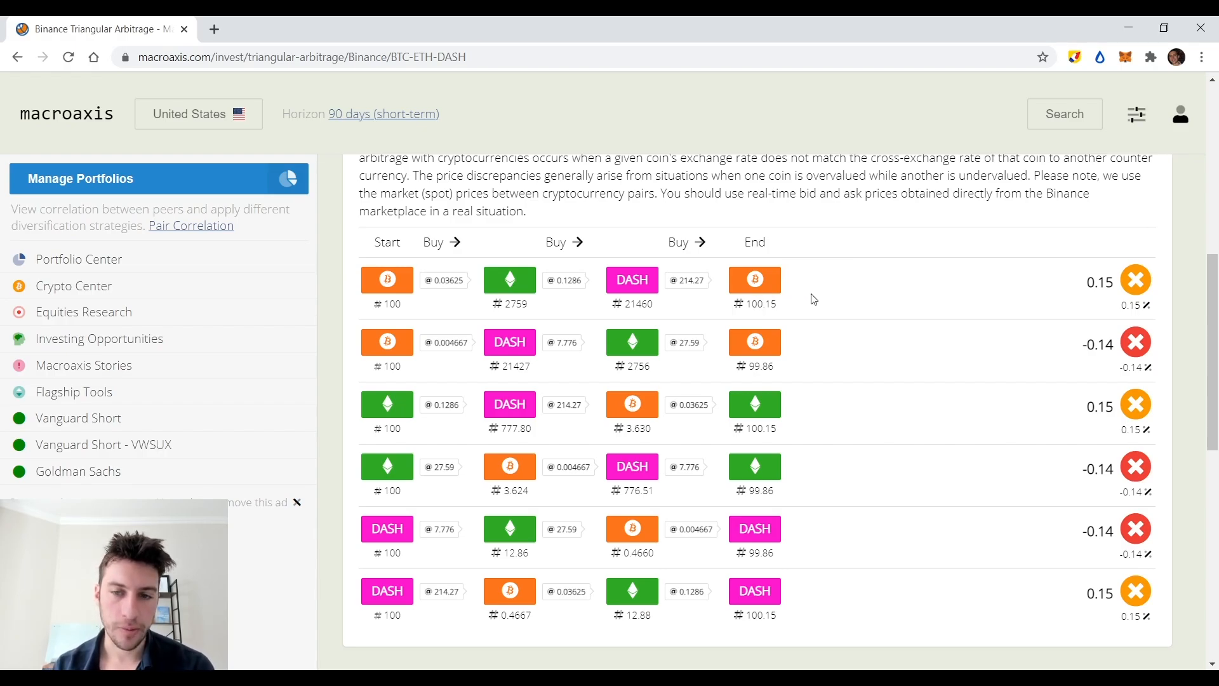
scroll(down, 3)
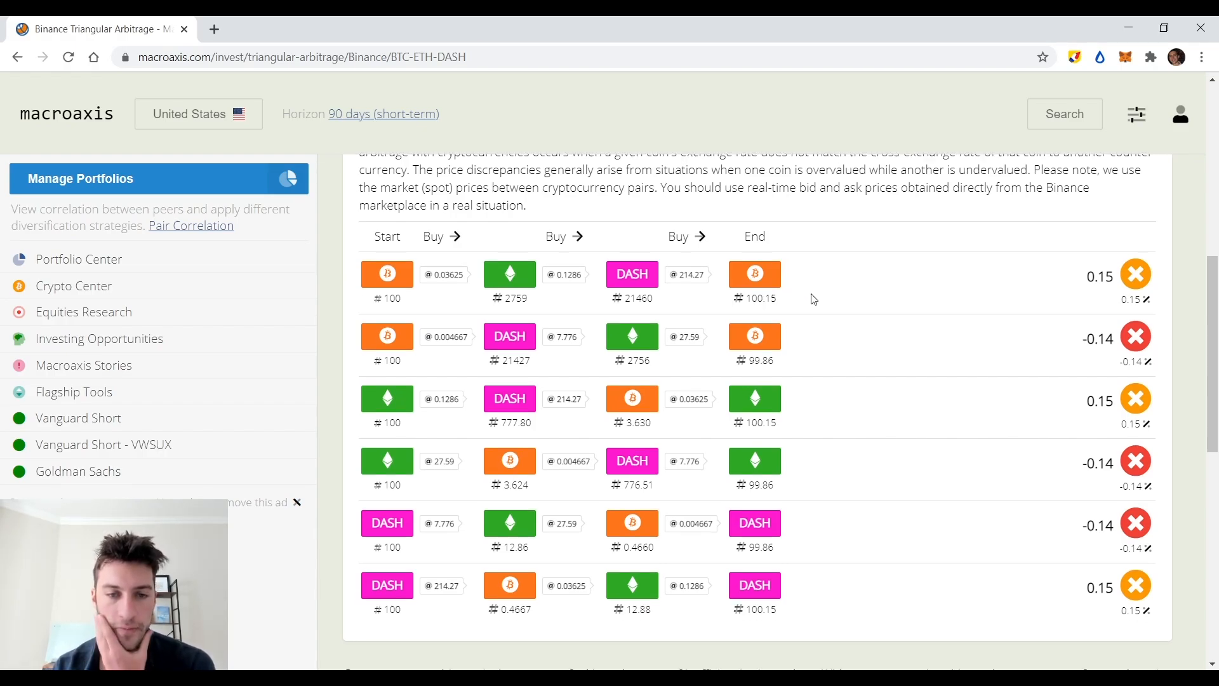
scroll(down, 3)
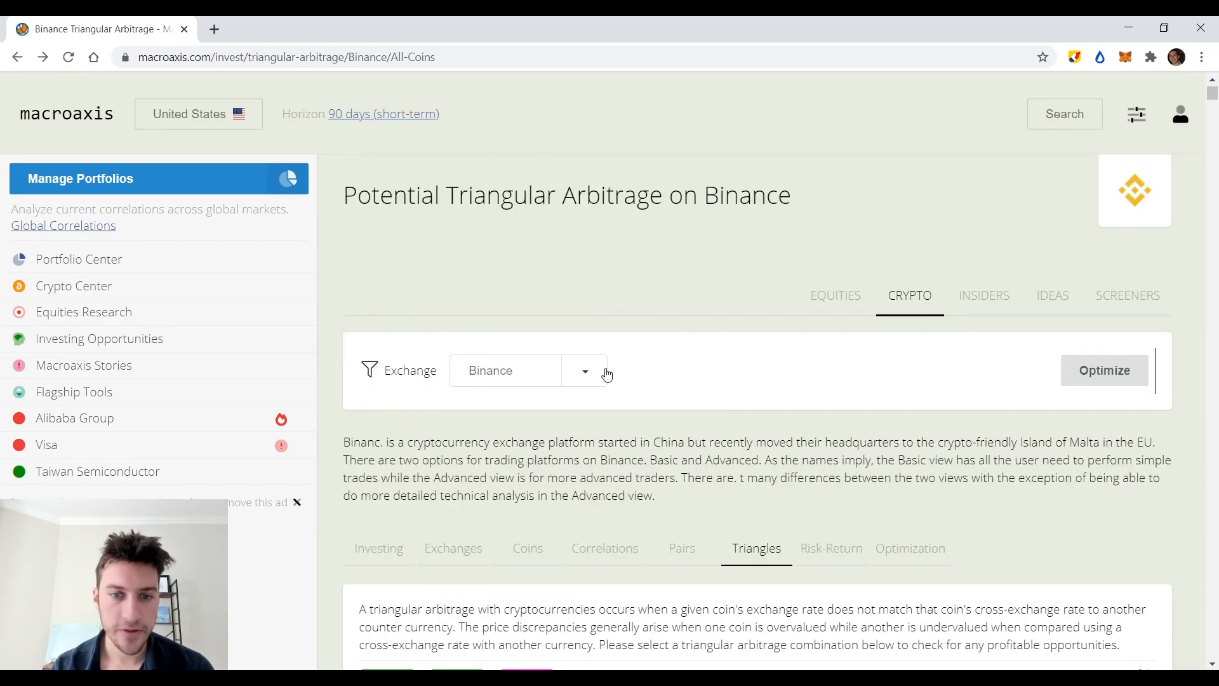
click(584, 370)
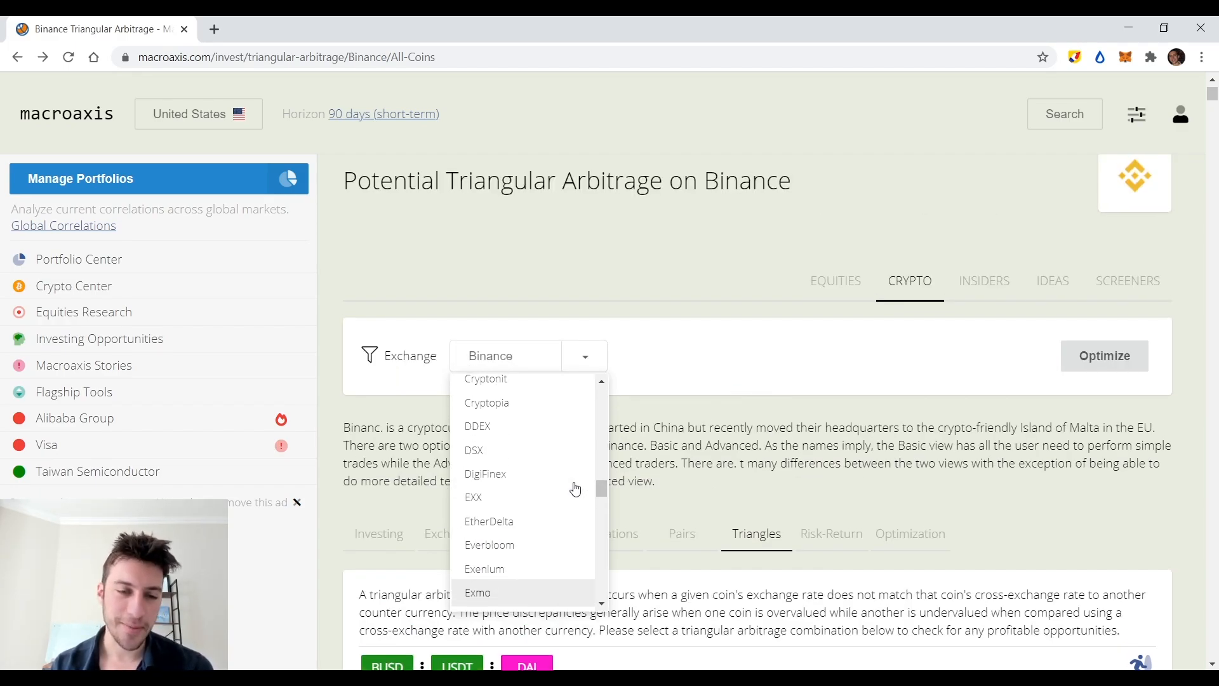
scroll(down, 3)
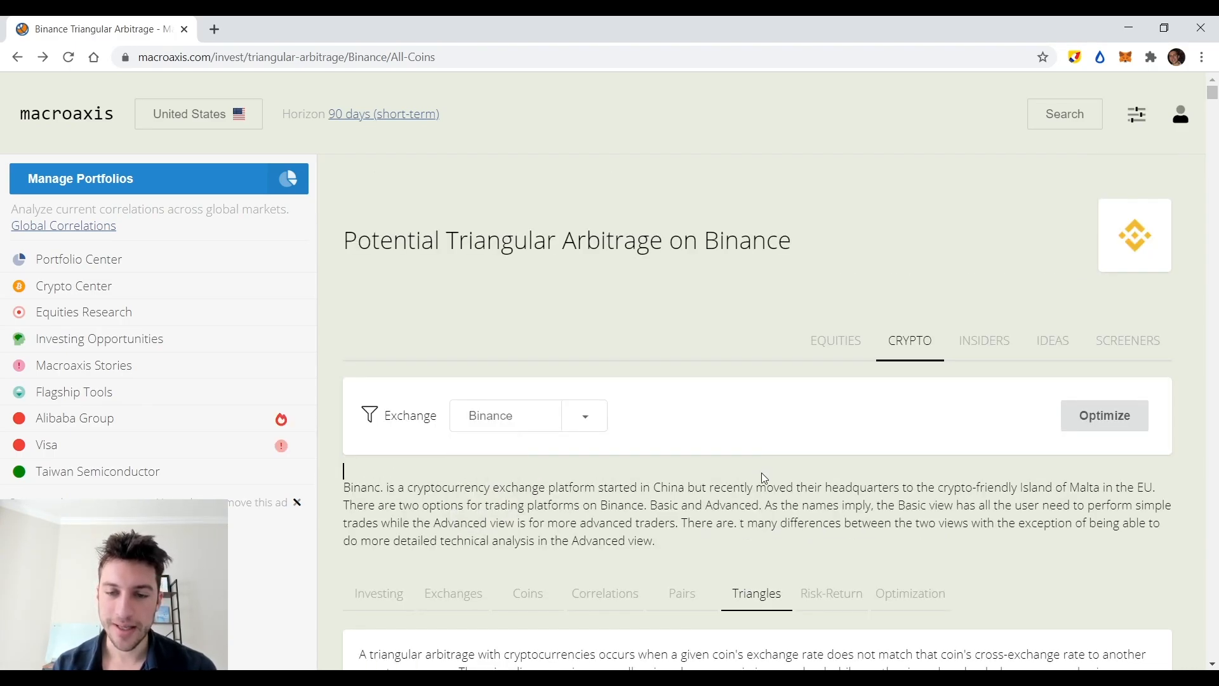
mouse_move(581, 350)
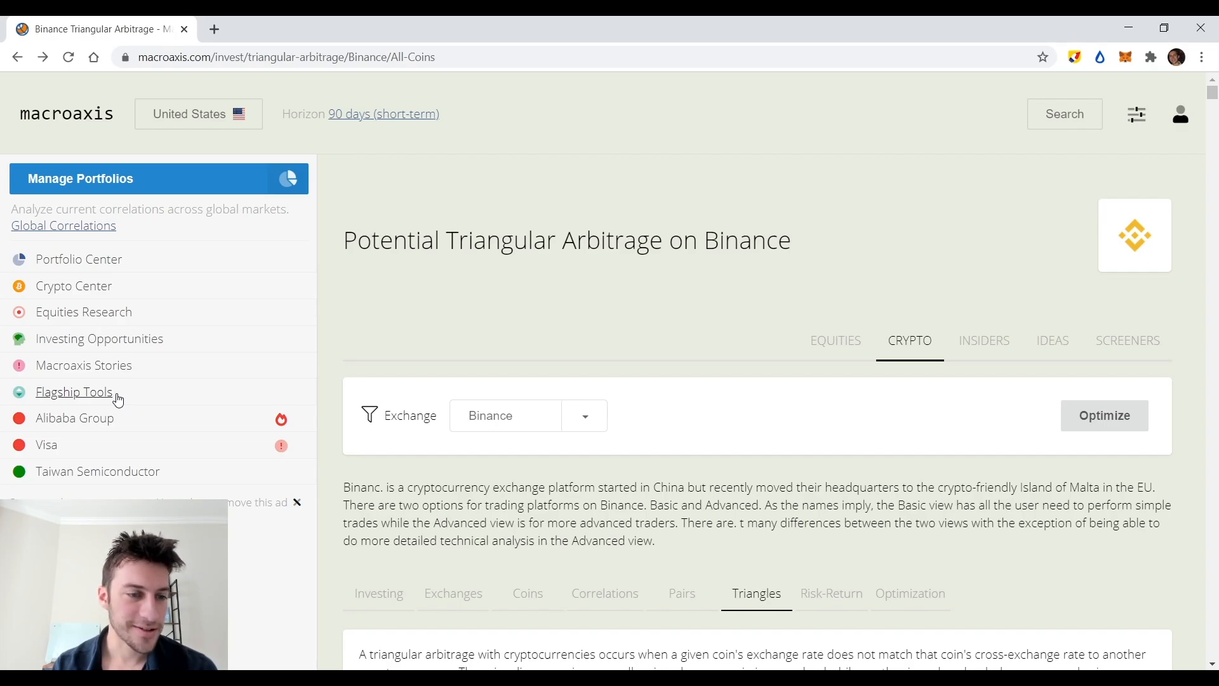
Open Flagship Tools and browse modules down to Portfolio Suggestion and Idea Analyzer.
click(73, 391)
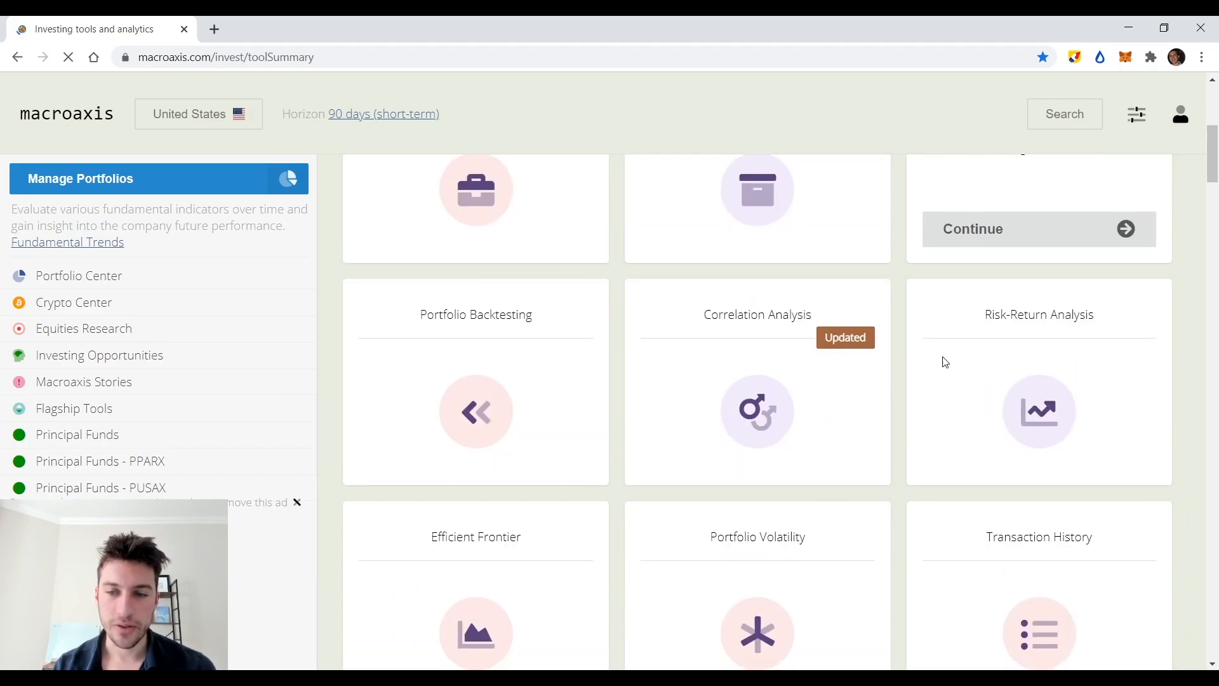
scroll(down, 3)
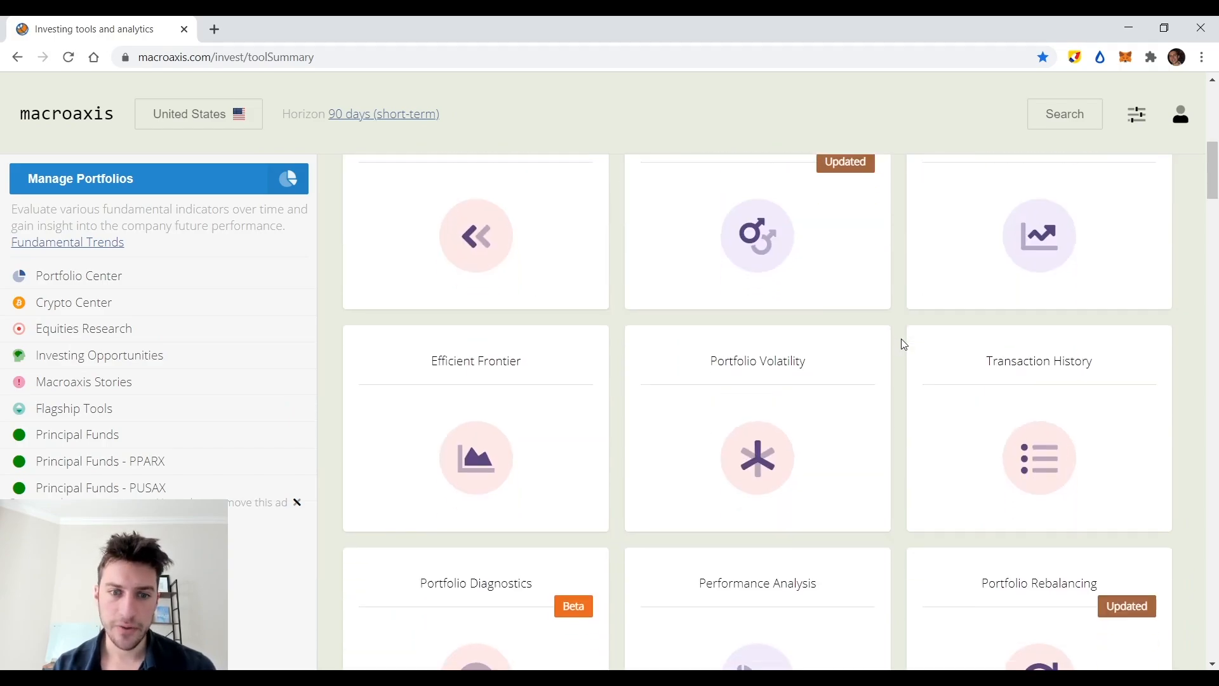
scroll(down, 3)
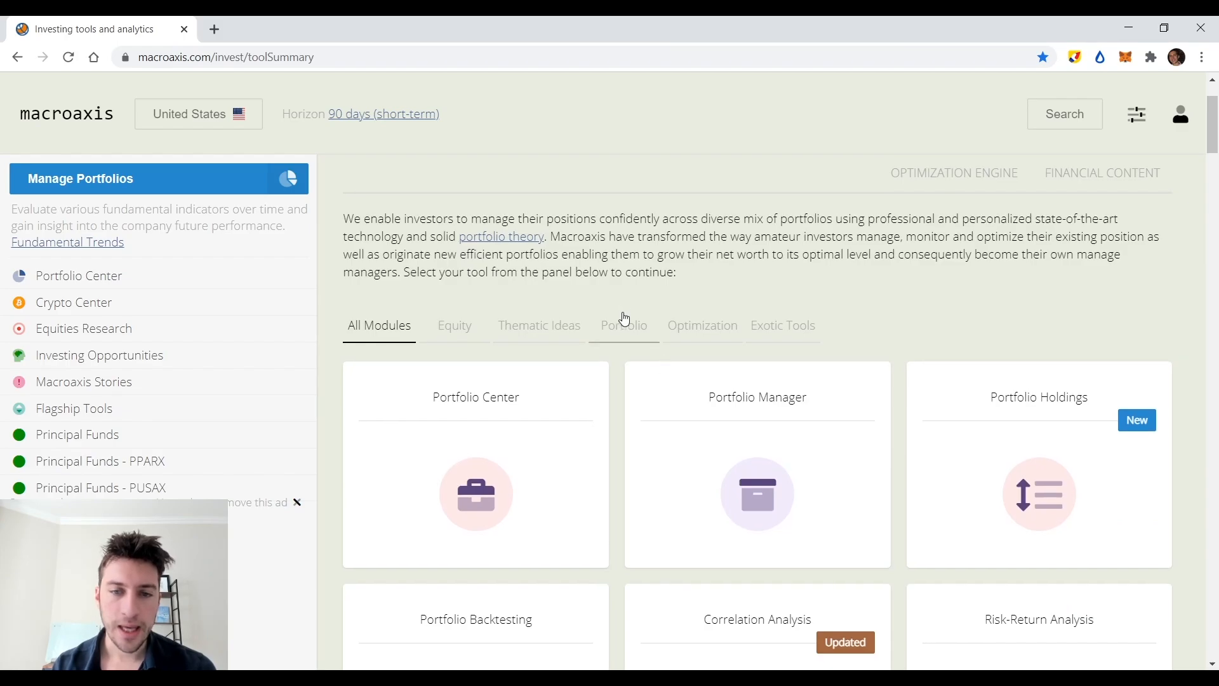
mouse_move(550, 335)
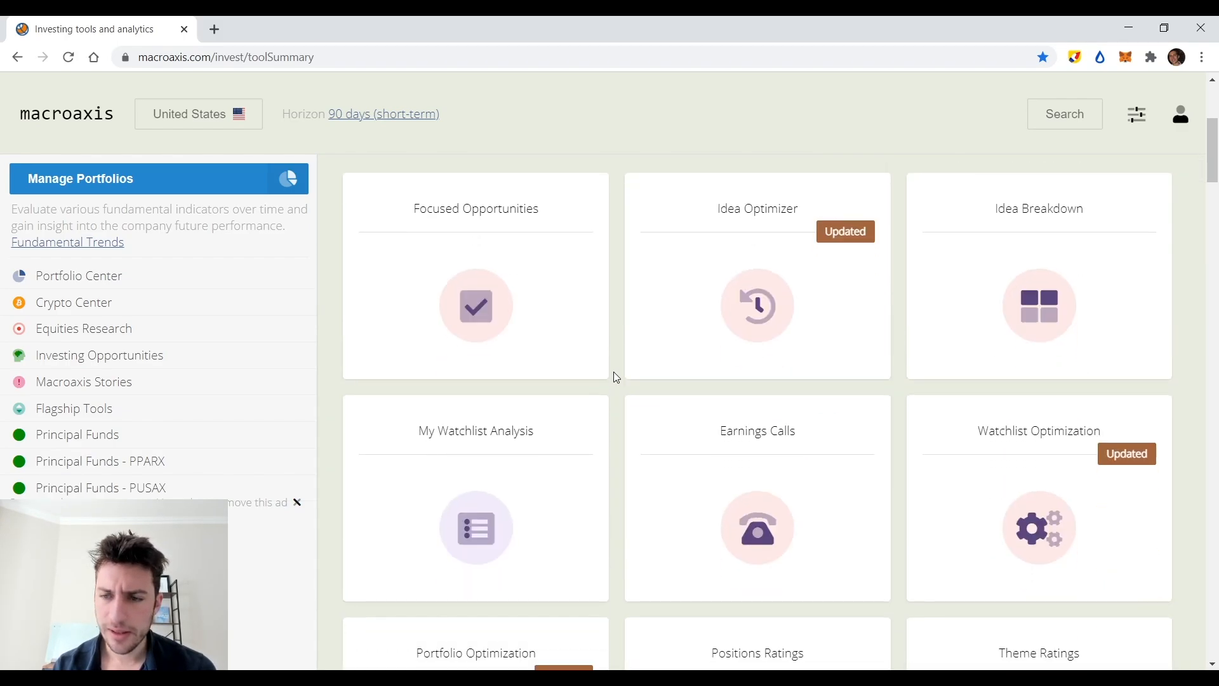
scroll(down, 3)
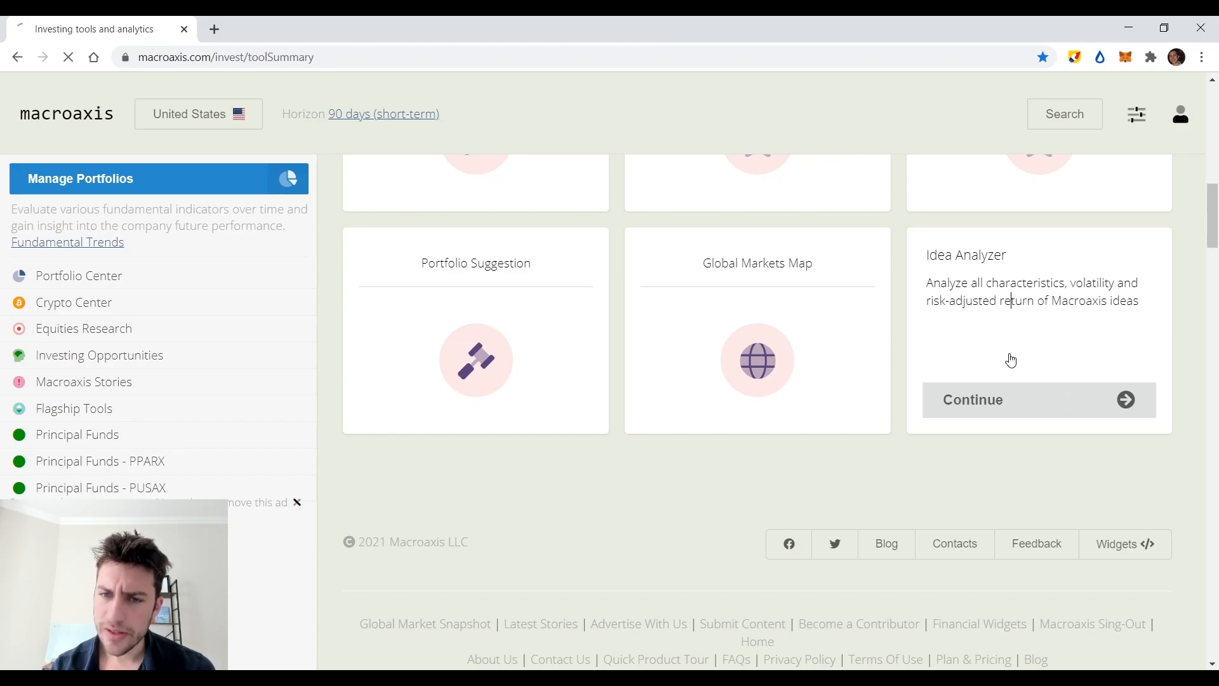
click(972, 399)
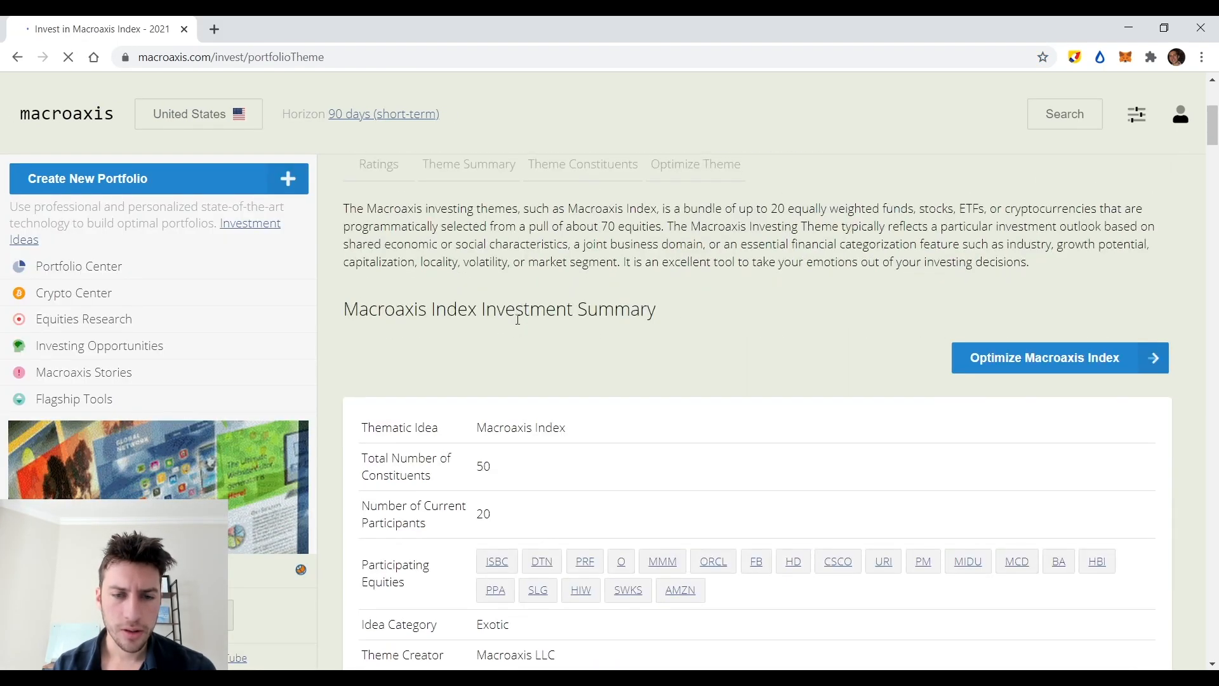
scroll(down, 3)
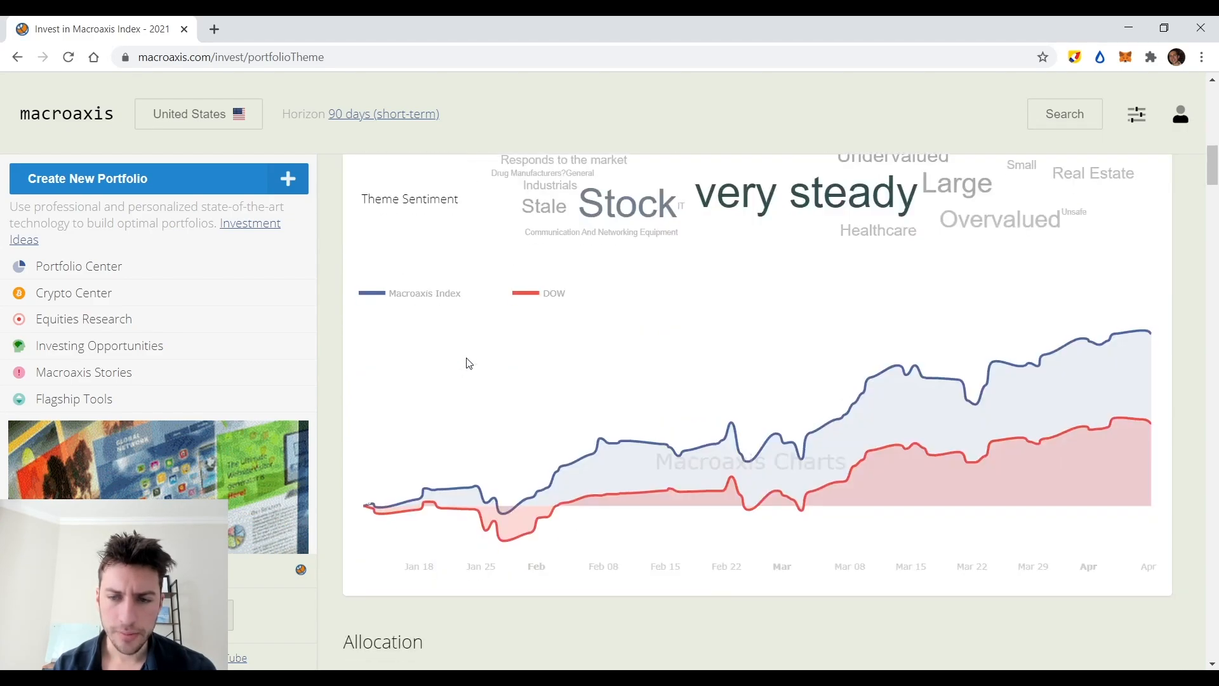
scroll(down, 3)
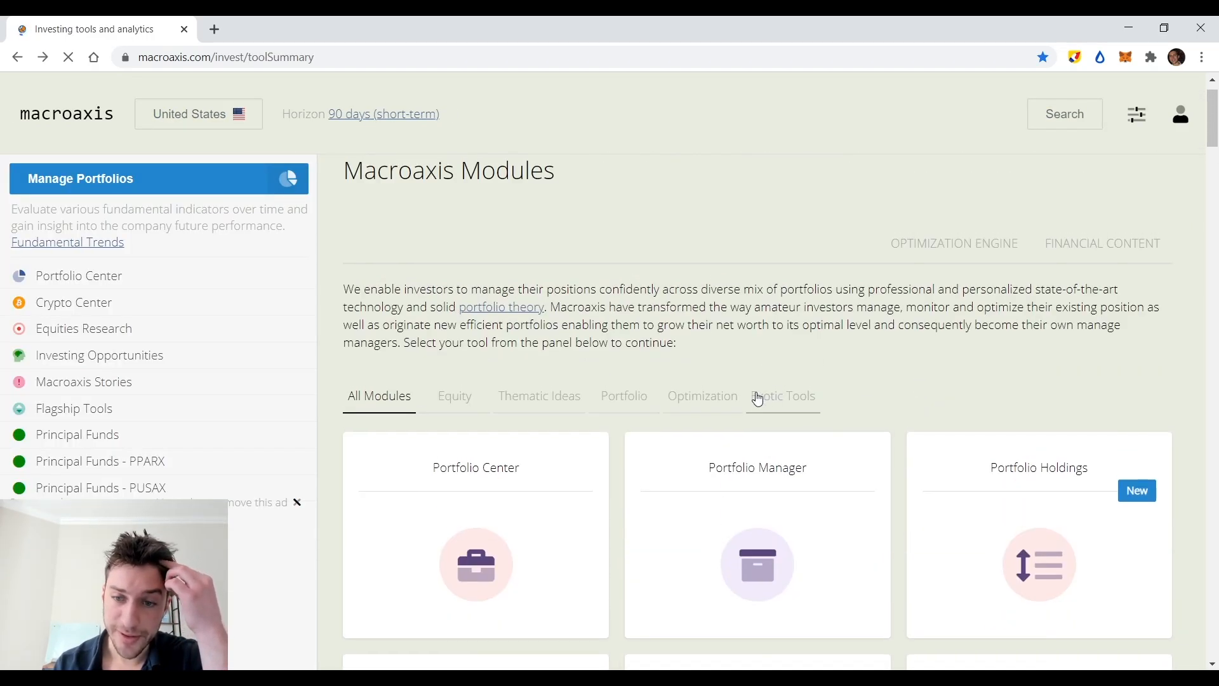
Filter to Exotic Tools and open Crypto Correlations, loading symbols like BTC.CC and DOGE.CC.
click(783, 396)
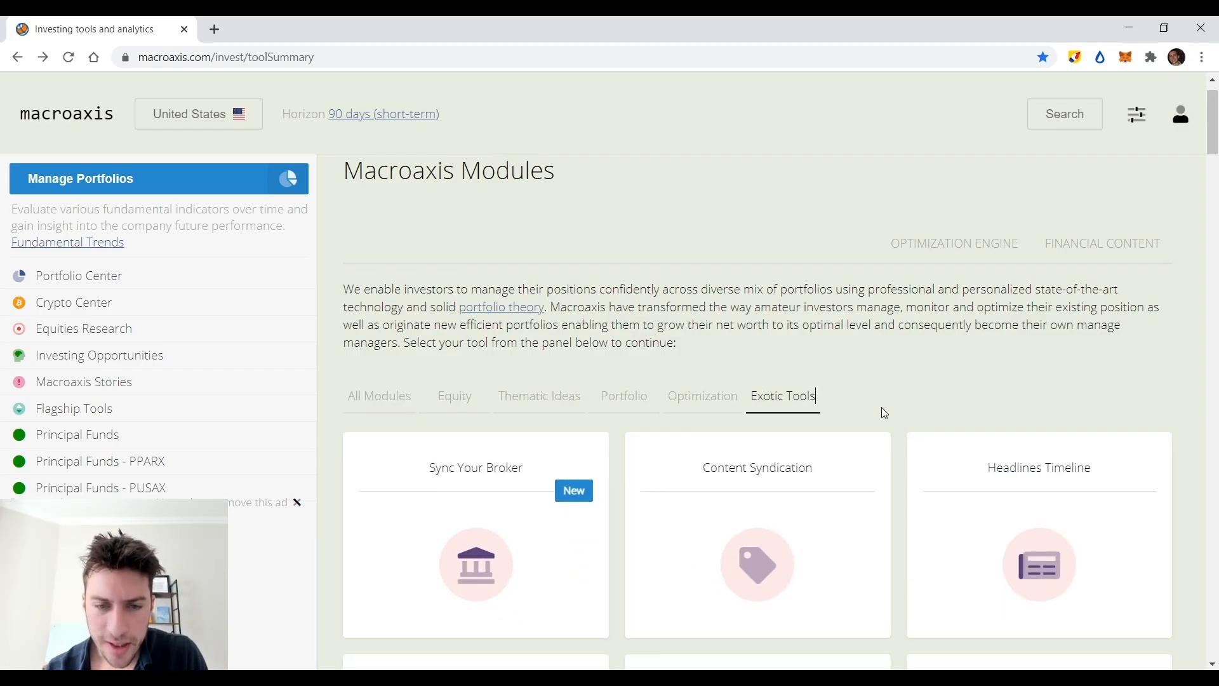
scroll(down, 3)
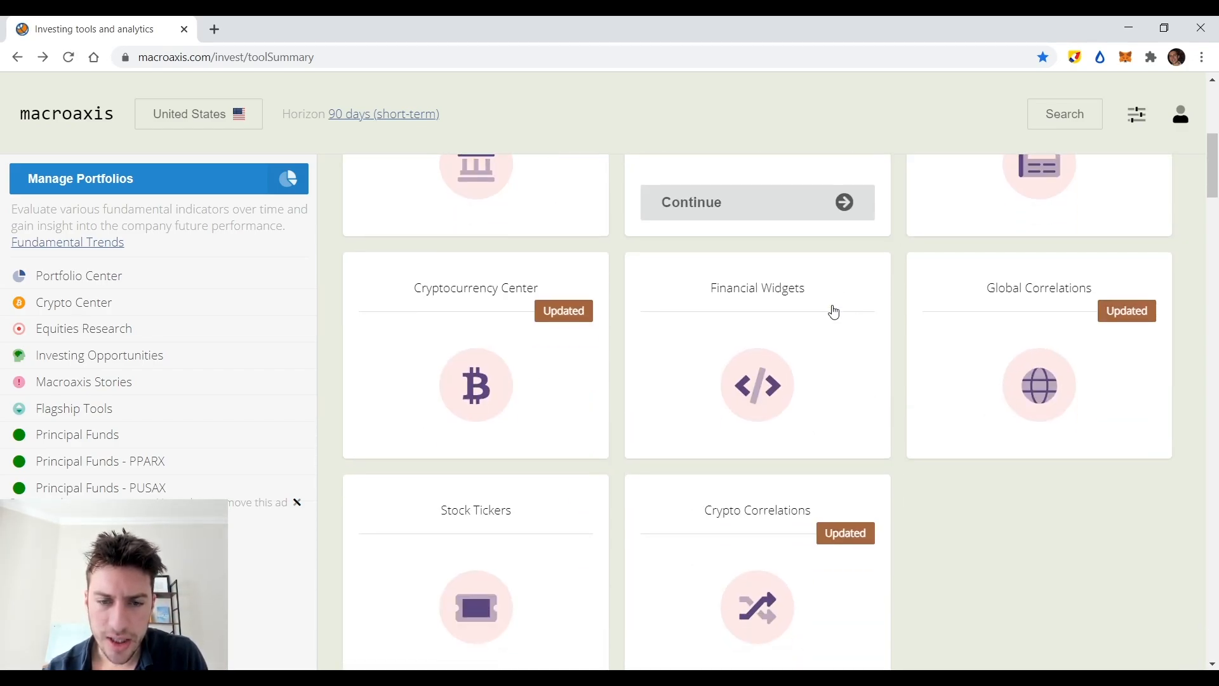
click(782, 328)
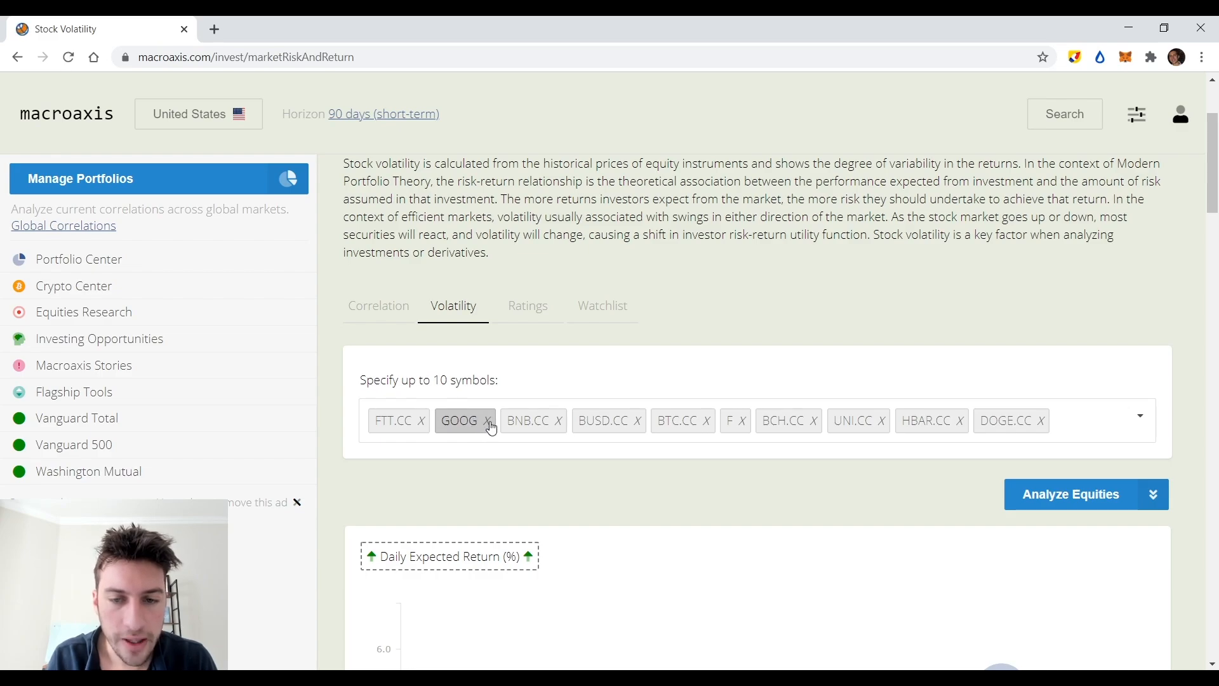
click(489, 424)
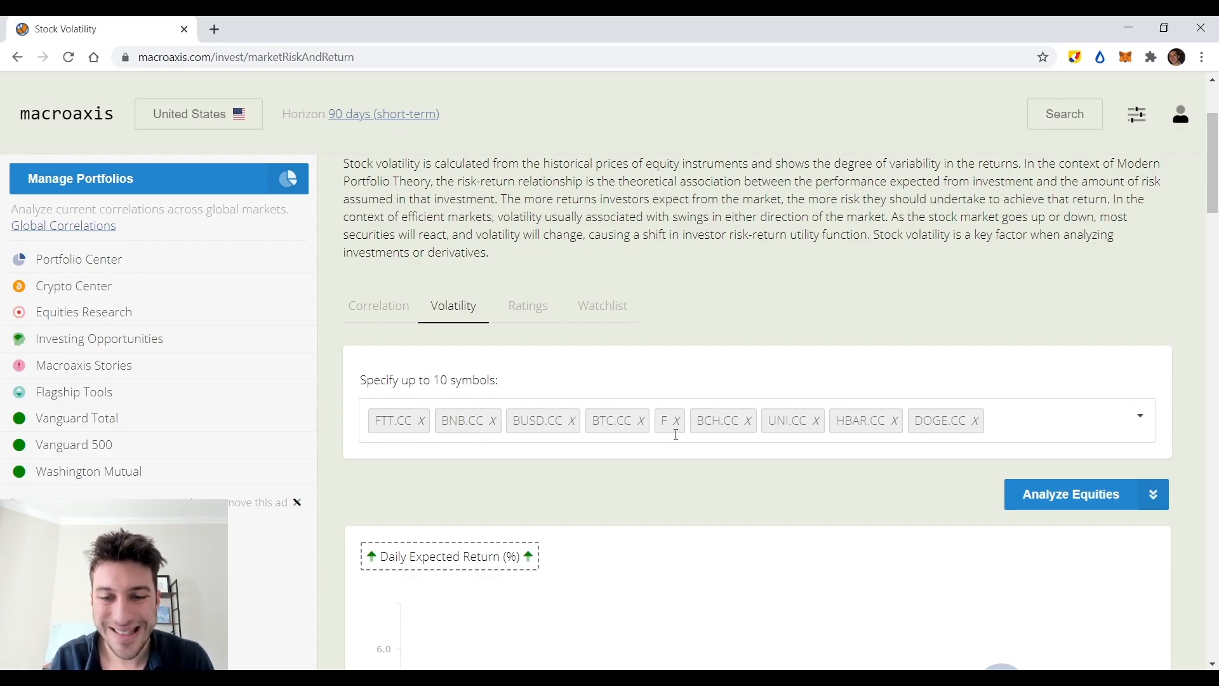
click(676, 419)
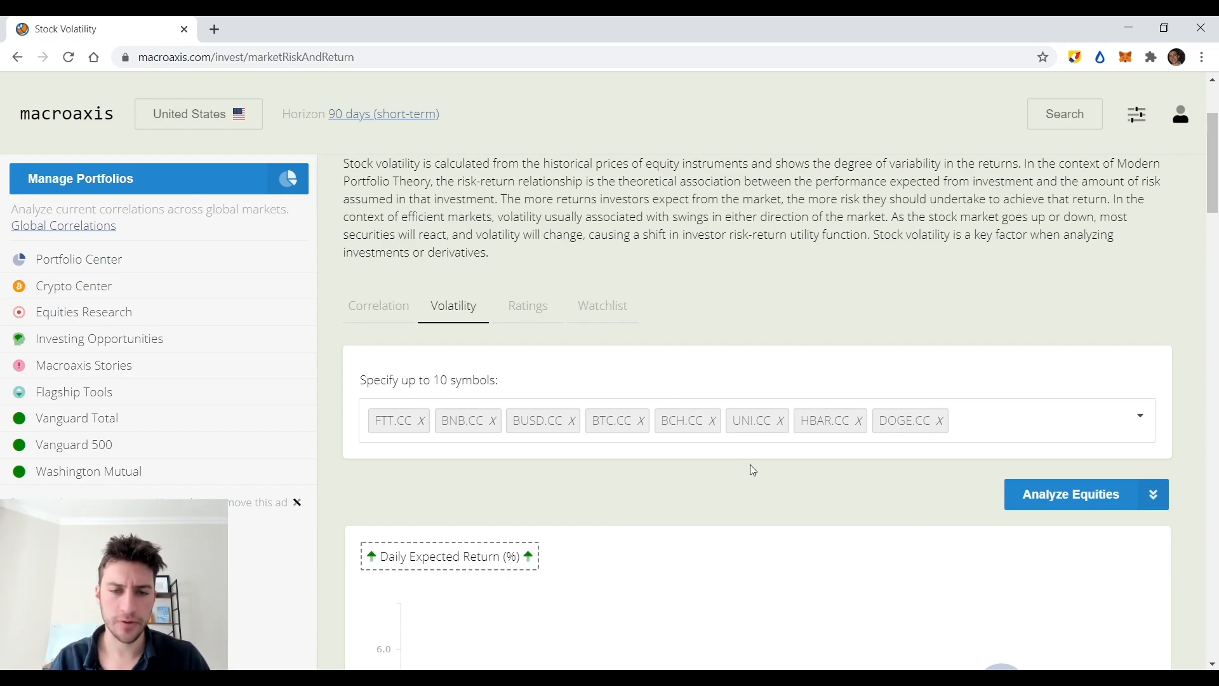
click(565, 419)
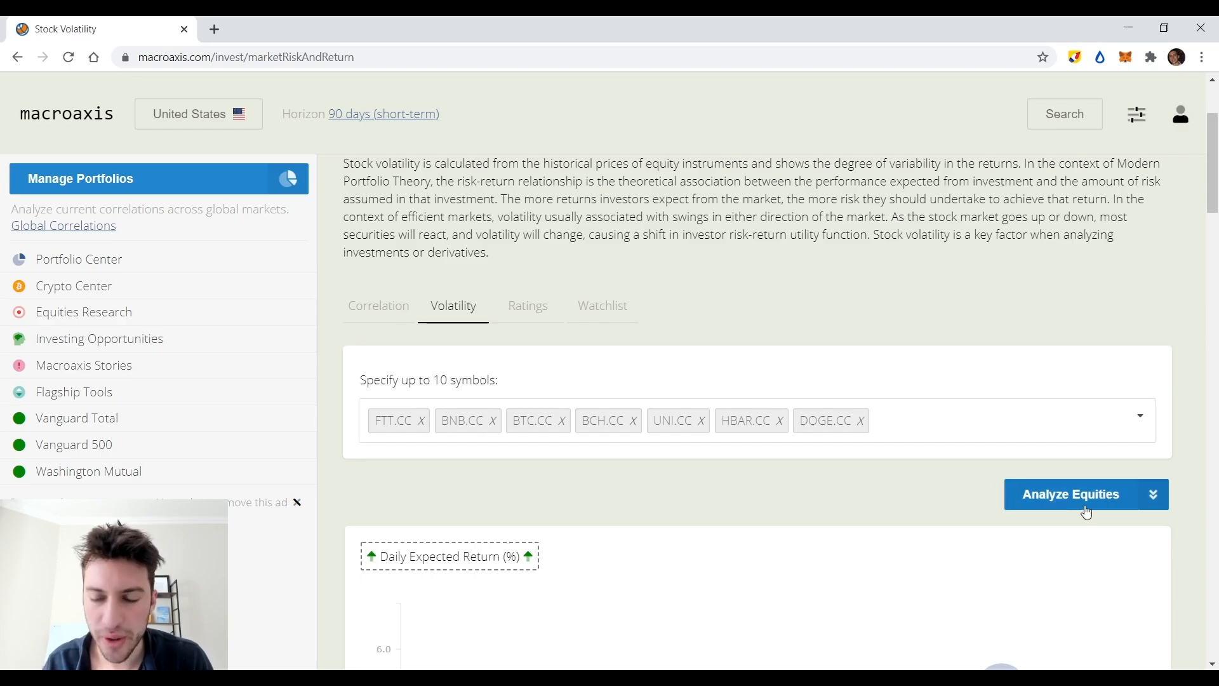
click(1070, 494)
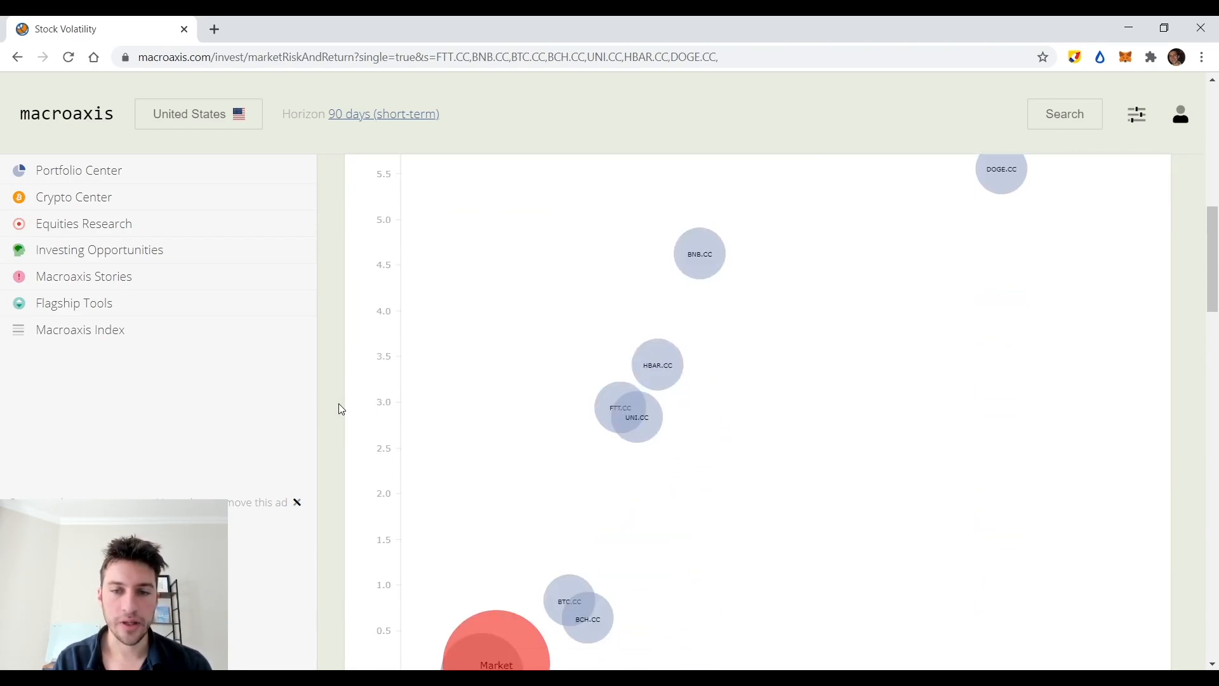
scroll(down, 3)
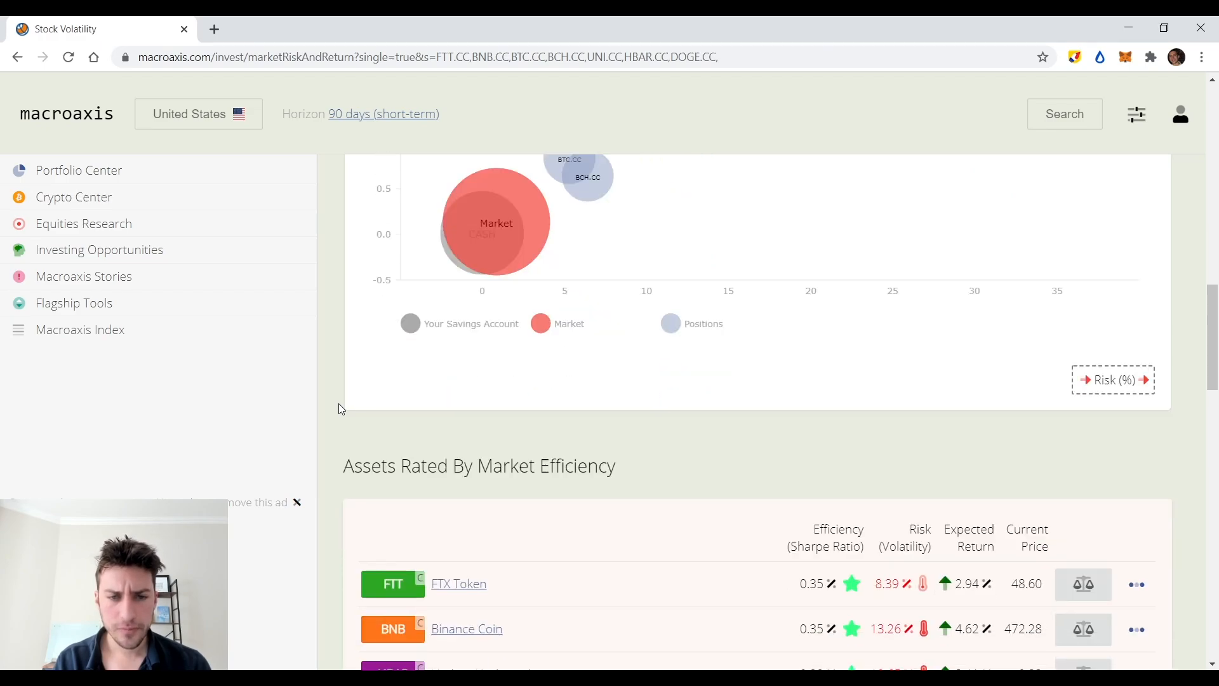
scroll(down, 3)
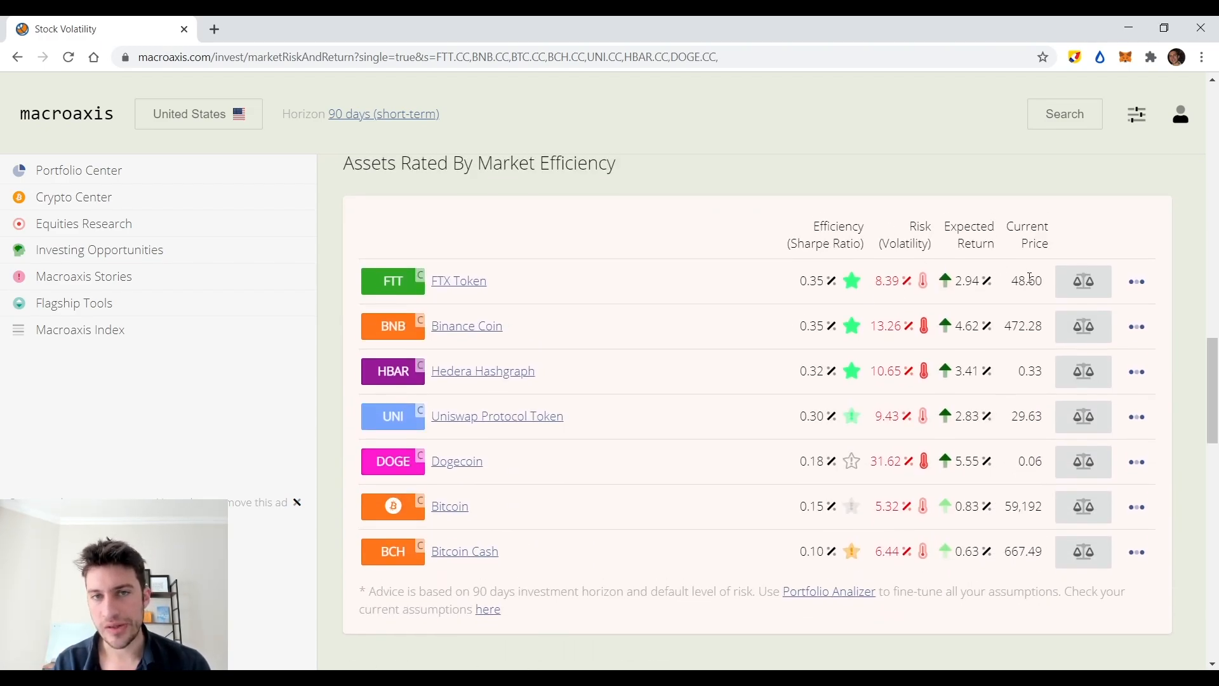
mouse_move(904, 257)
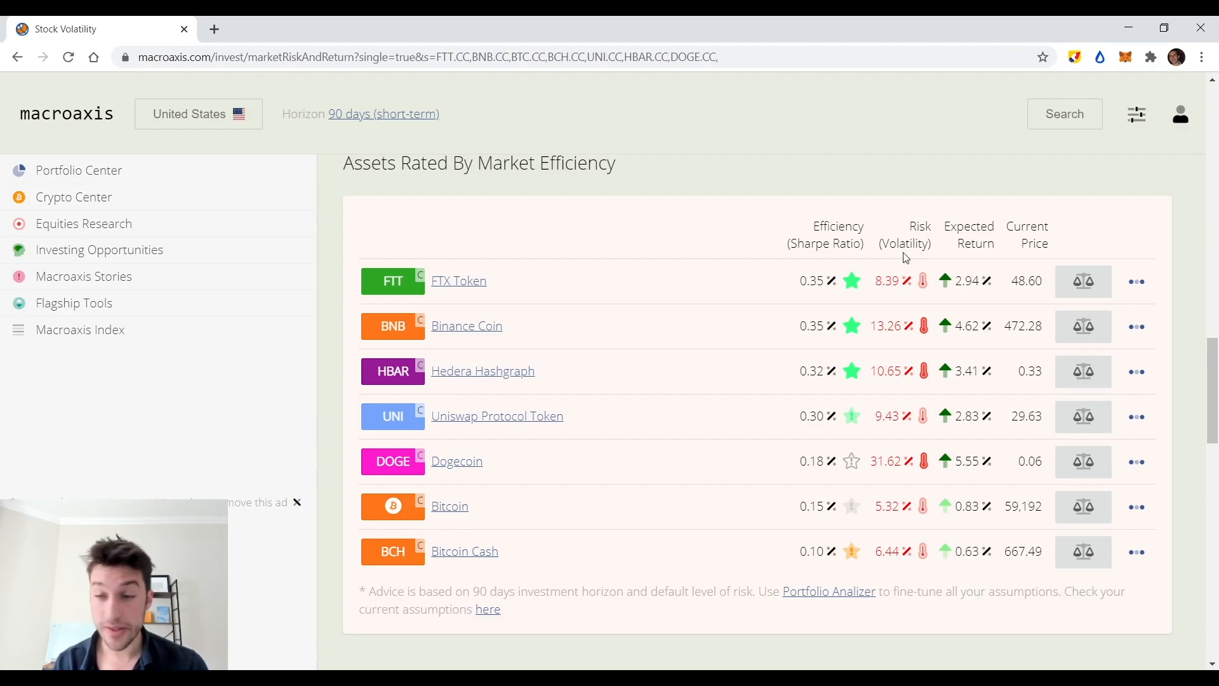
mouse_move(1083, 326)
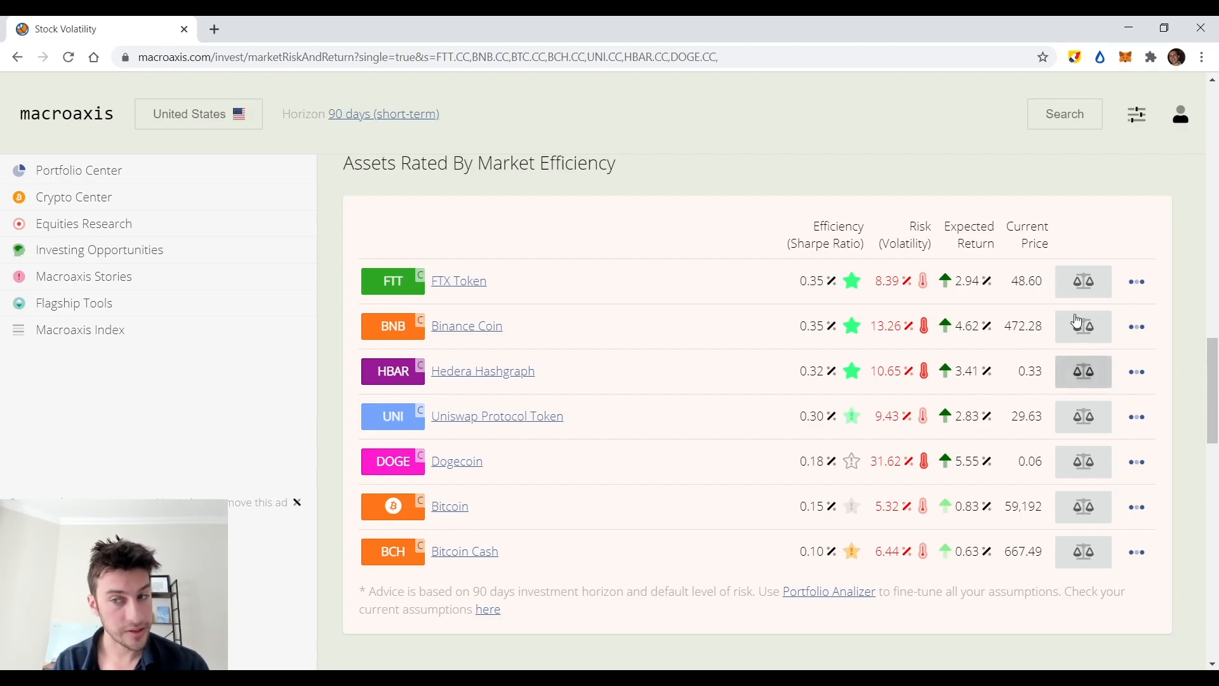
scroll(down, 3)
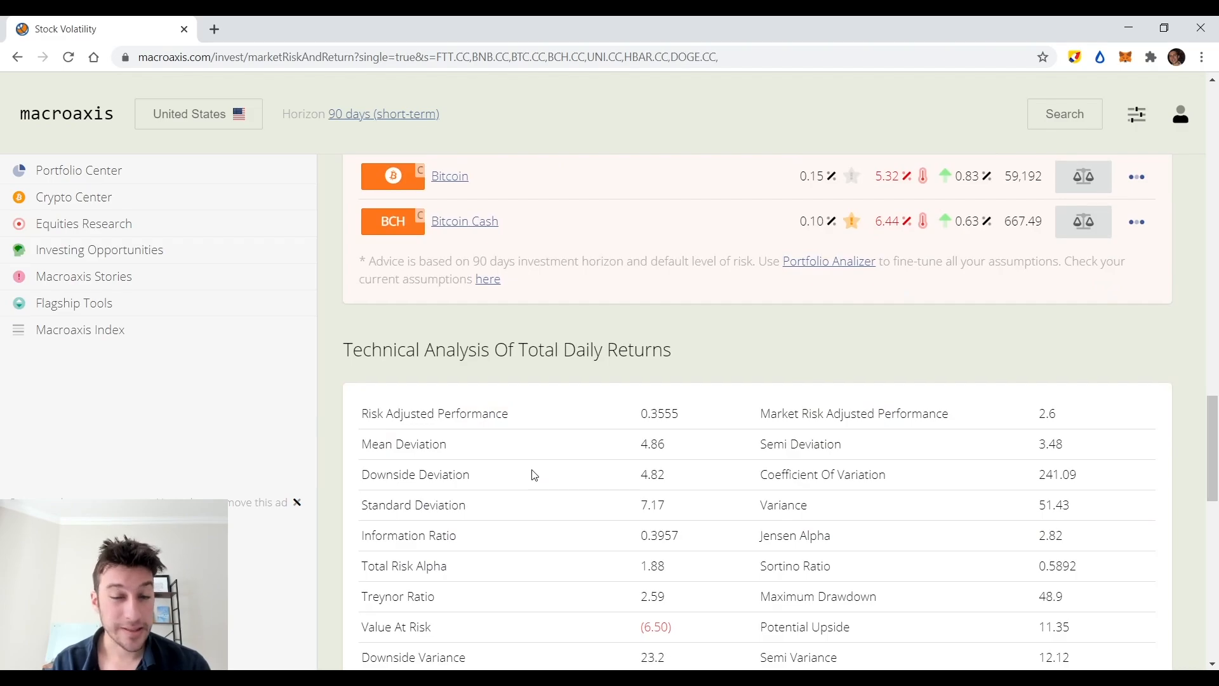
scroll(down, 3)
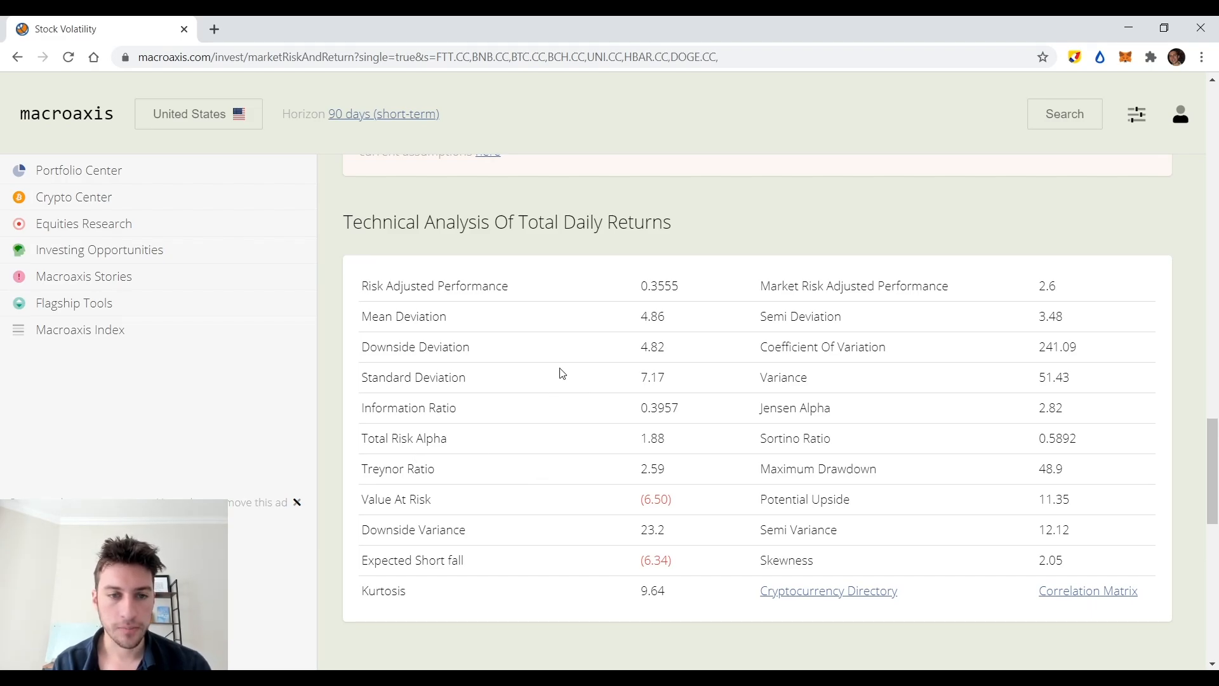
mouse_move(608, 408)
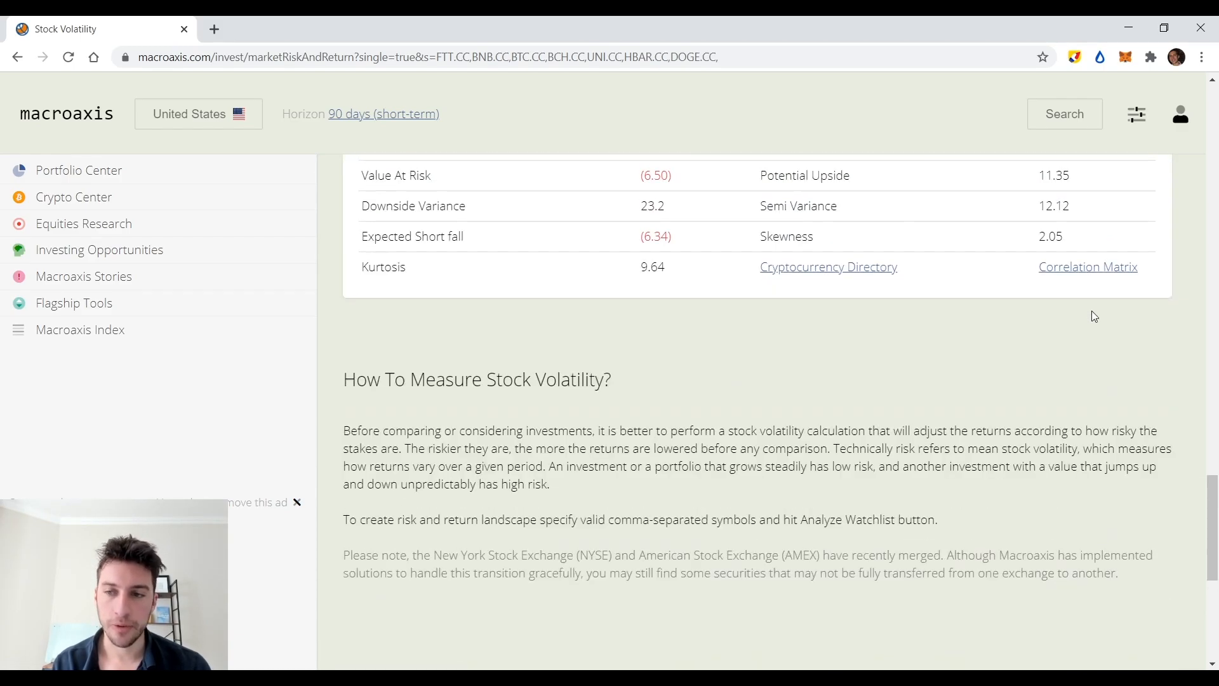
Open Correlation Matrix, remove GOOG, and build correlations for the crypto symbols.
click(1087, 267)
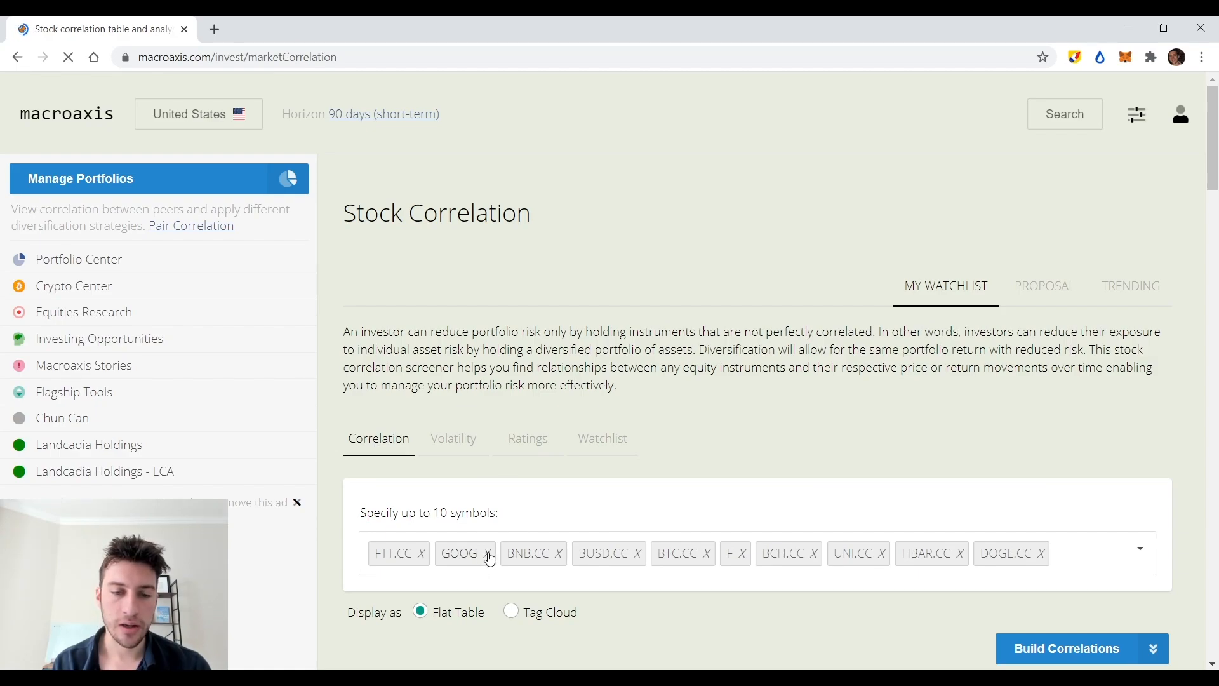
click(486, 553)
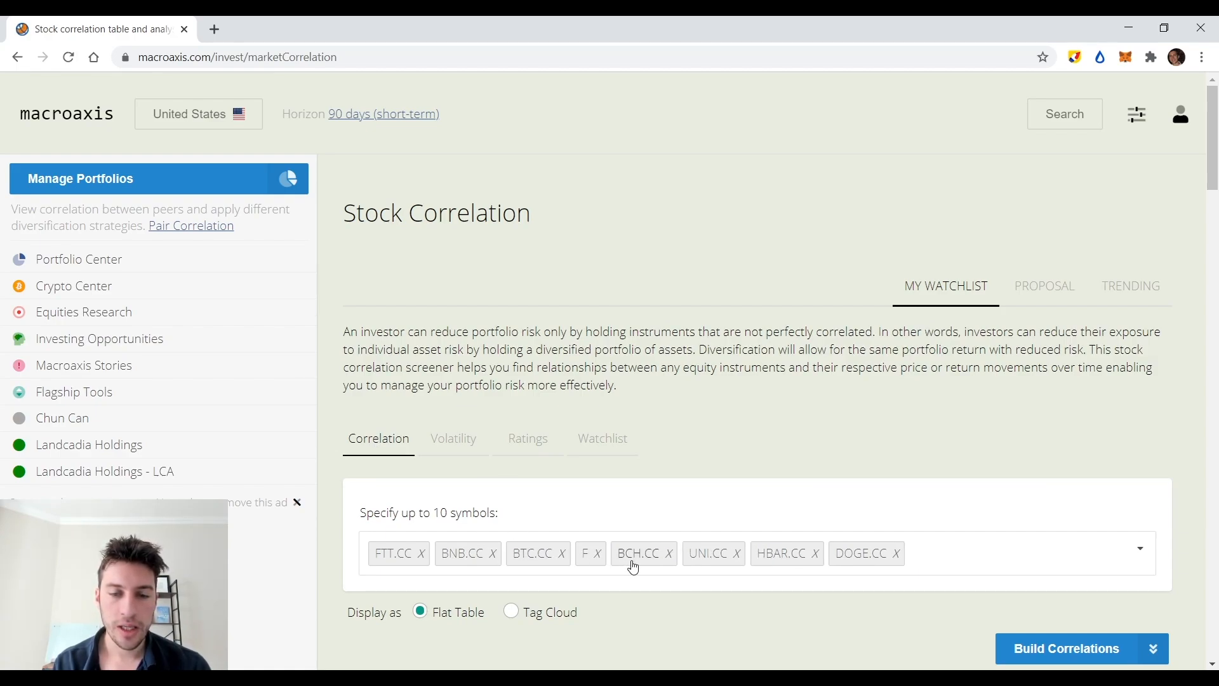
click(1066, 648)
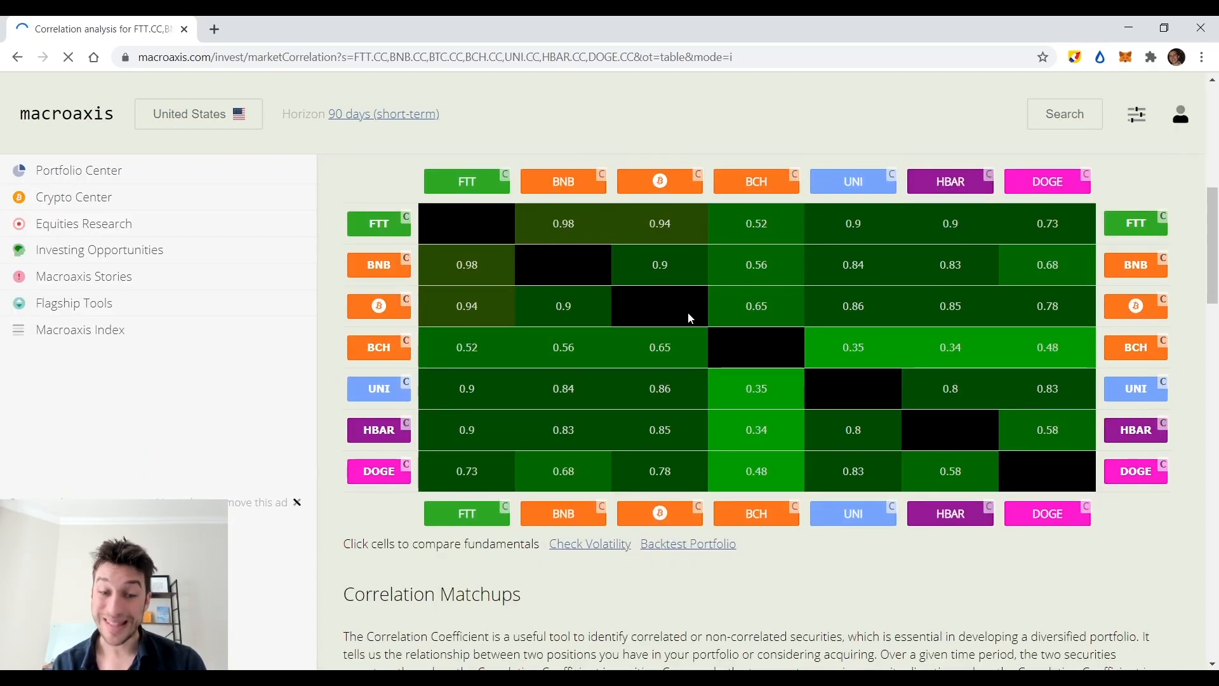
Scroll through coin matchups and risk indicators, with BNB–FTT highest at 0.98.
scroll(down, 3)
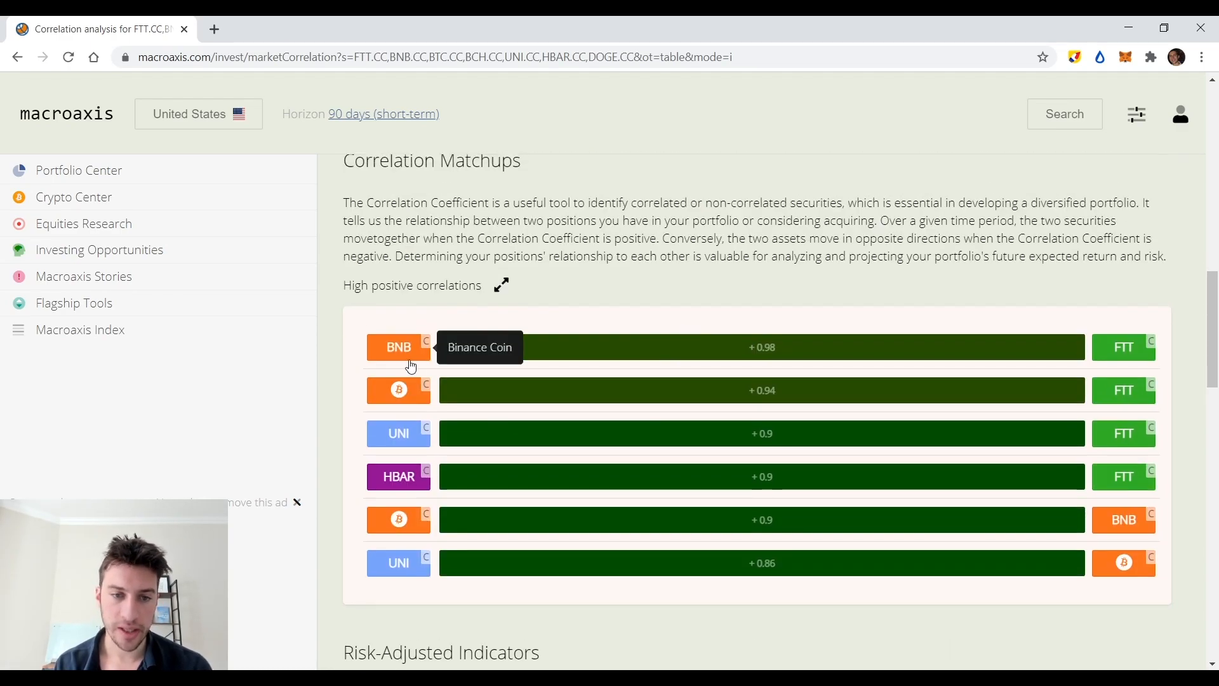
mouse_move(1051, 308)
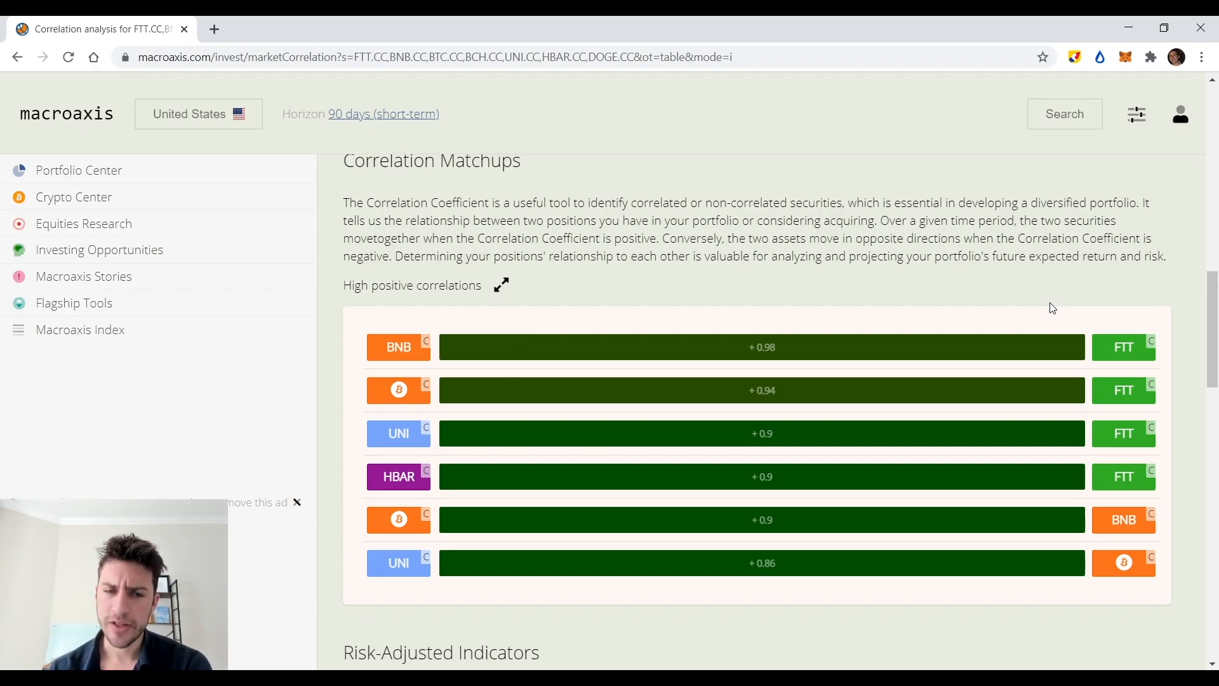
scroll(down, 3)
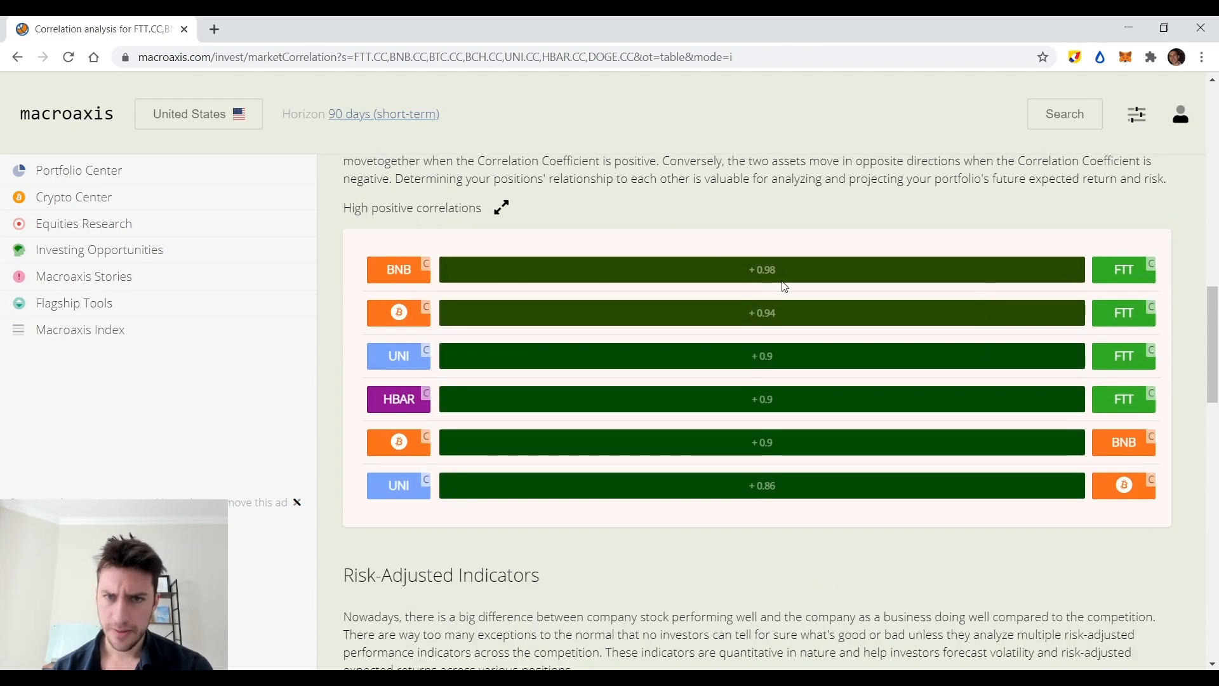
scroll(down, 3)
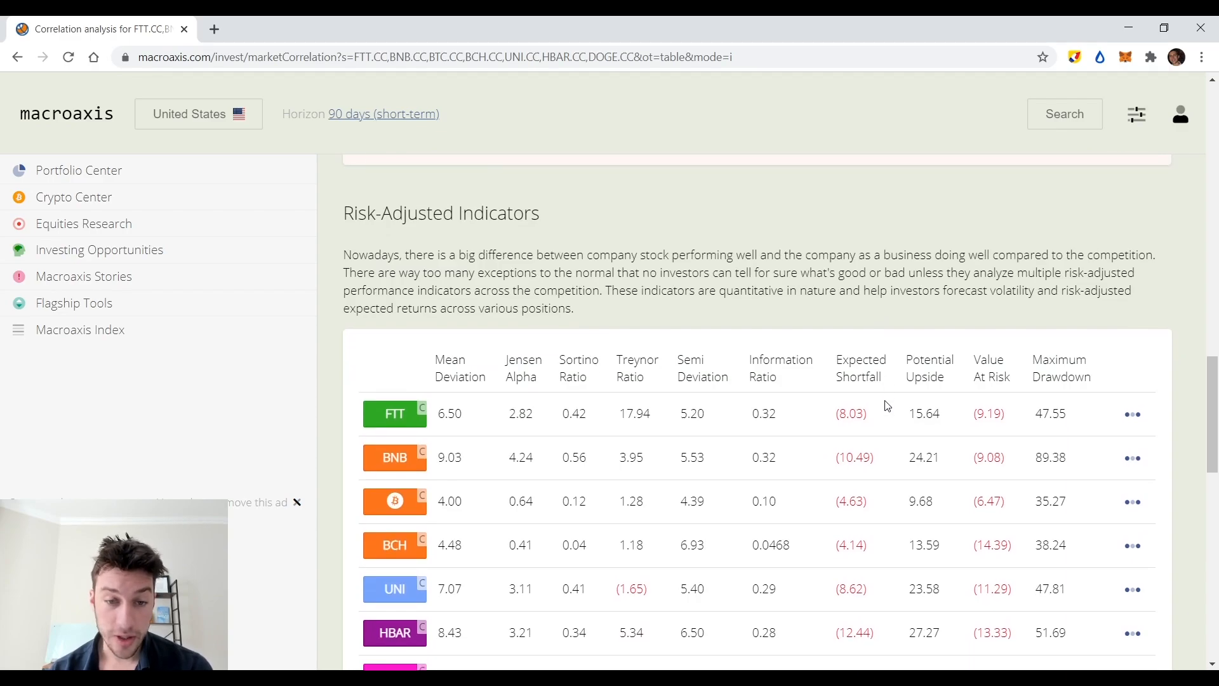
scroll(down, 3)
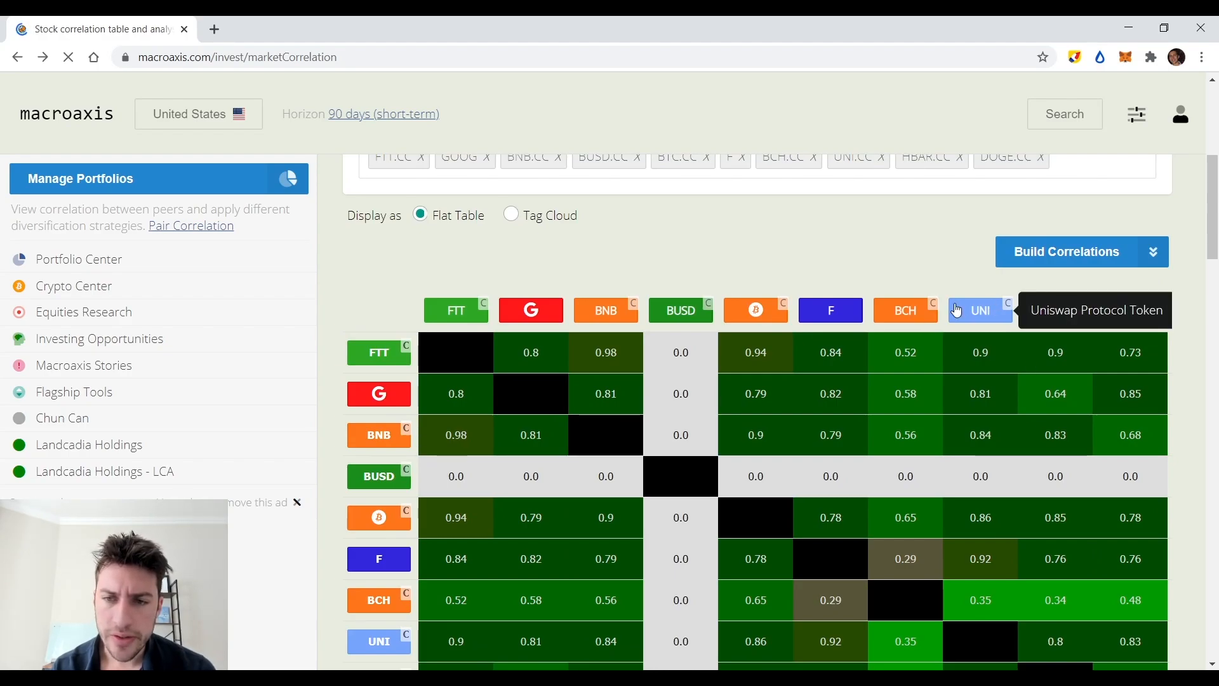
click(456, 309)
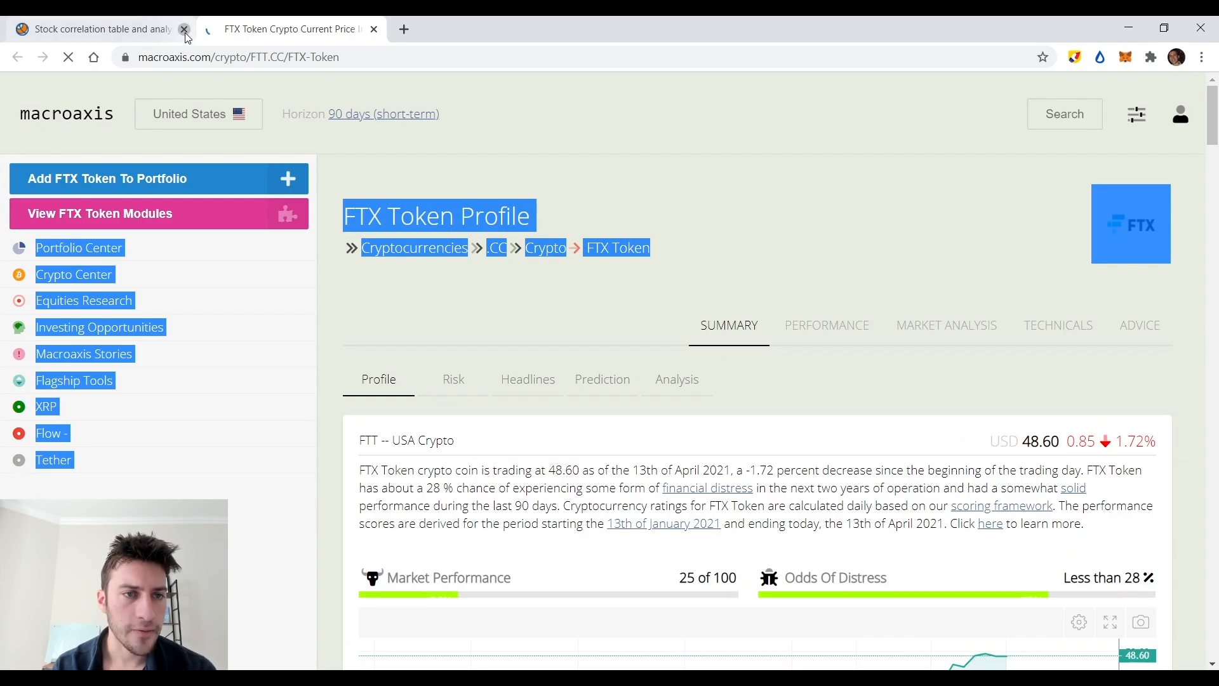
click(184, 28)
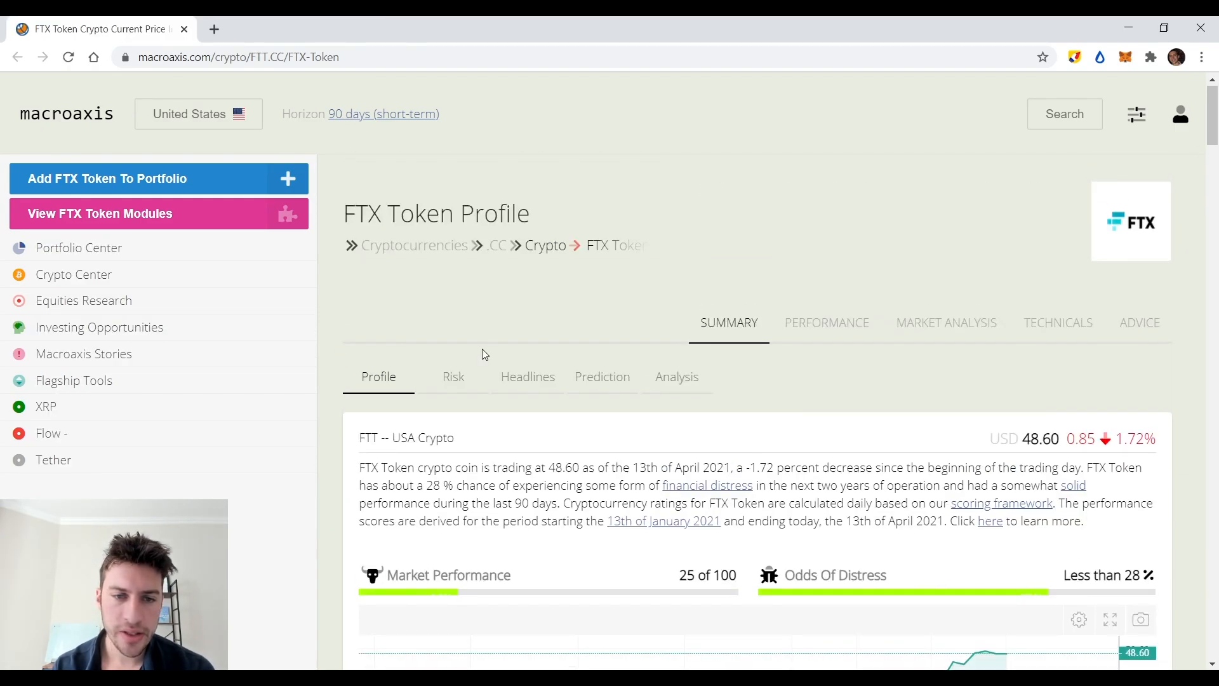
click(453, 376)
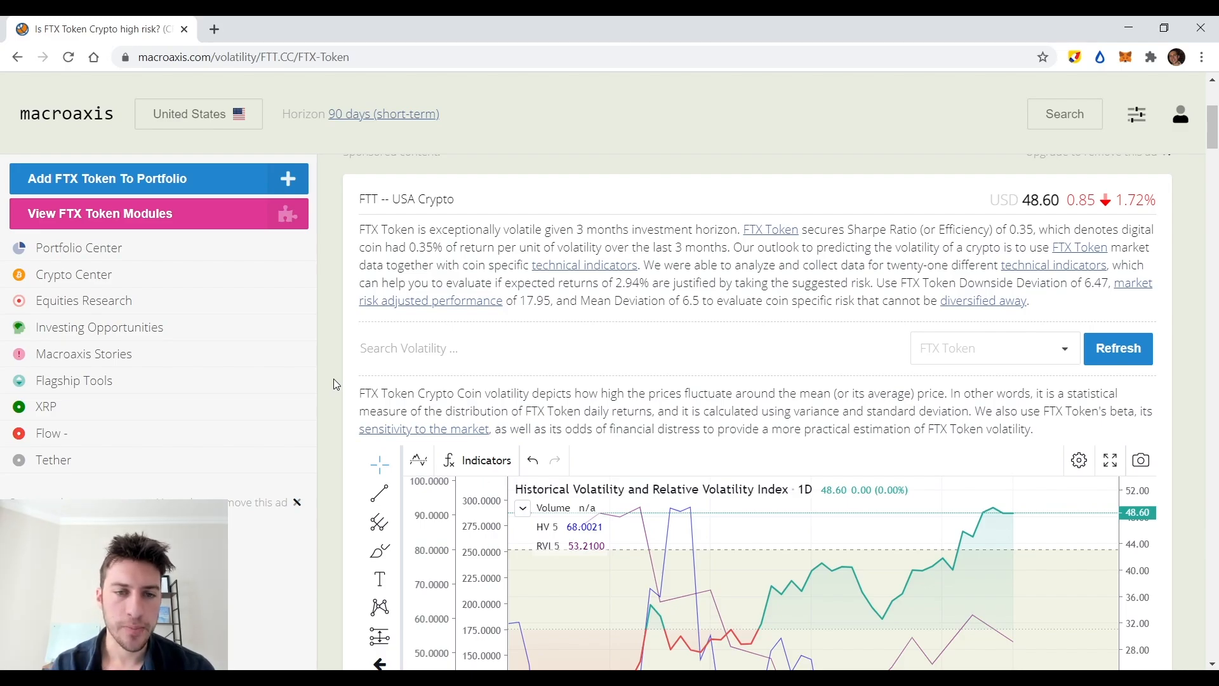
scroll(down, 3)
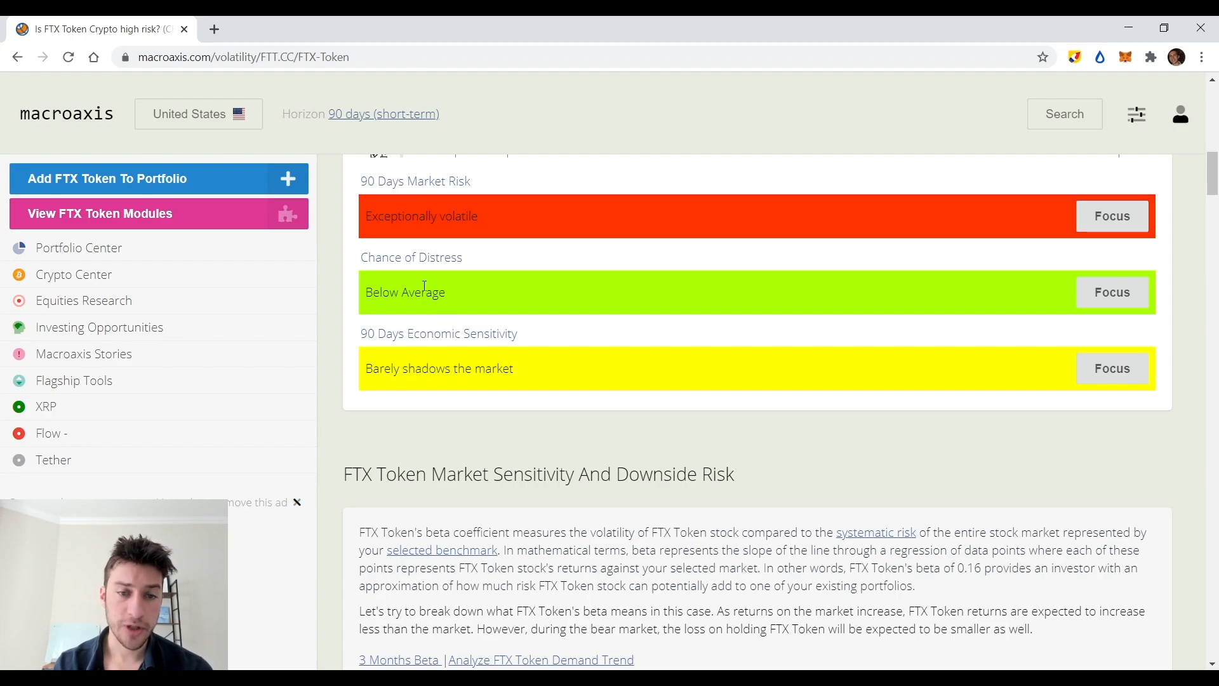
mouse_move(1123, 302)
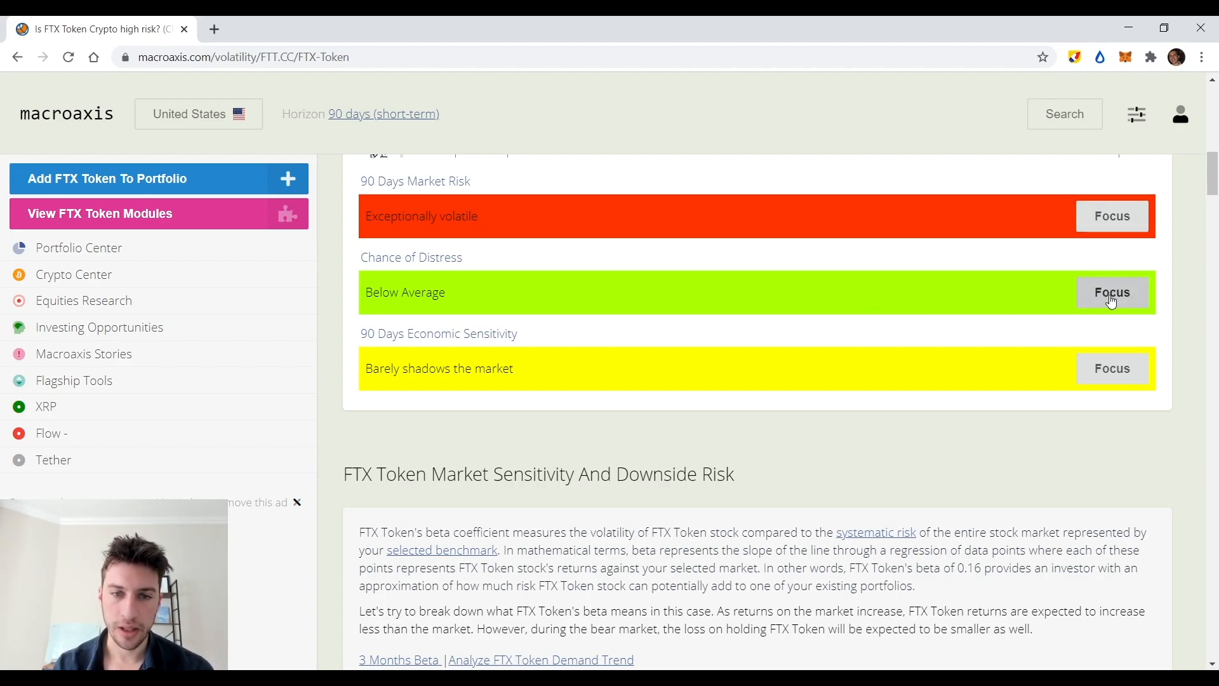
Focus on FTX Token's Chance of Distress and scroll its Financials page to the beta chart.
click(1111, 291)
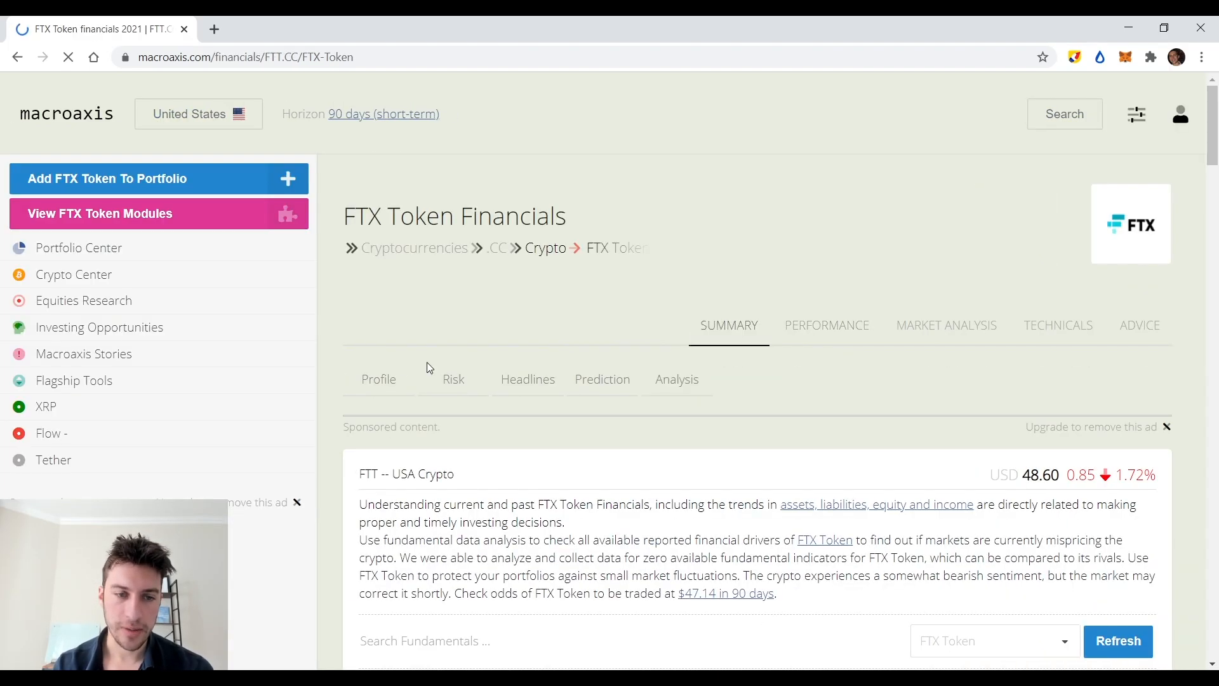
scroll(down, 3)
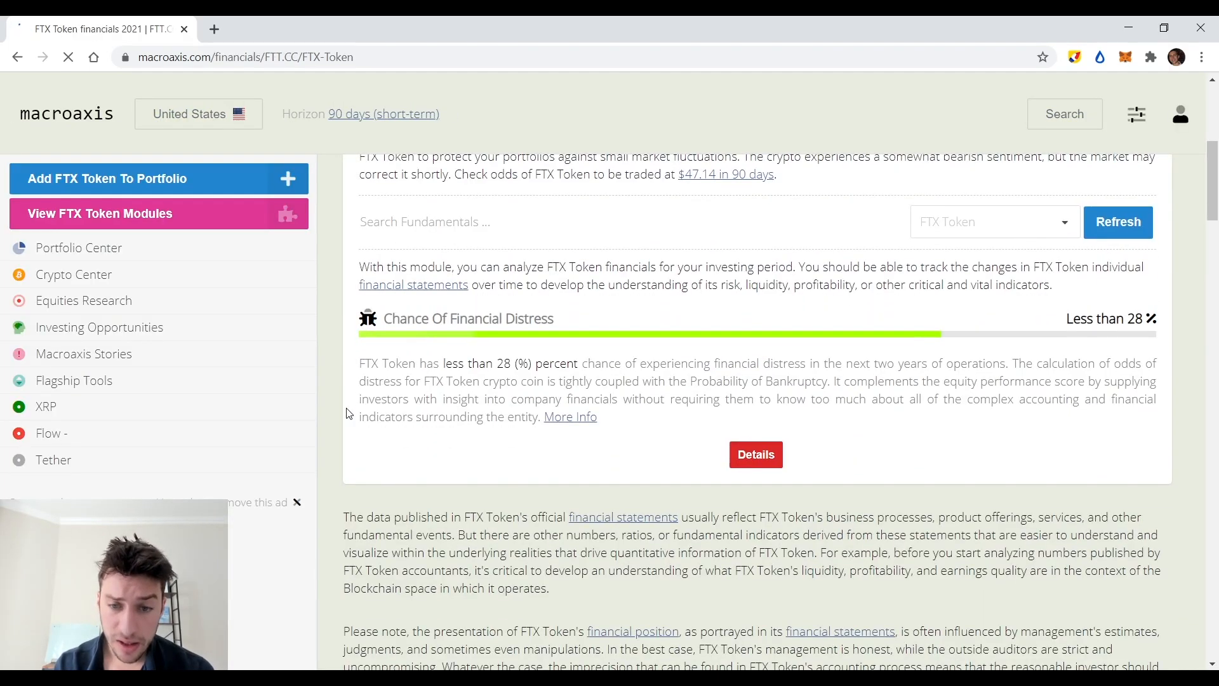
scroll(down, 3)
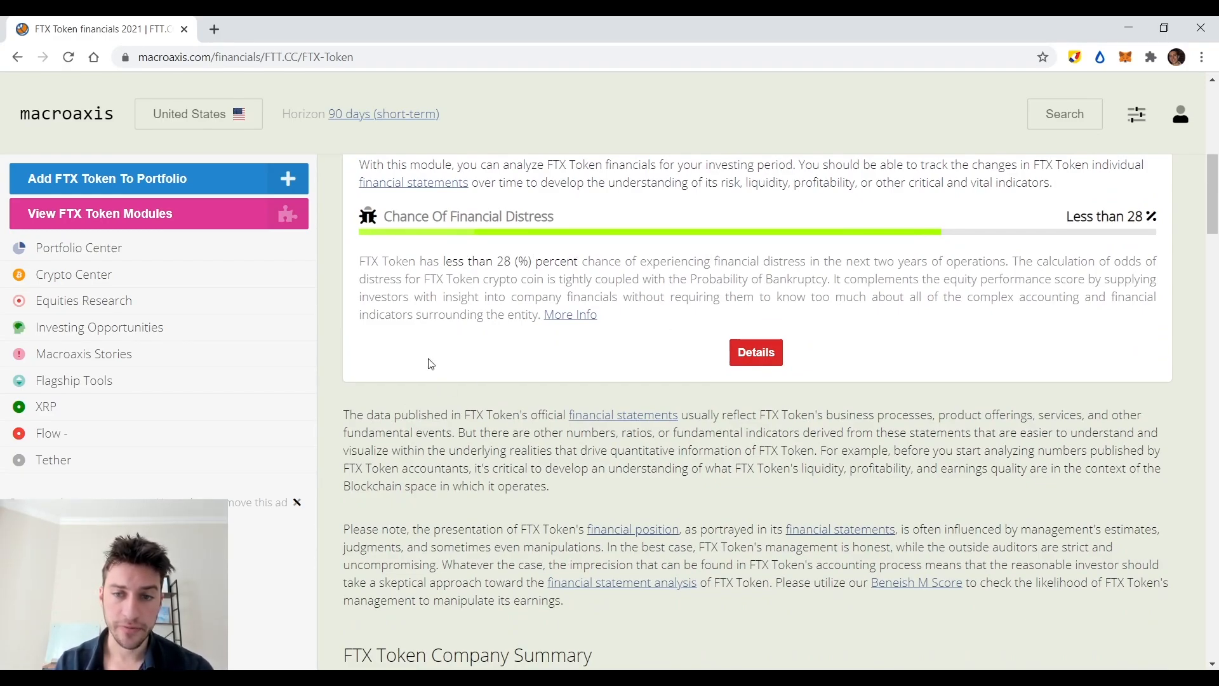
scroll(down, 3)
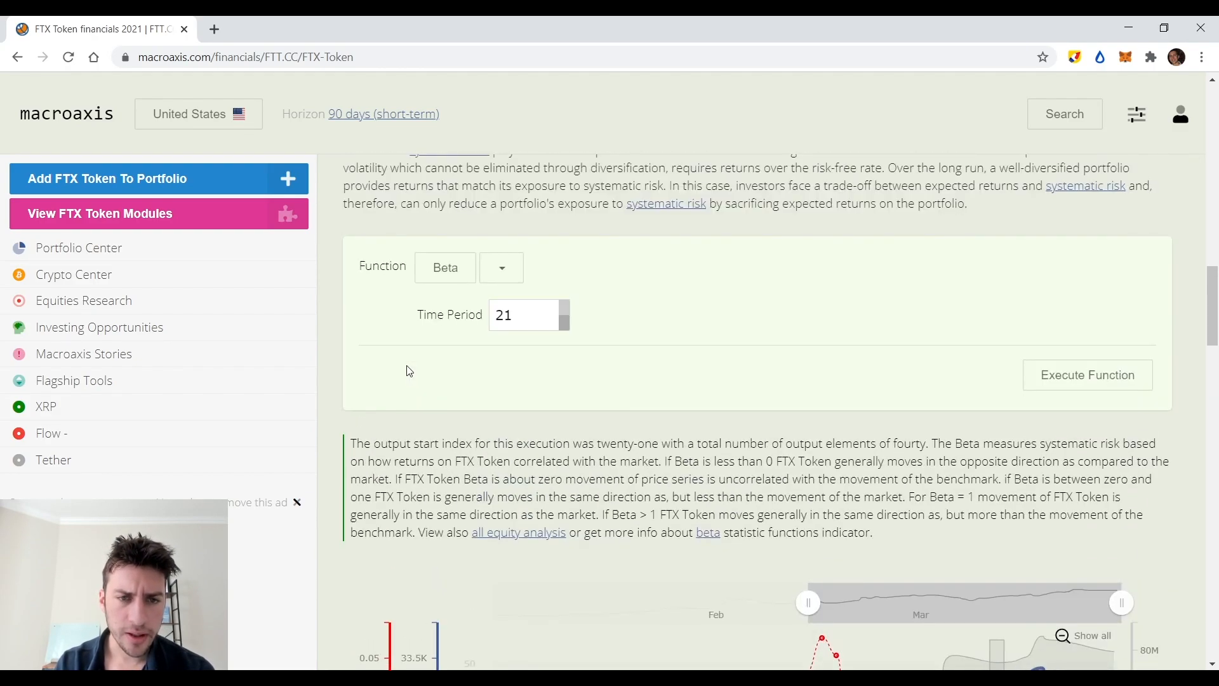
scroll(down, 3)
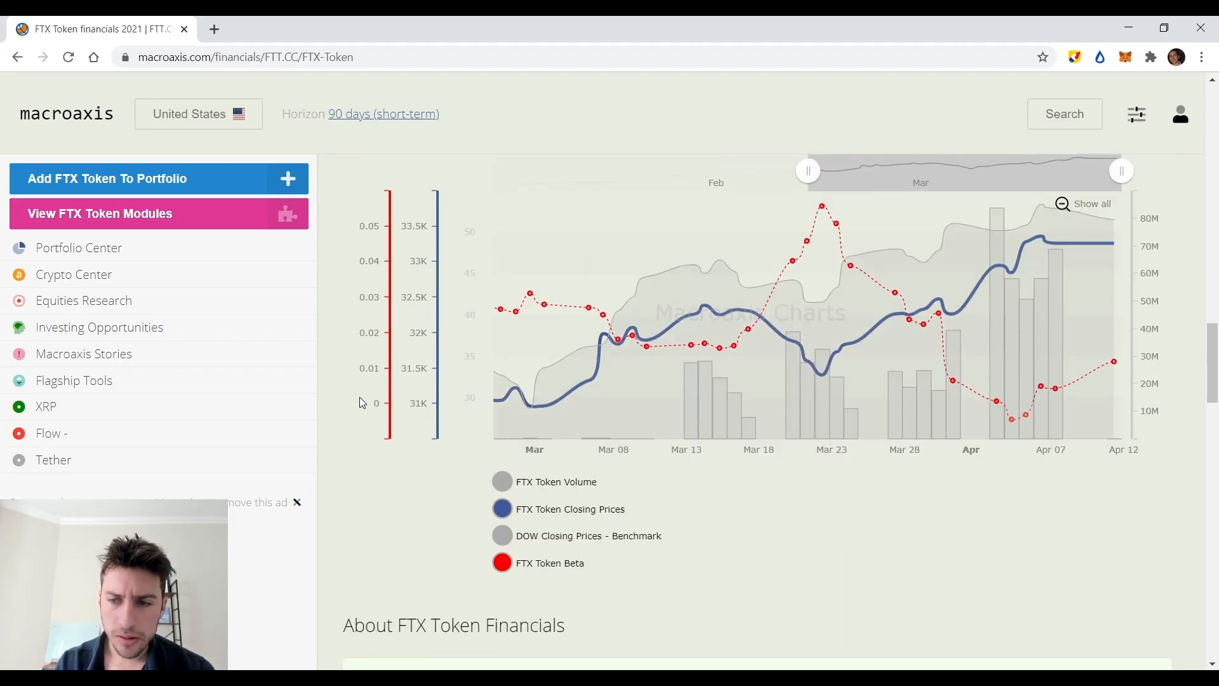
scroll(down, 3)
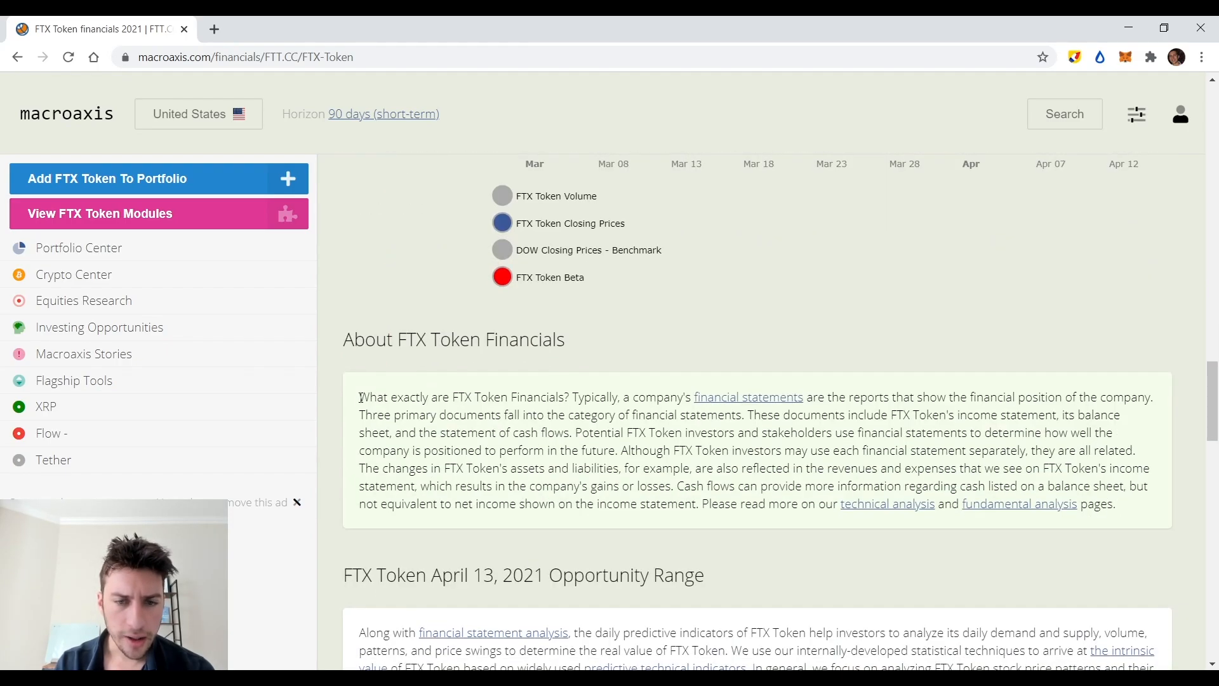
scroll(down, 3)
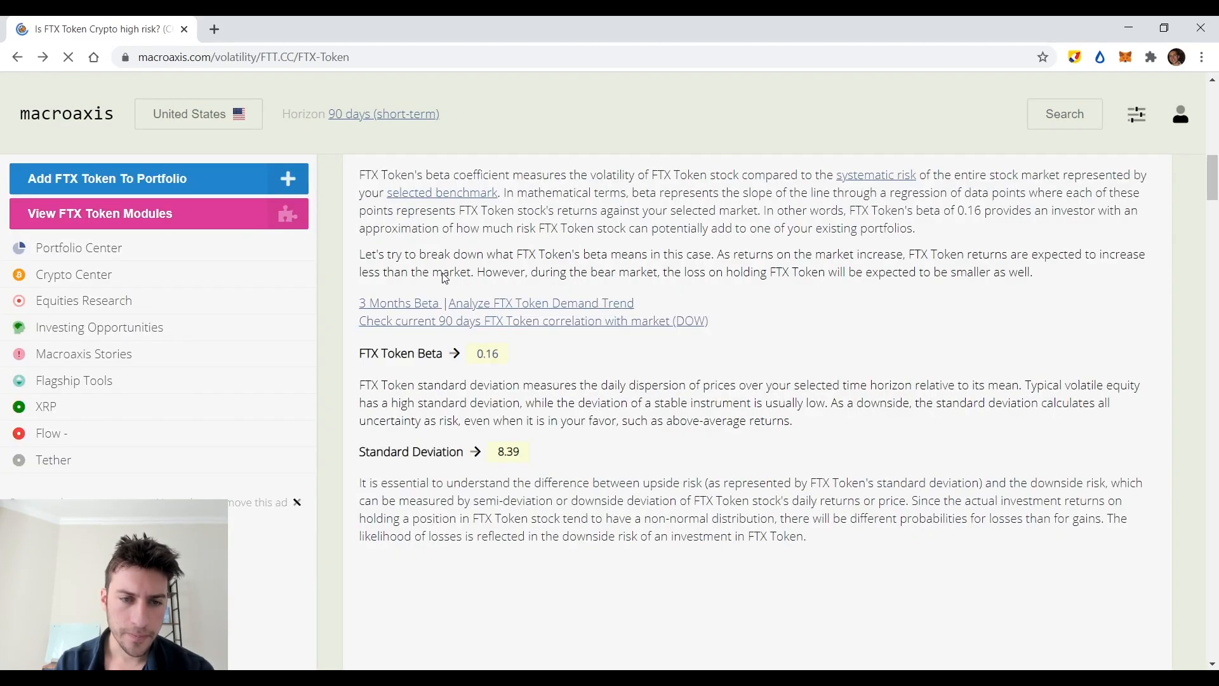
scroll(down, 3)
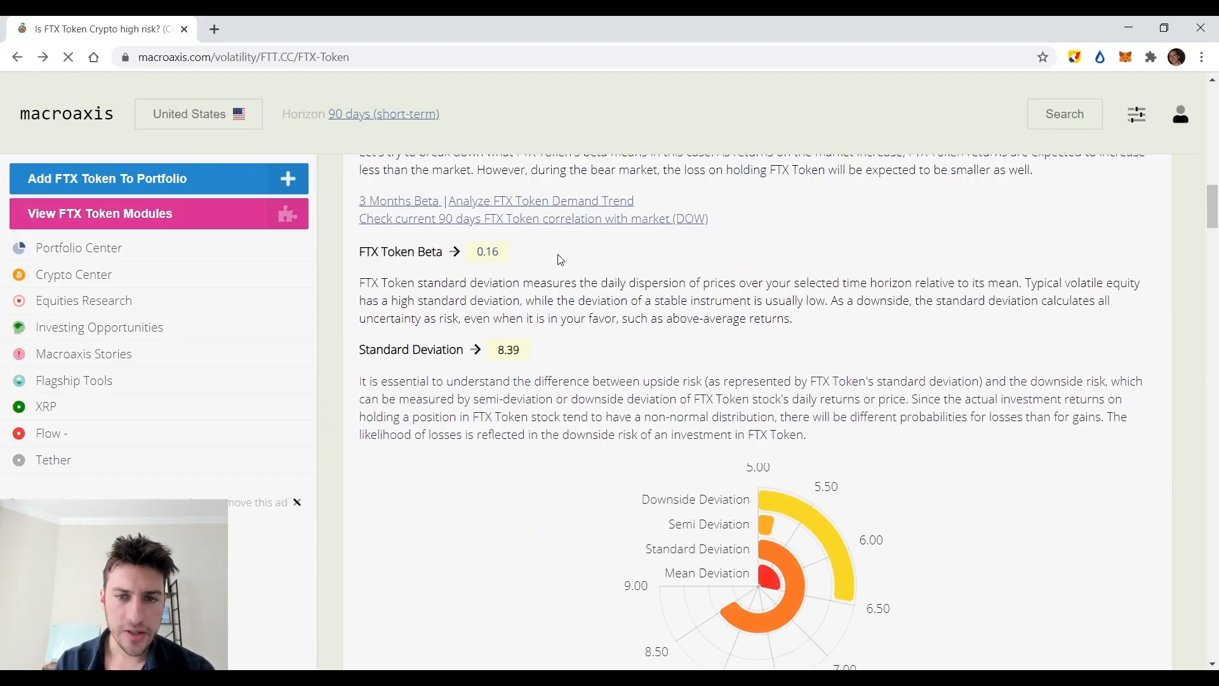
scroll(down, 3)
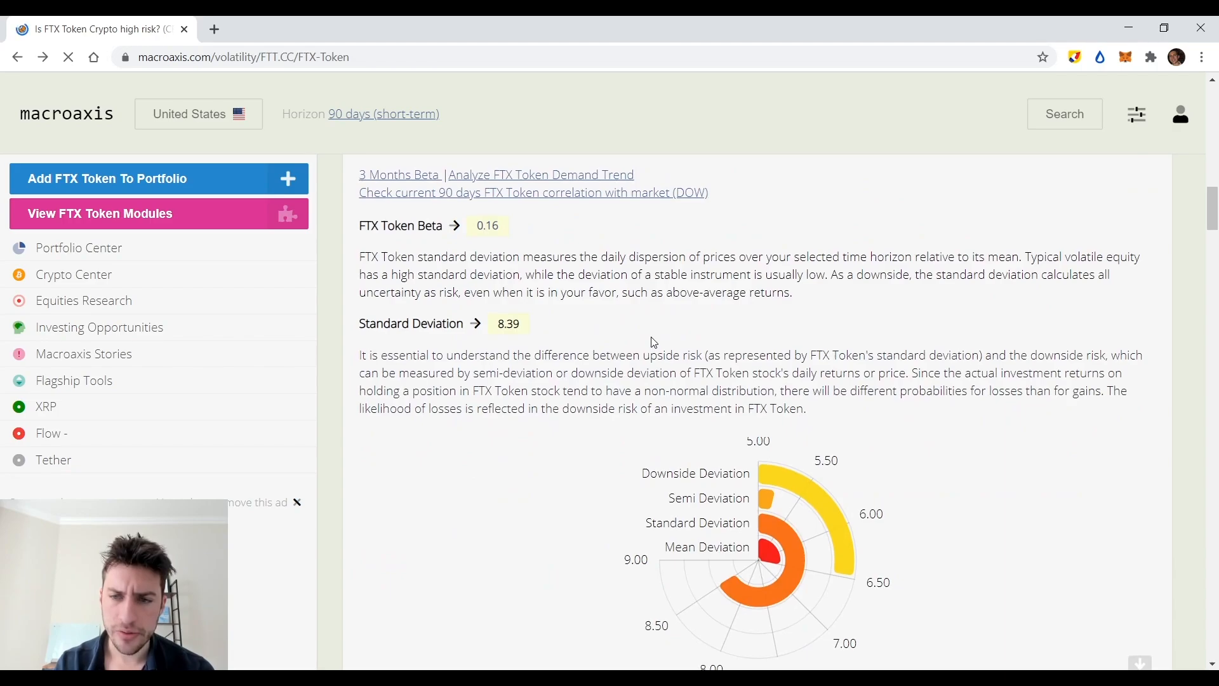
scroll(up, 3)
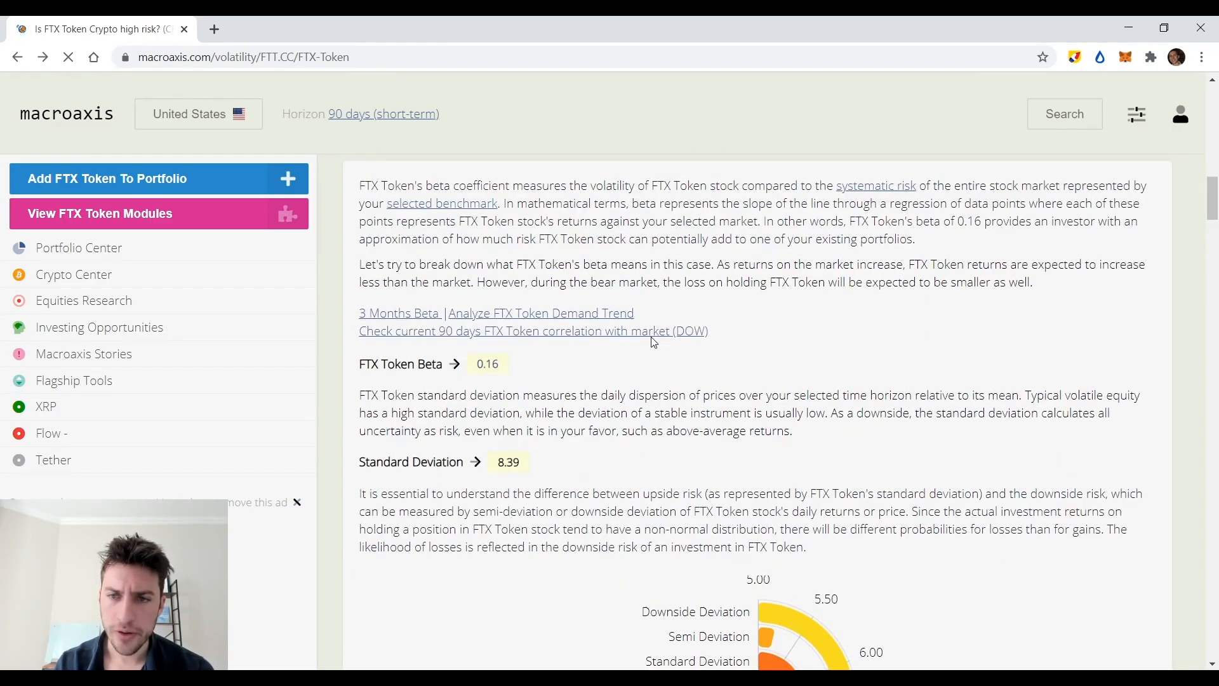
scroll(down, 3)
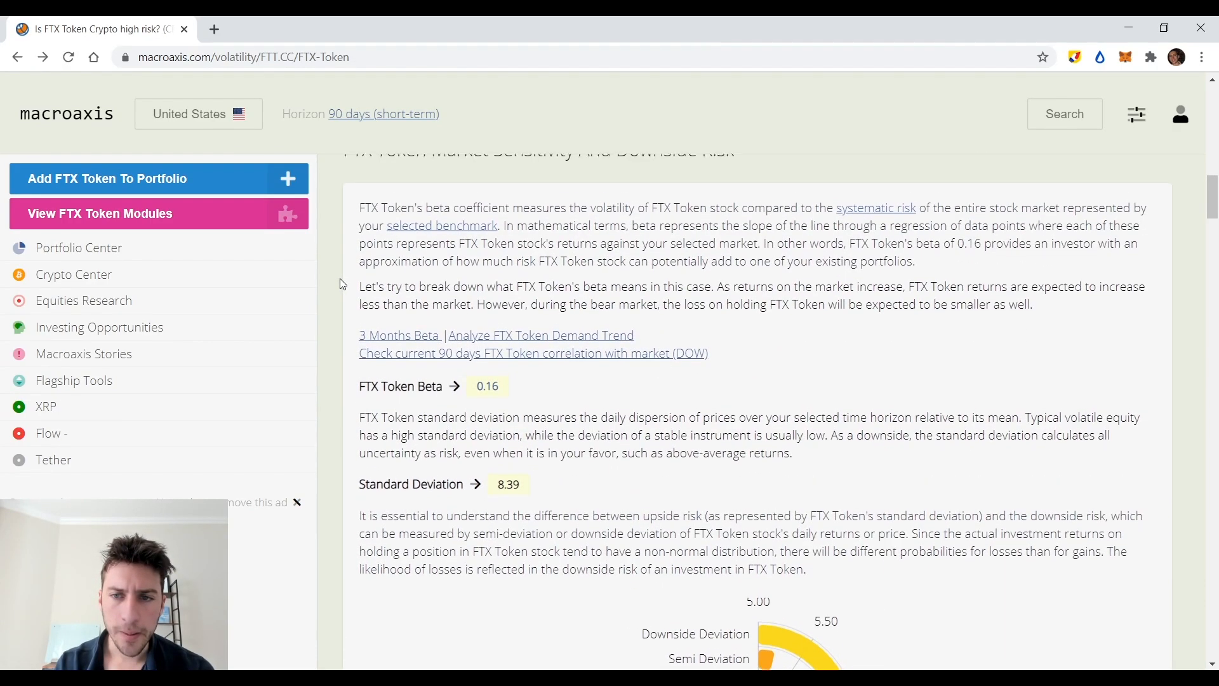
scroll(down, 3)
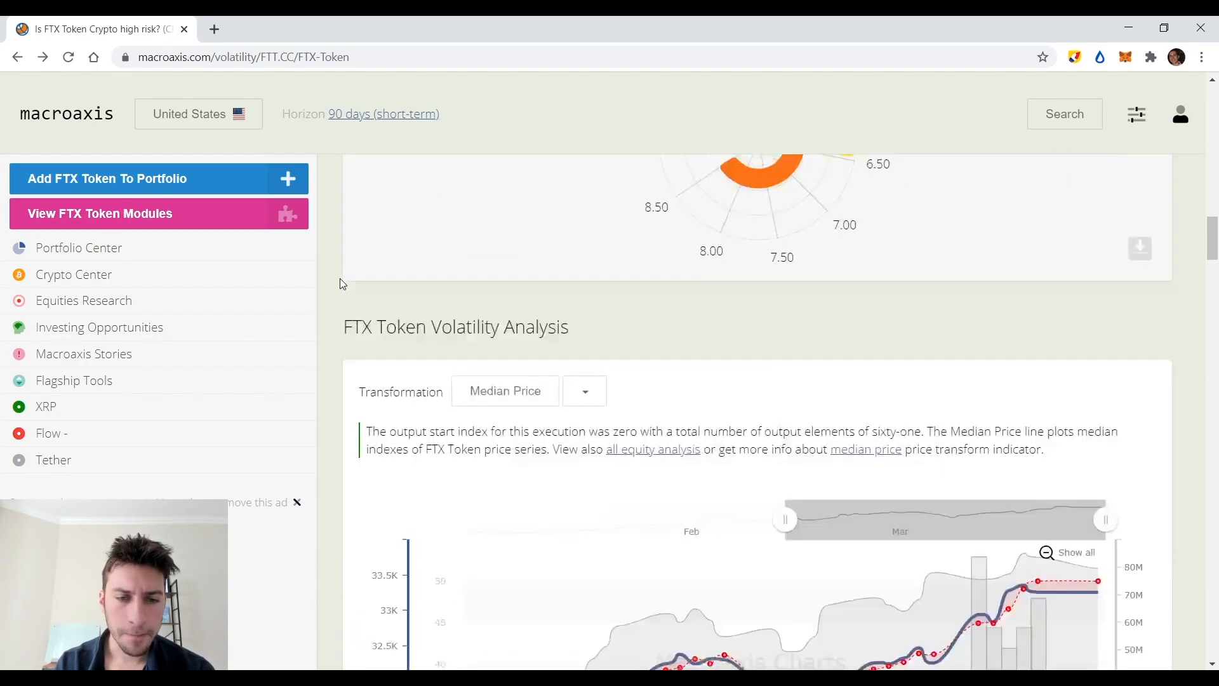
scroll(down, 3)
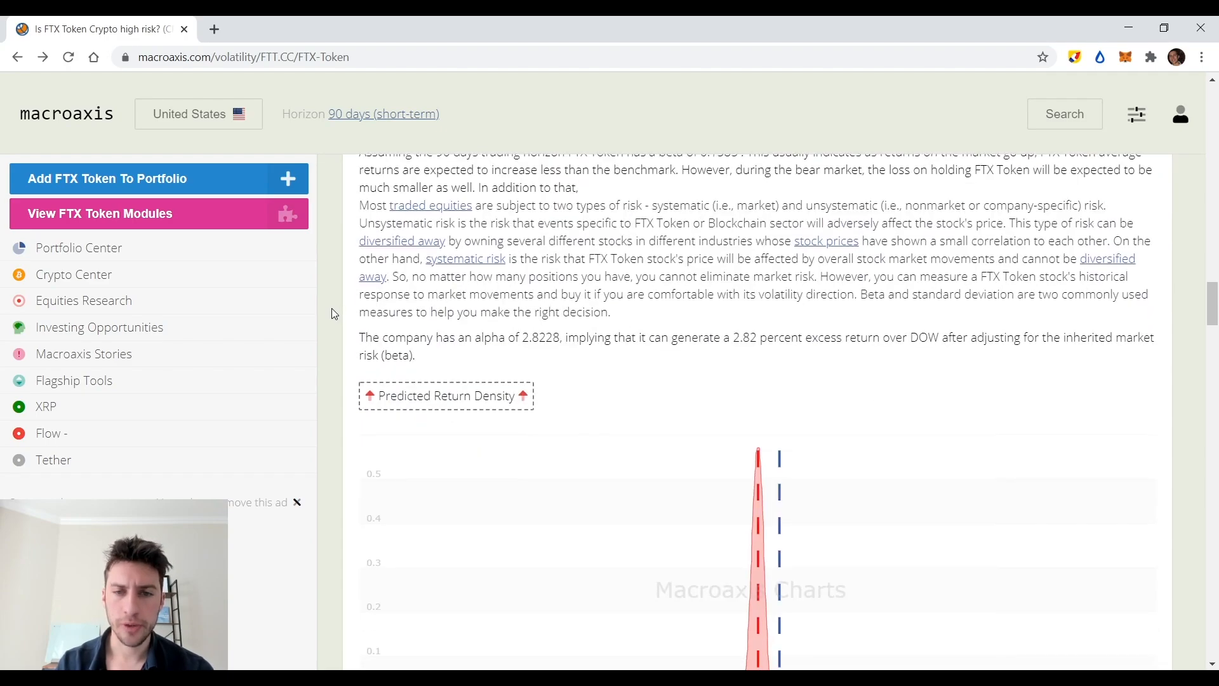
scroll(down, 3)
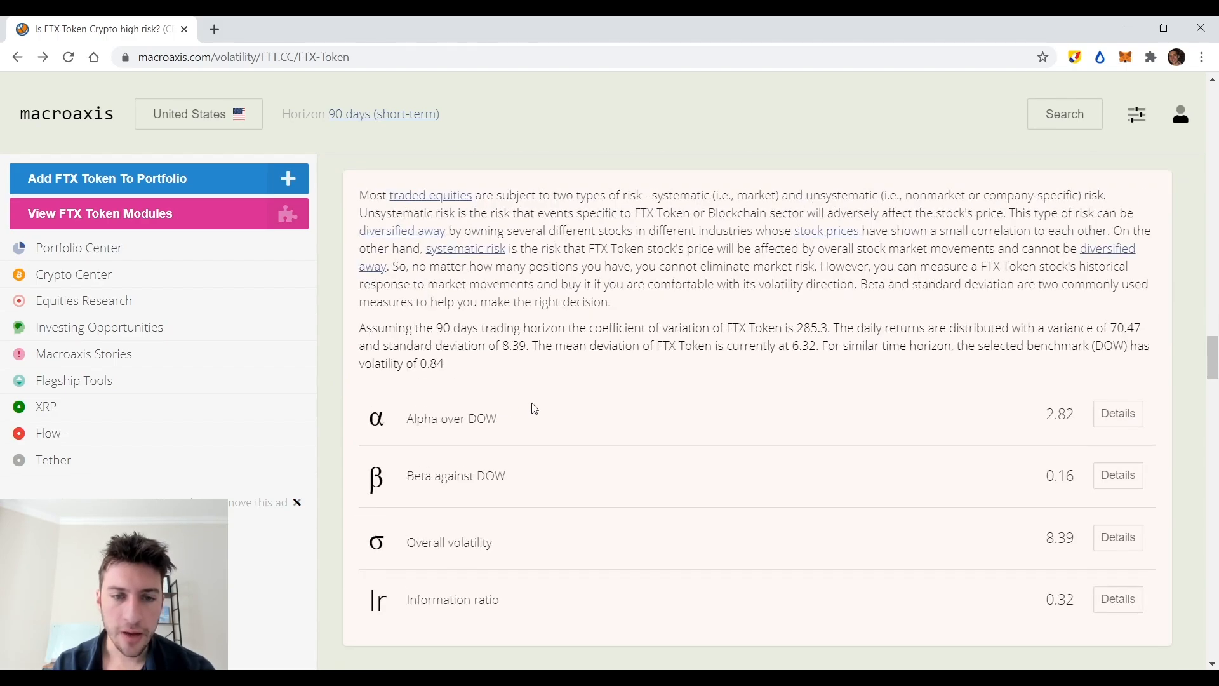
scroll(down, 3)
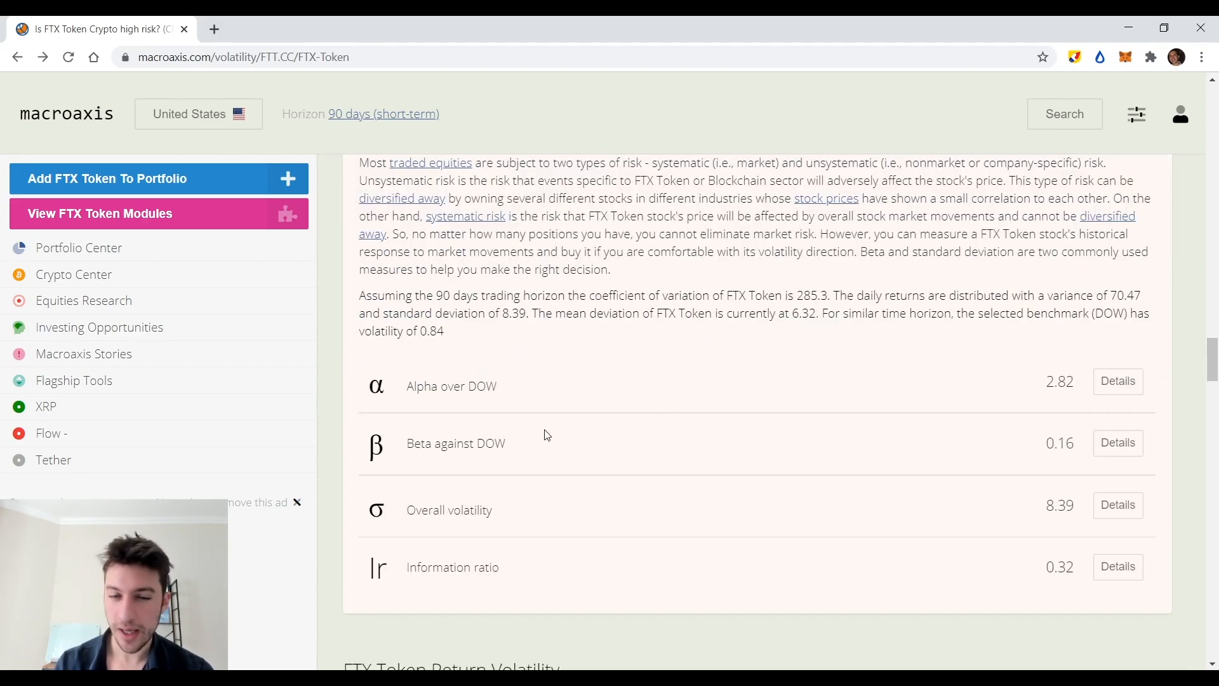
scroll(down, 3)
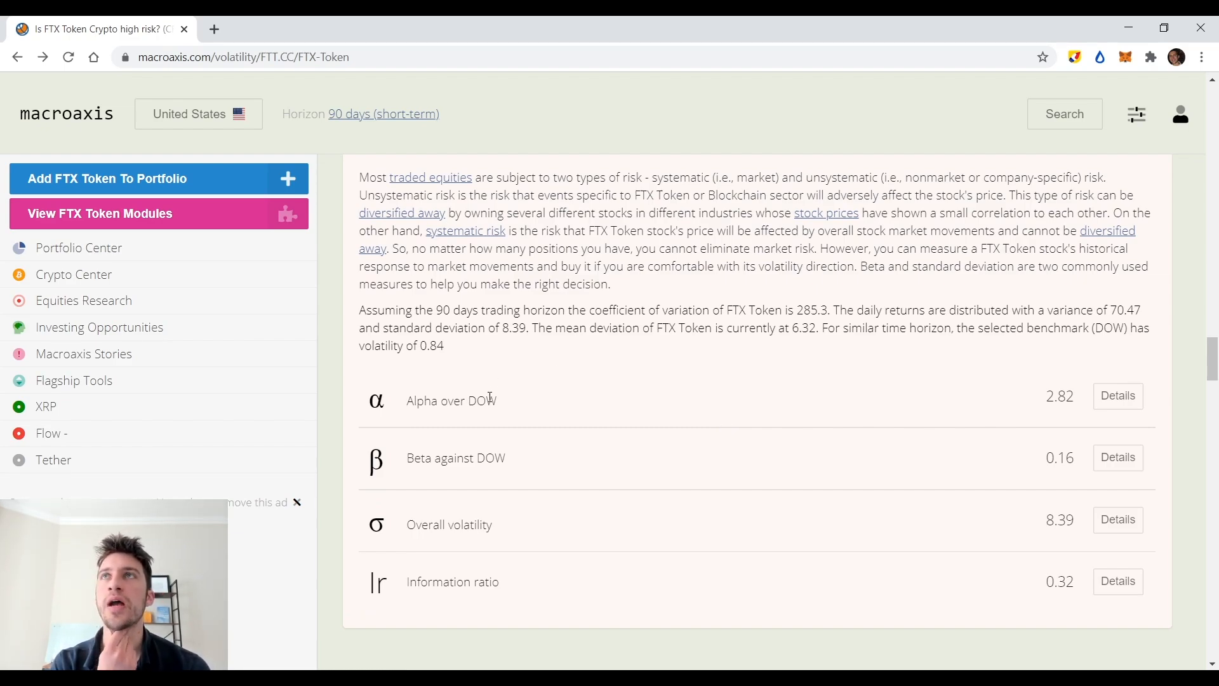
mouse_move(714, 387)
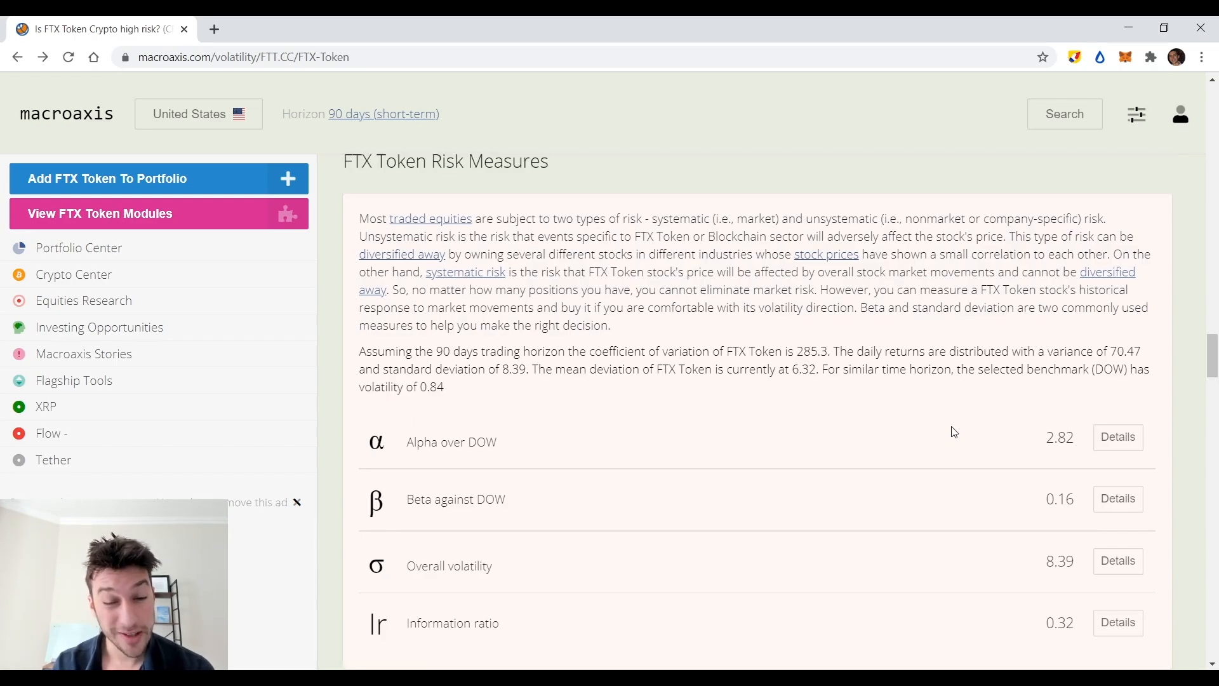
scroll(down, 3)
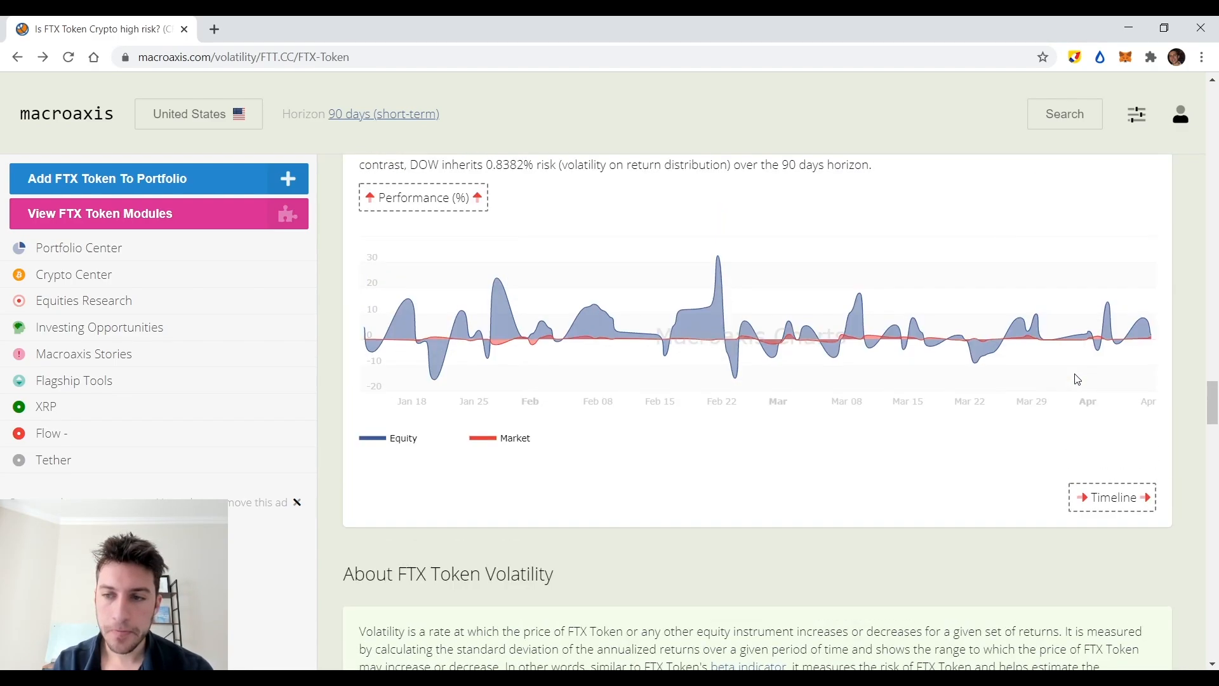
scroll(down, 3)
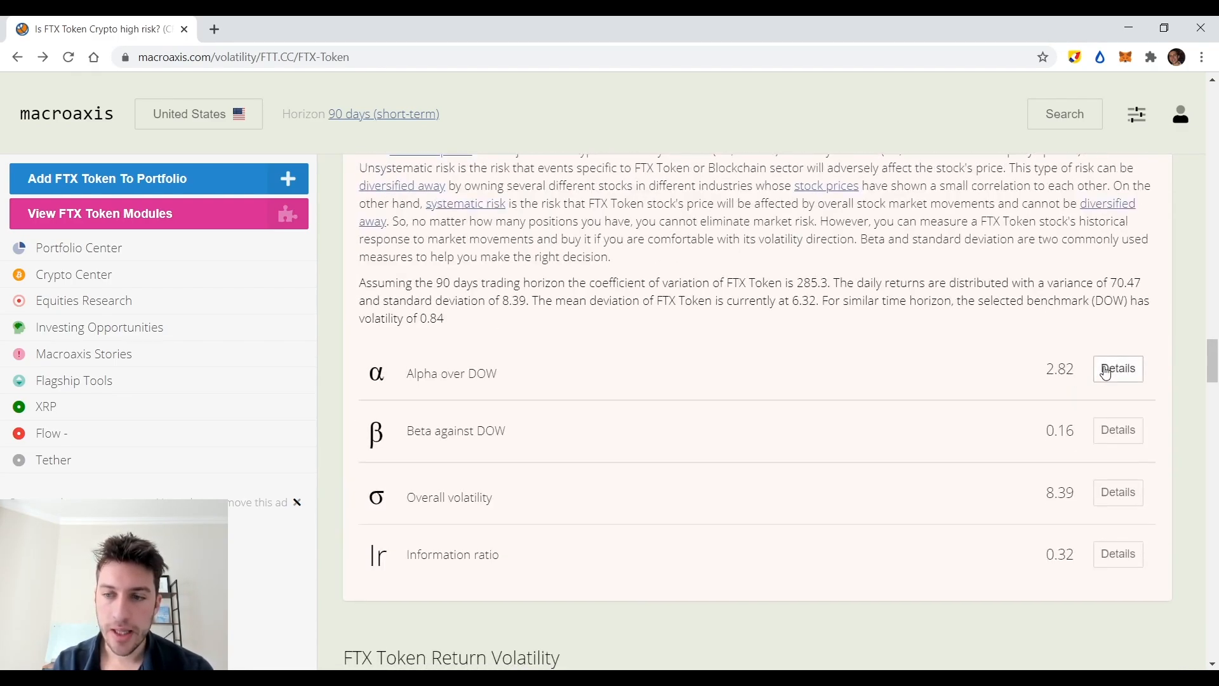
click(1116, 368)
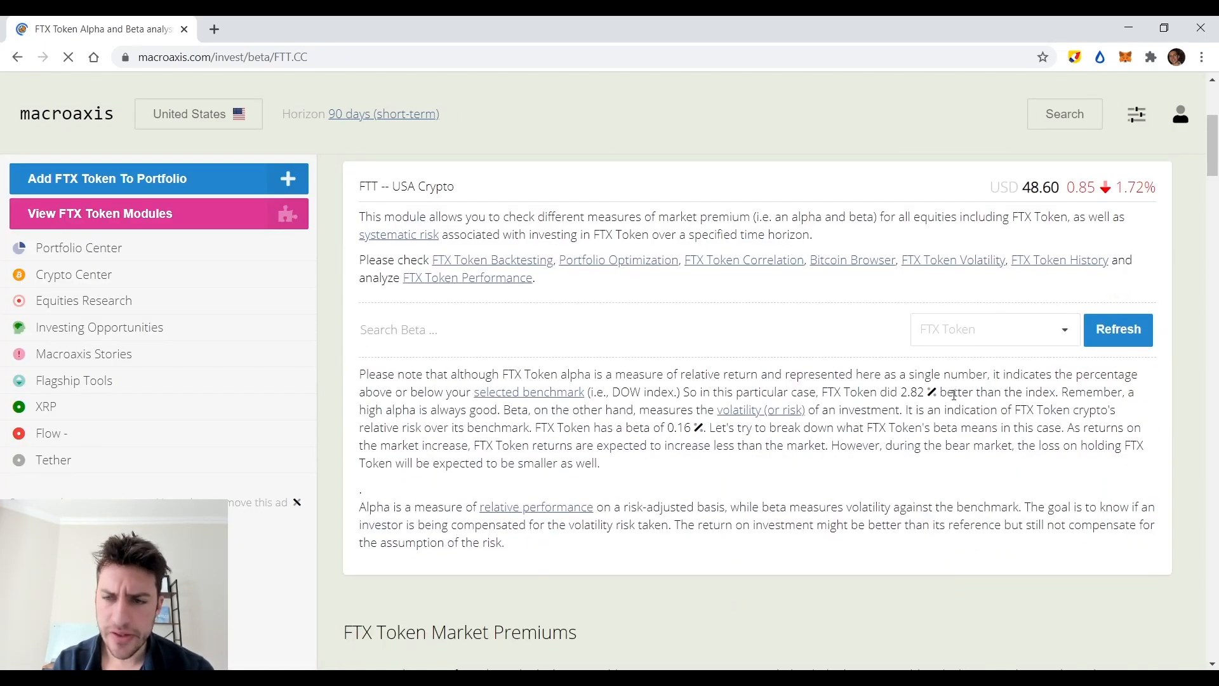
scroll(down, 3)
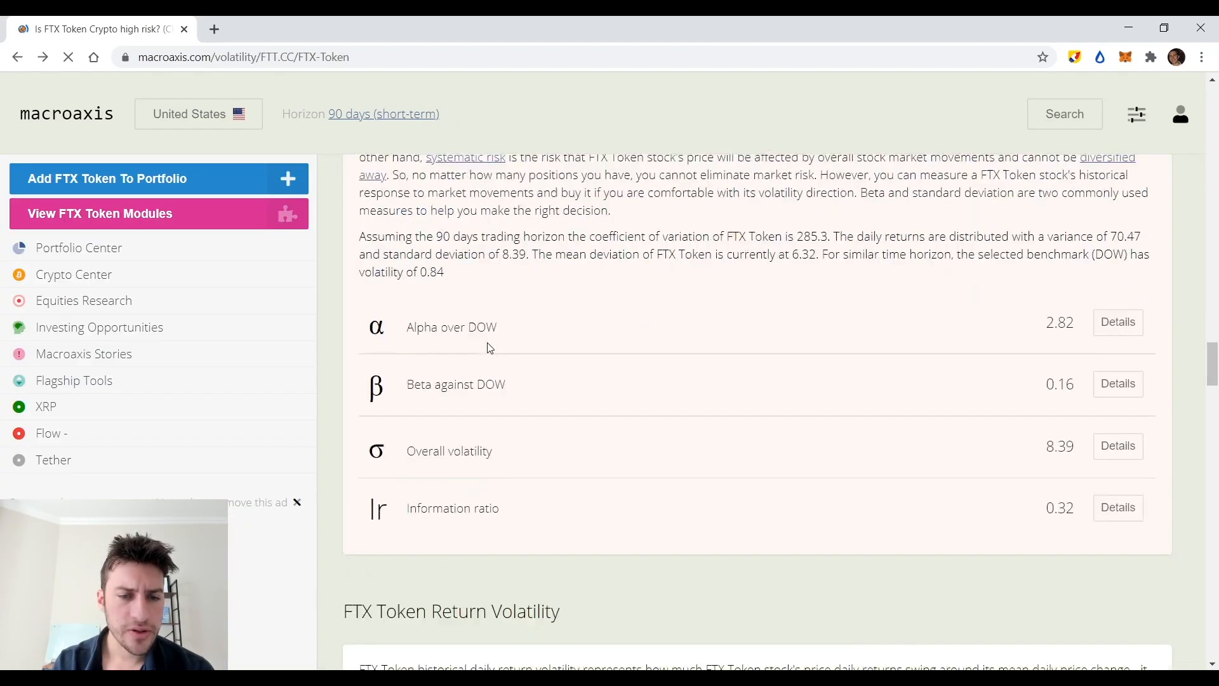
scroll(down, 3)
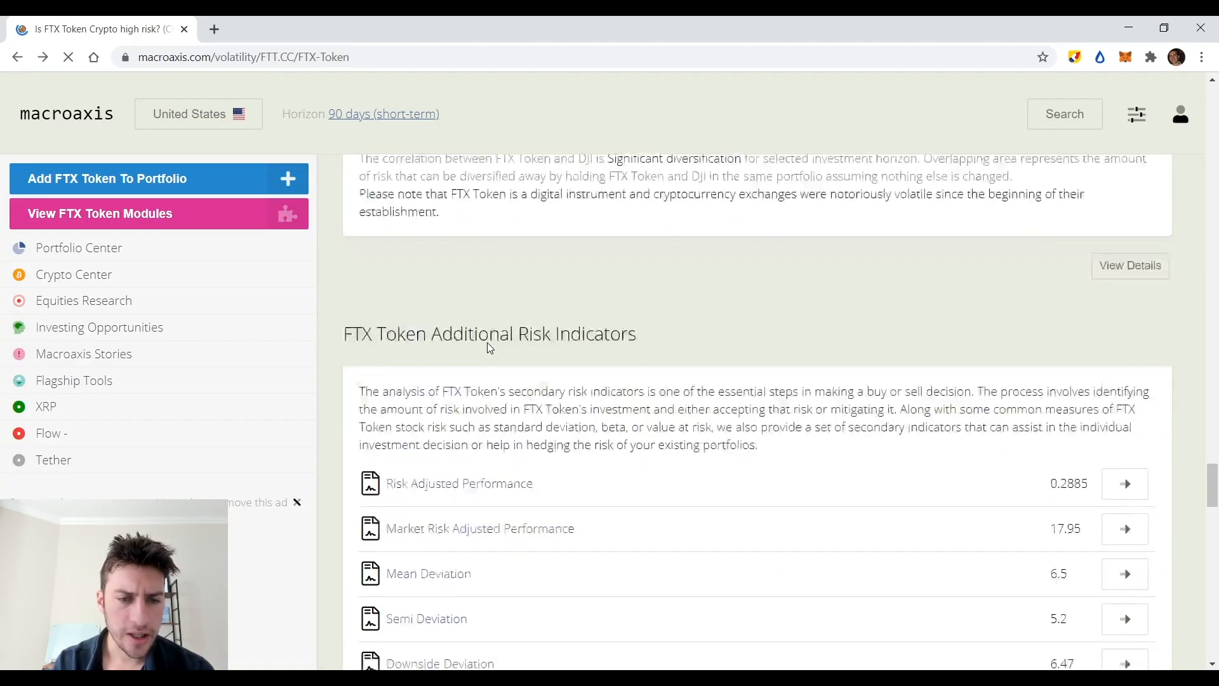
scroll(down, 3)
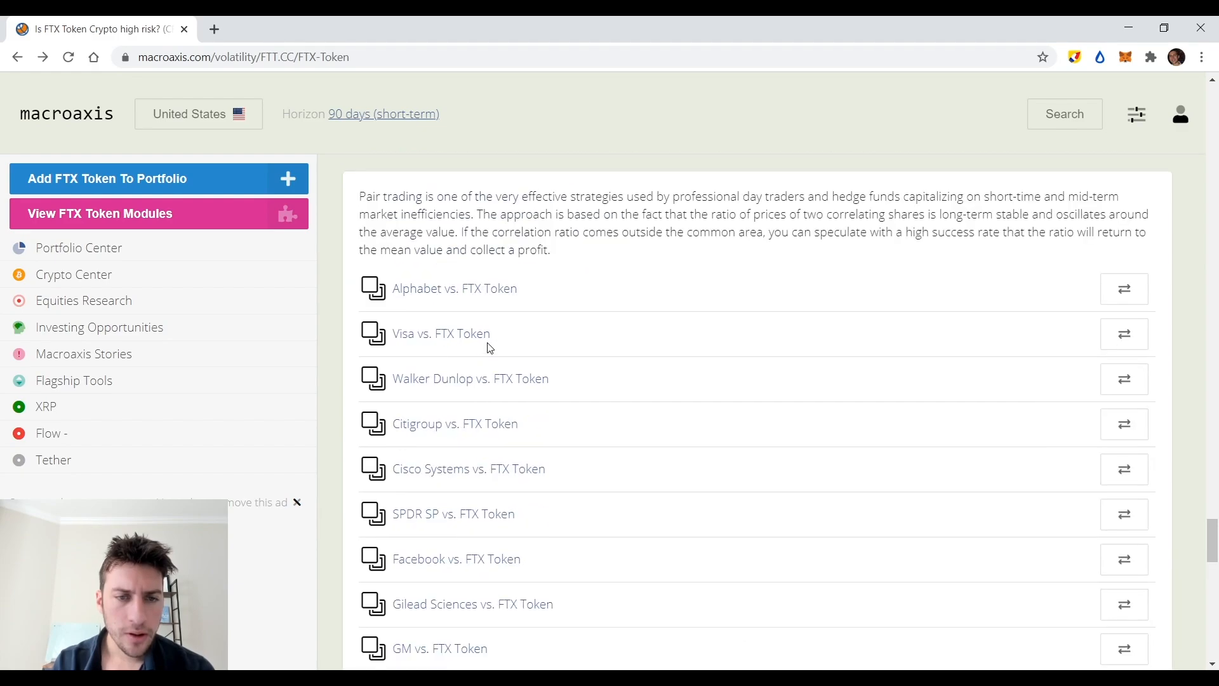
scroll(down, 3)
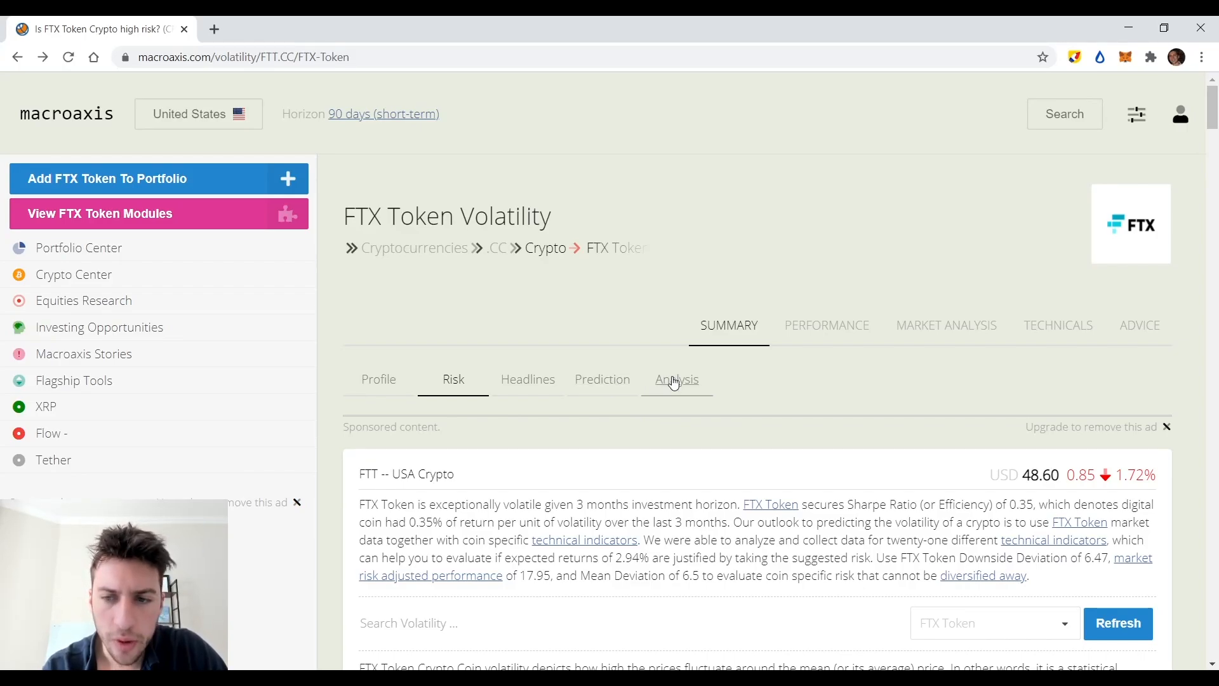
Open FTX Token's Analysis and scroll past Parabolic SAR, indicators and forecasts to Other Tools.
click(675, 380)
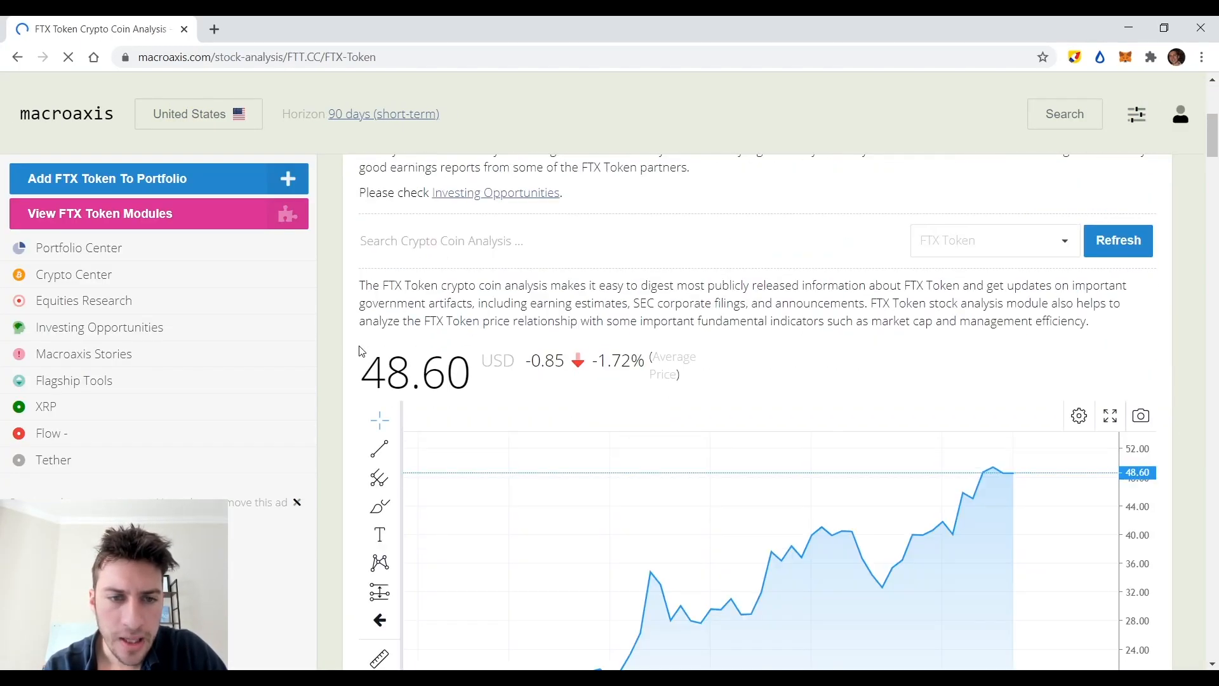
scroll(down, 3)
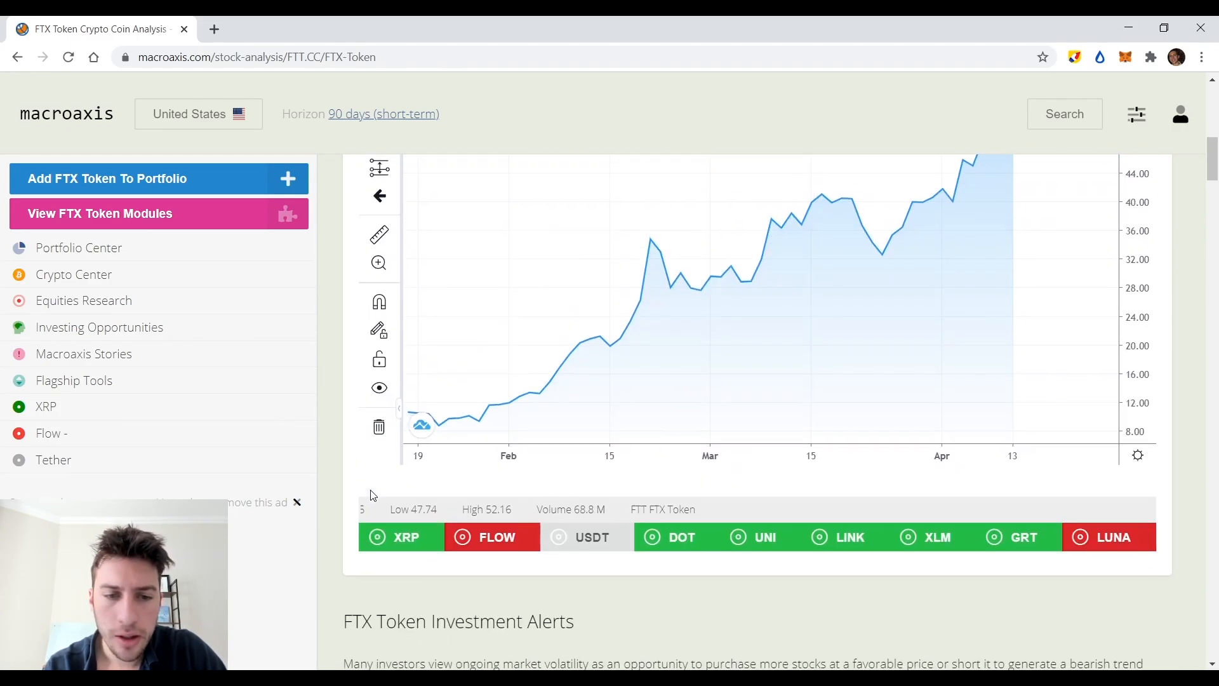
scroll(down, 3)
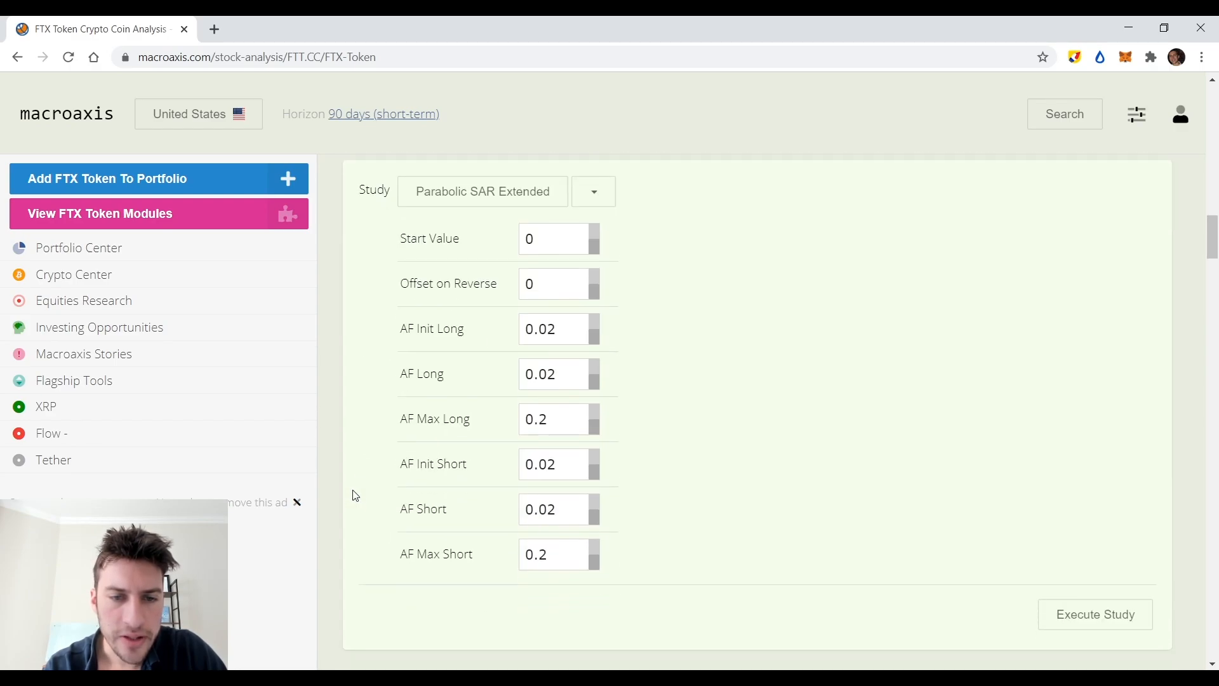
scroll(down, 3)
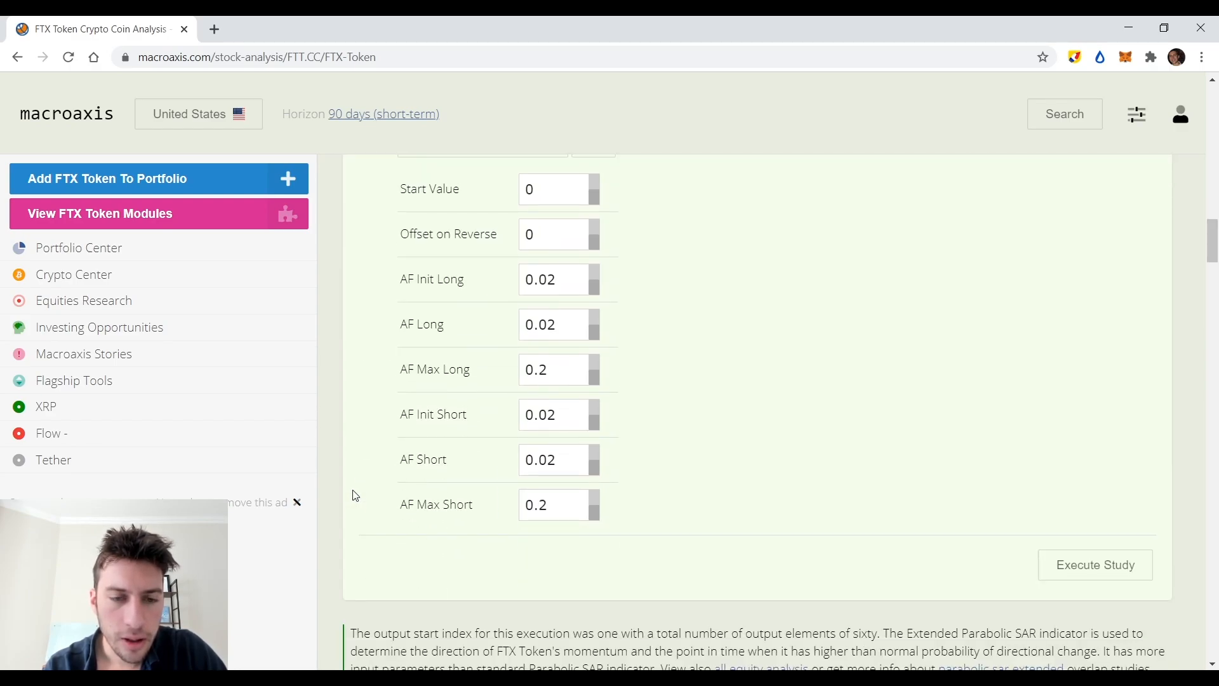
scroll(up, 3)
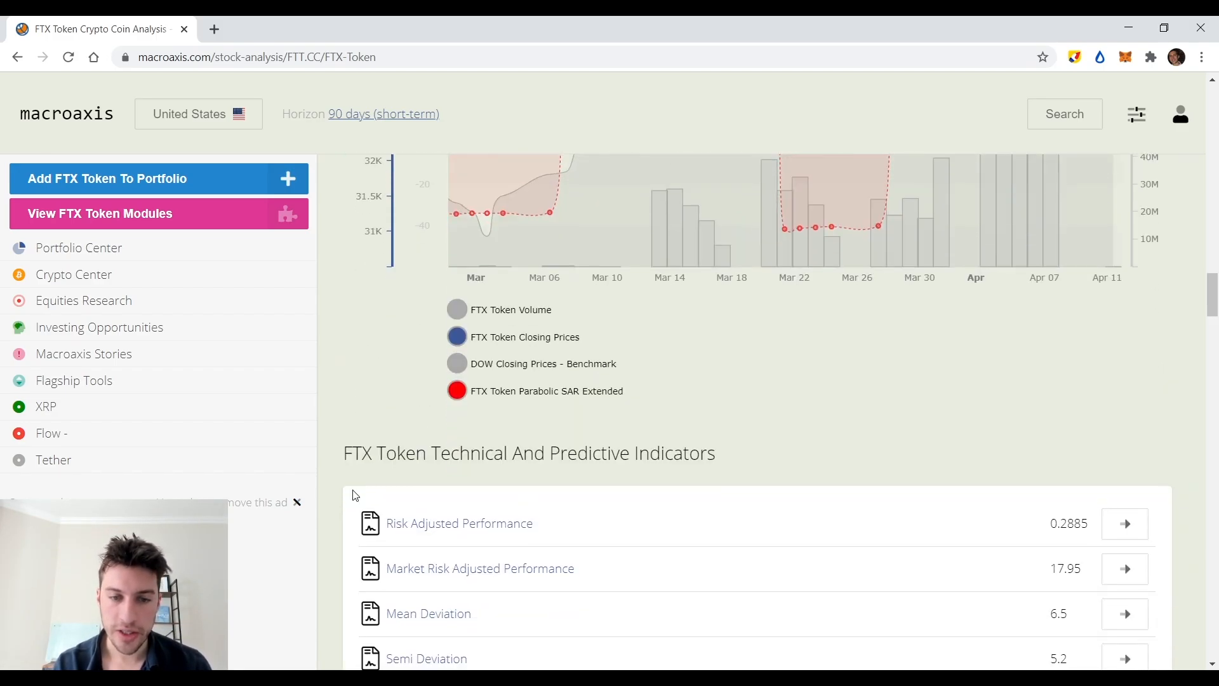
scroll(down, 3)
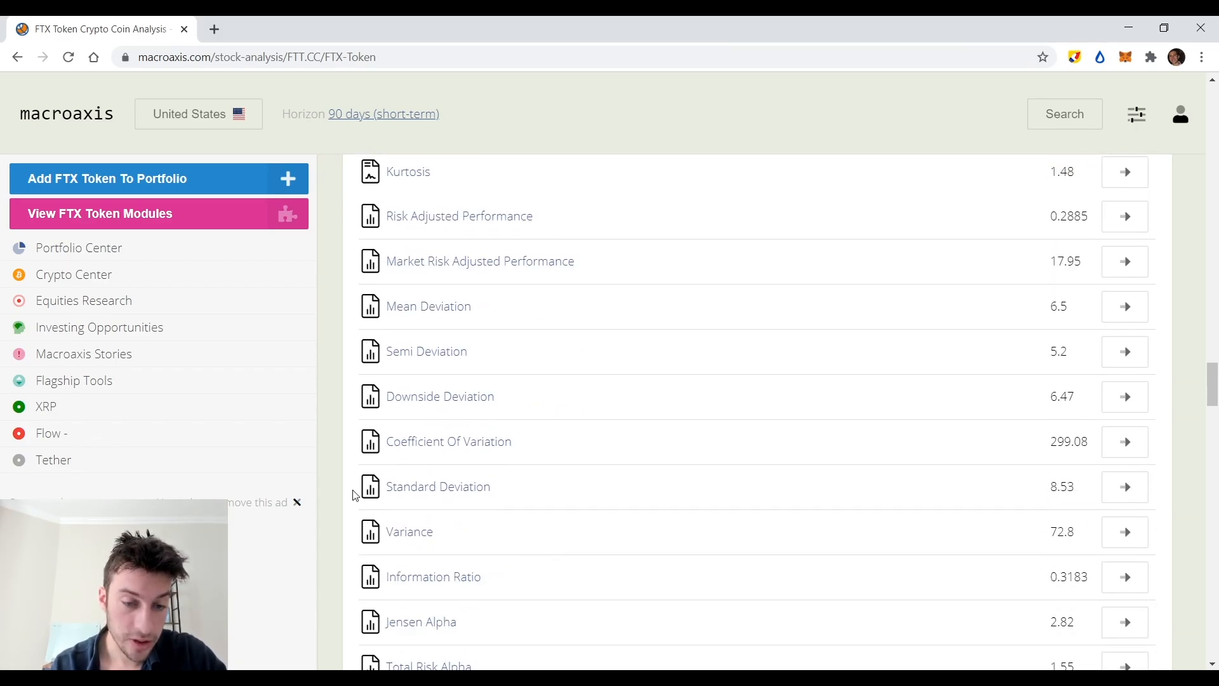
scroll(down, 3)
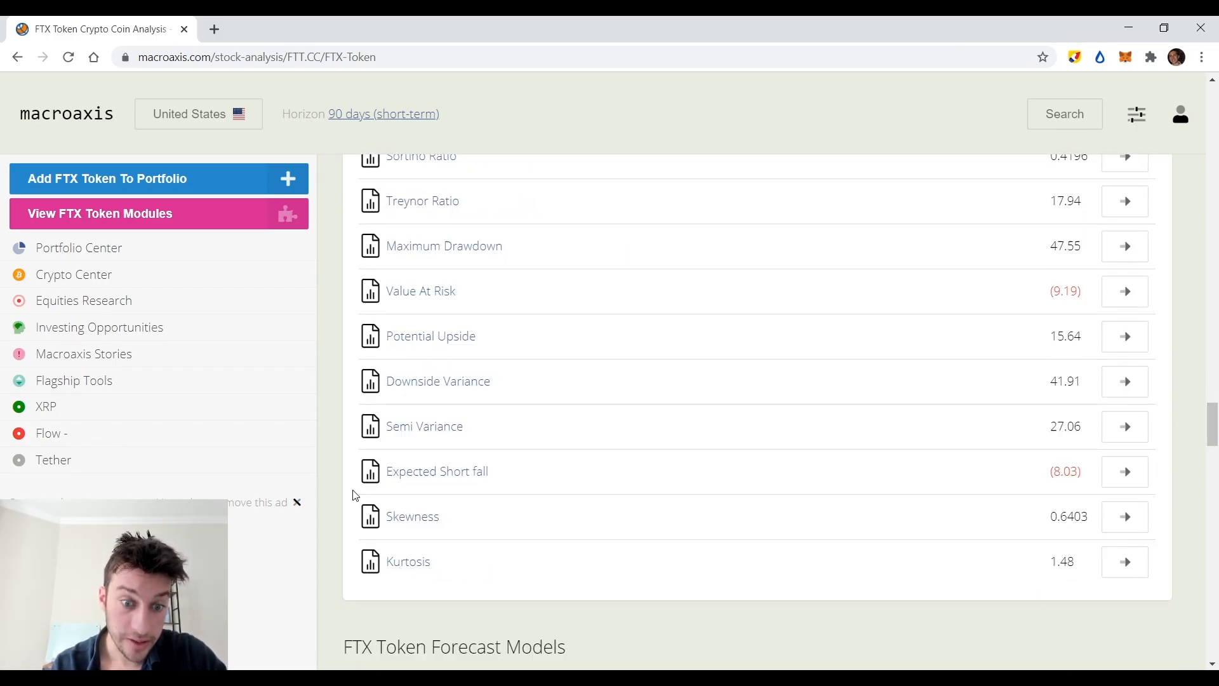
scroll(down, 3)
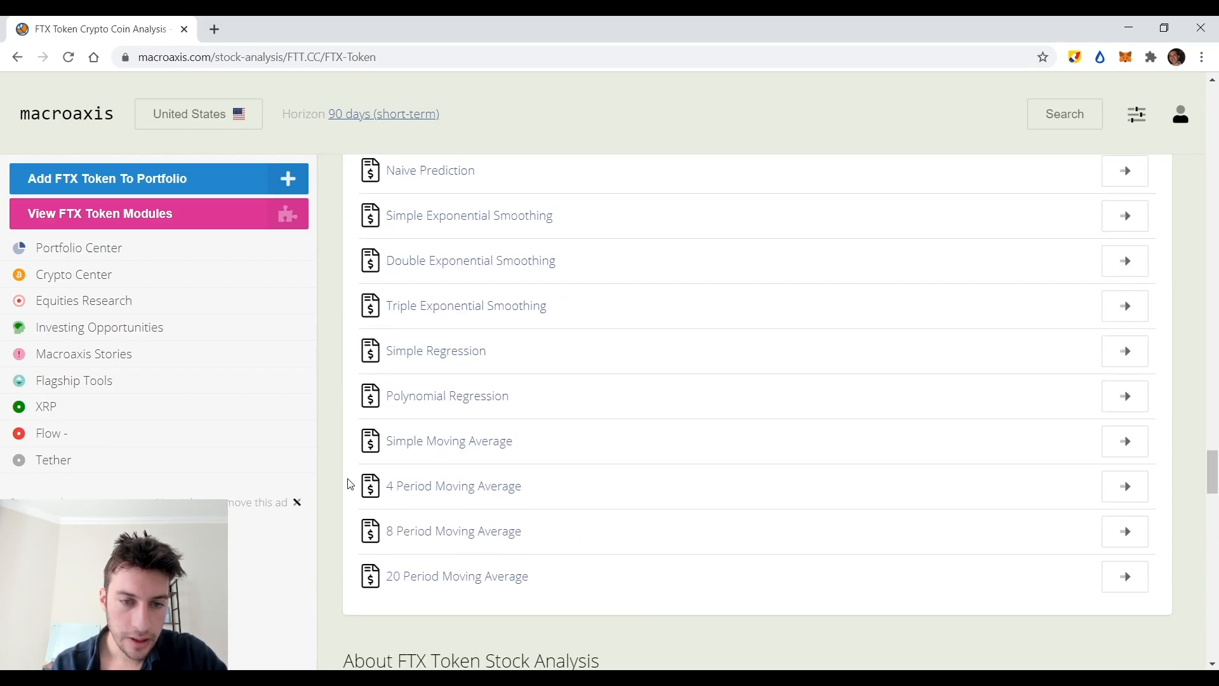
scroll(down, 3)
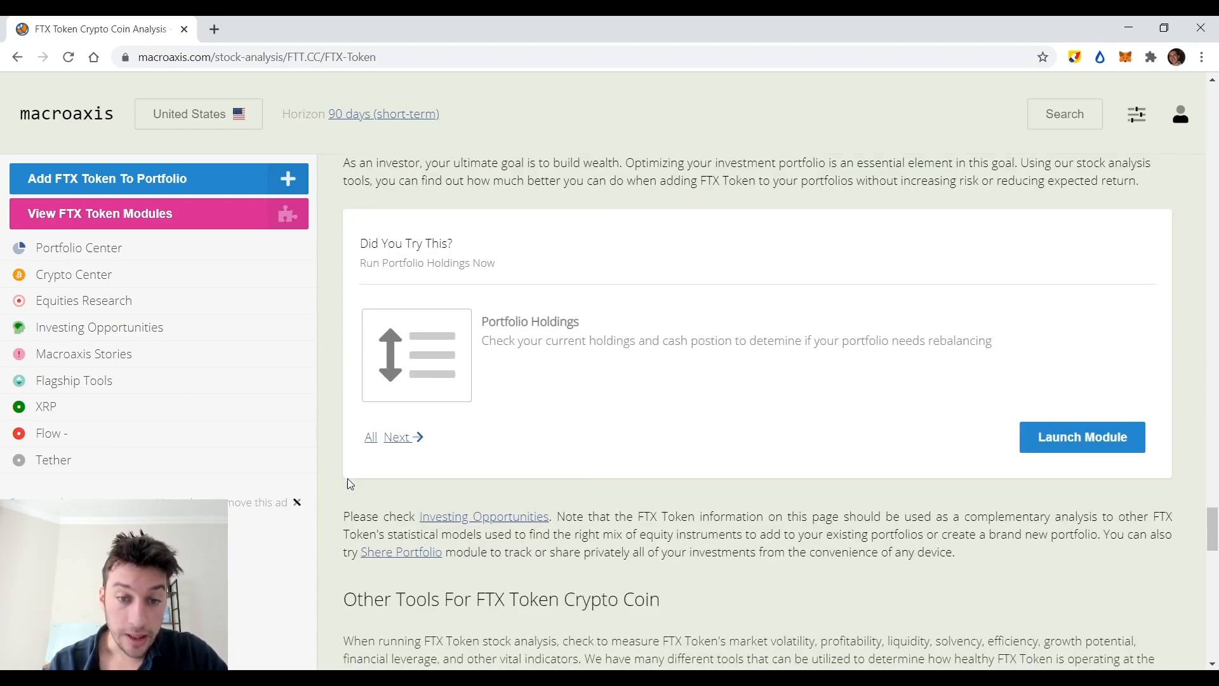
scroll(down, 3)
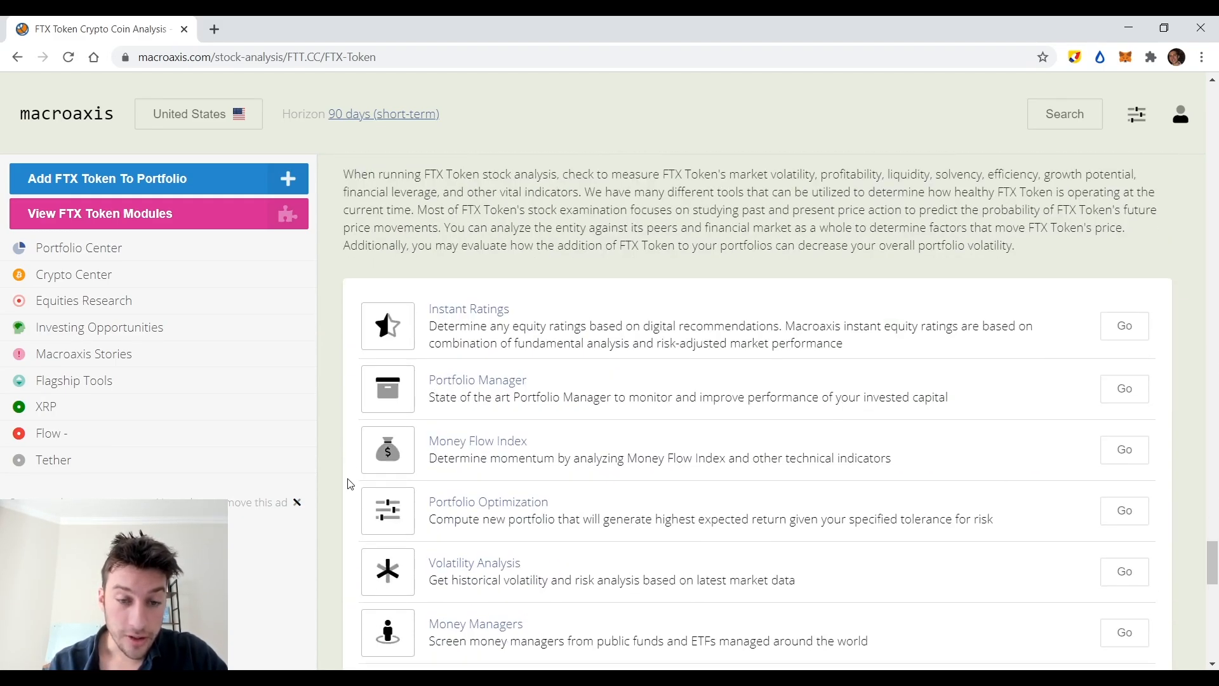
scroll(down, 3)
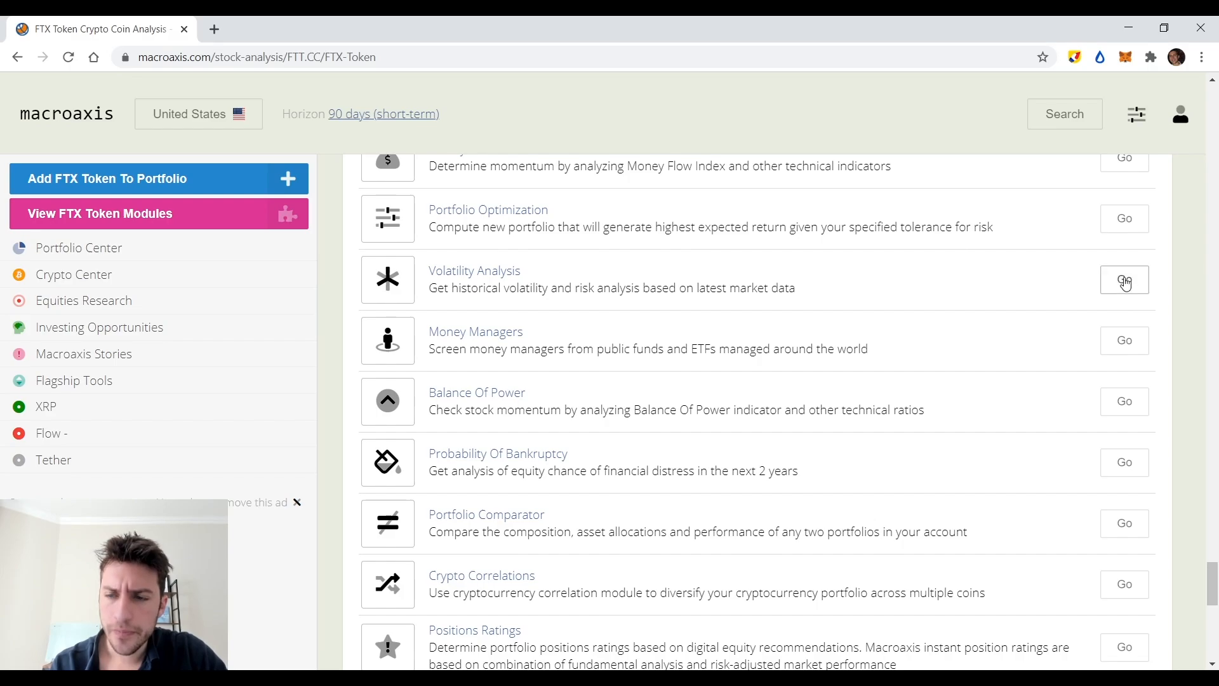
Launch Volatility Analysis and scroll Facebook's Volatility page showing a 0.18 Sharpe ratio.
click(1122, 280)
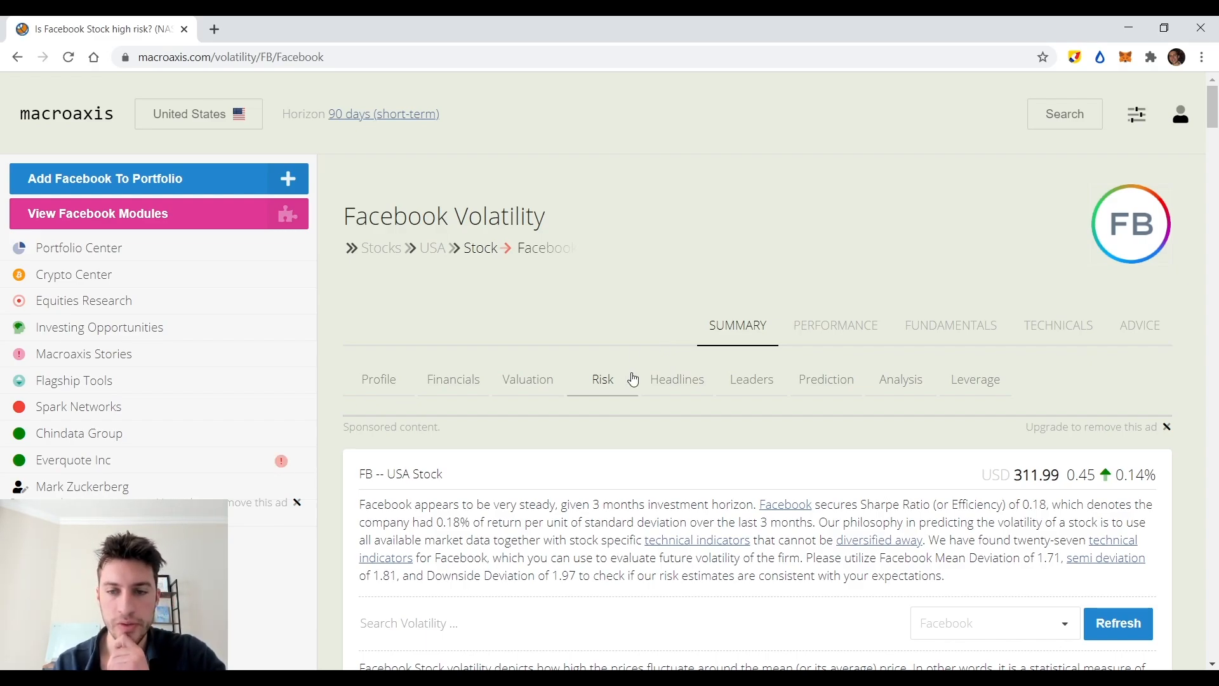
scroll(down, 3)
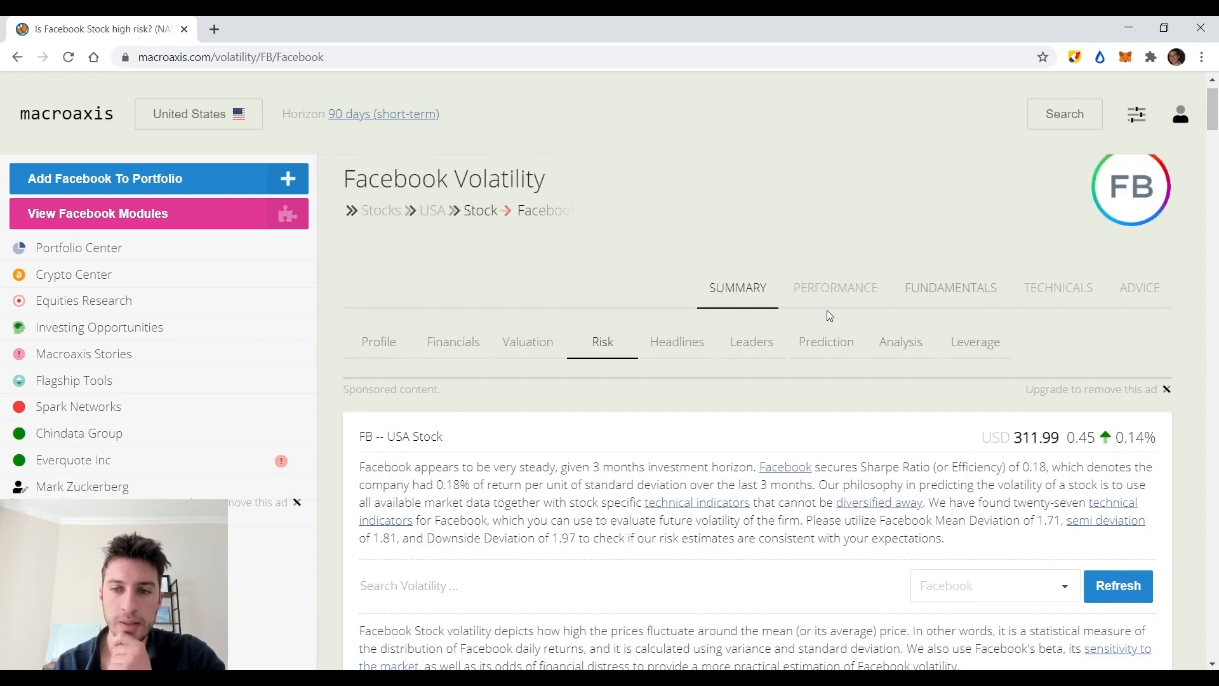
mouse_move(82, 433)
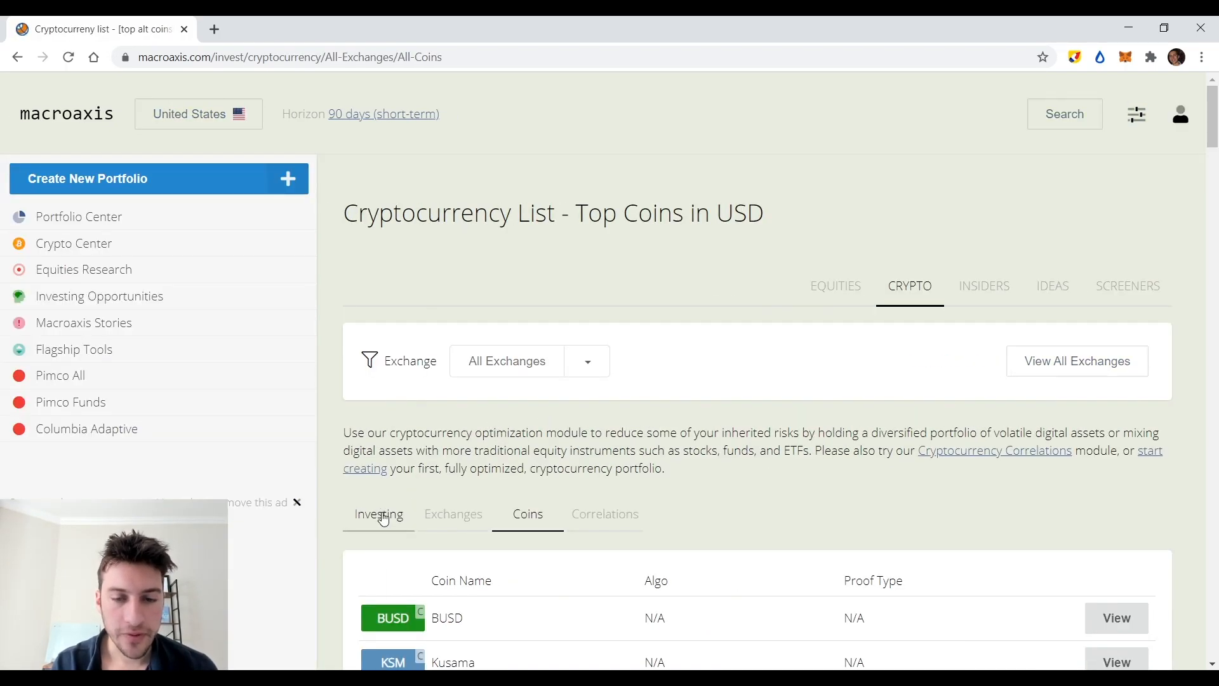
Scroll Uniswap Protocol Token to its 90-day odds (18.66% up, 81.29% down) and Risk Profiles.
scroll(down, 3)
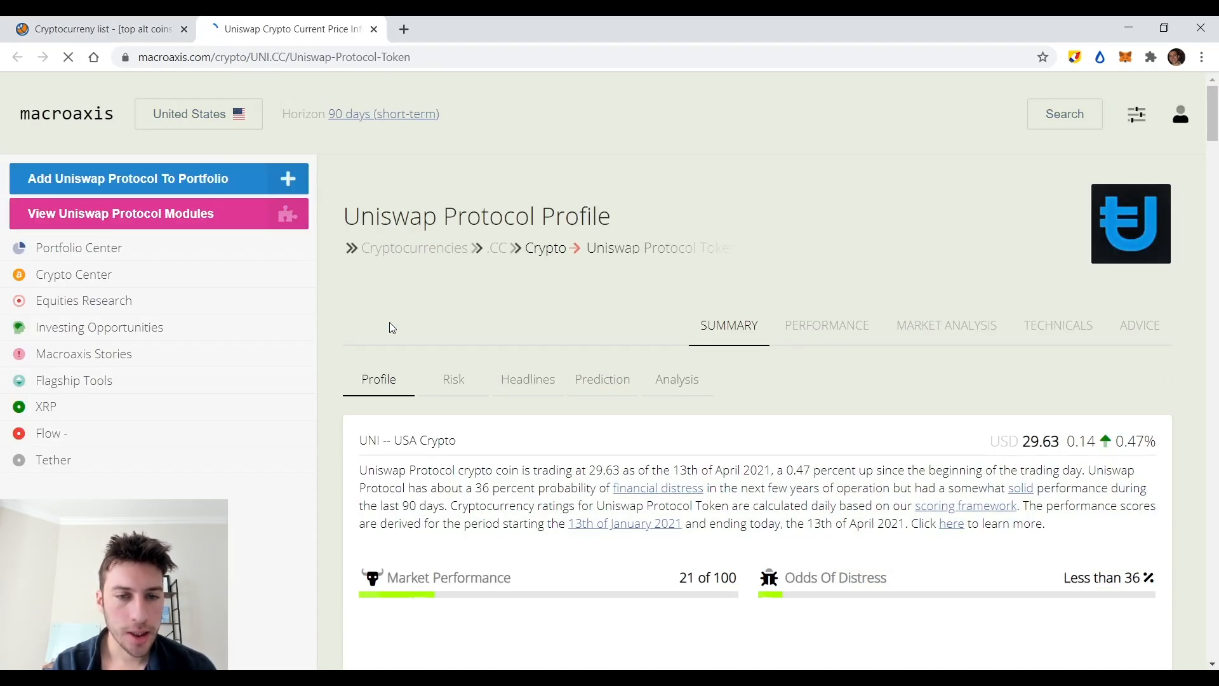
scroll(down, 3)
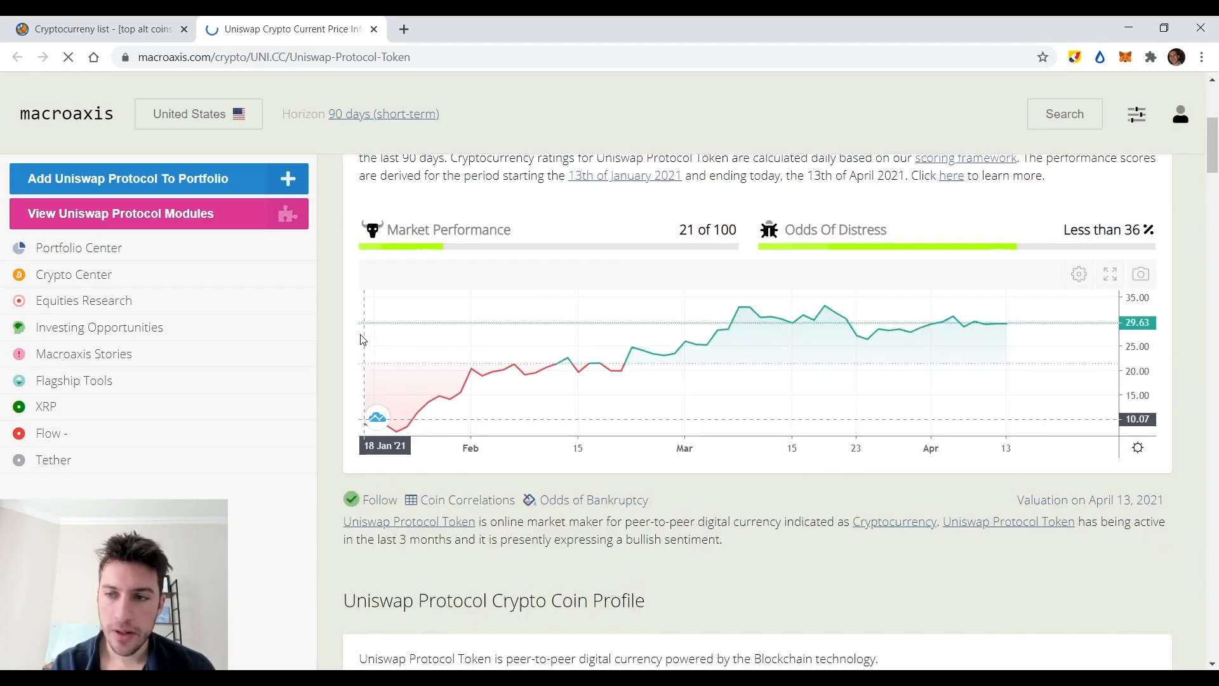
scroll(down, 3)
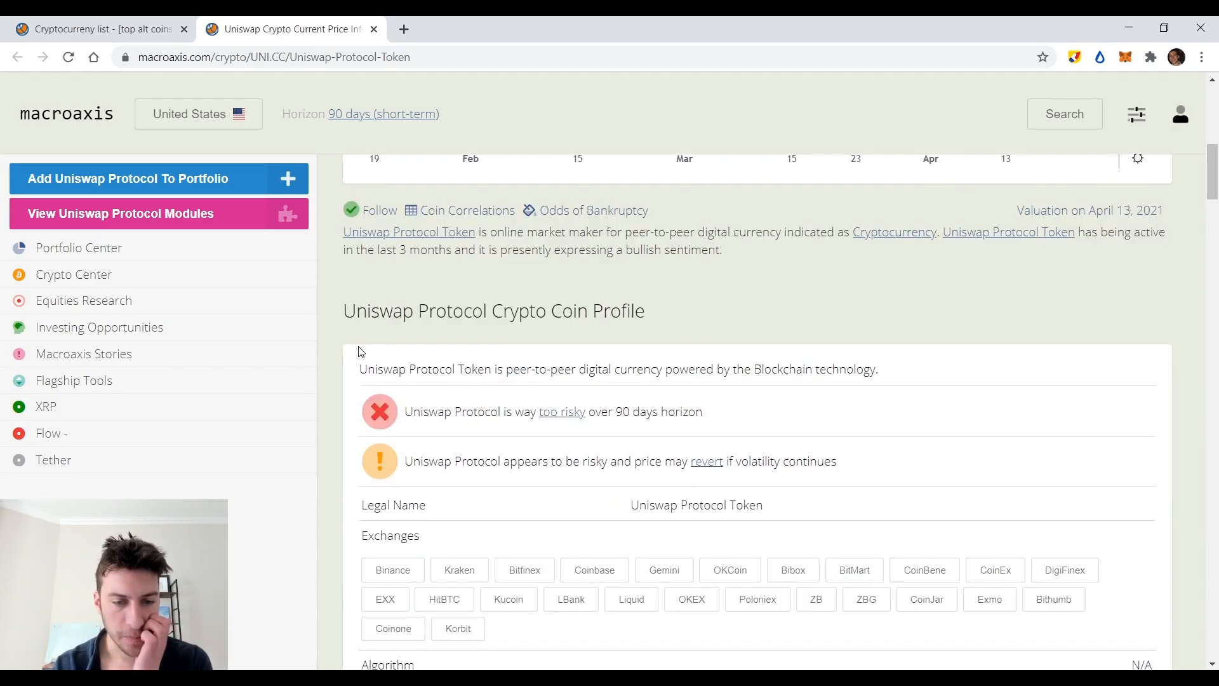
scroll(down, 3)
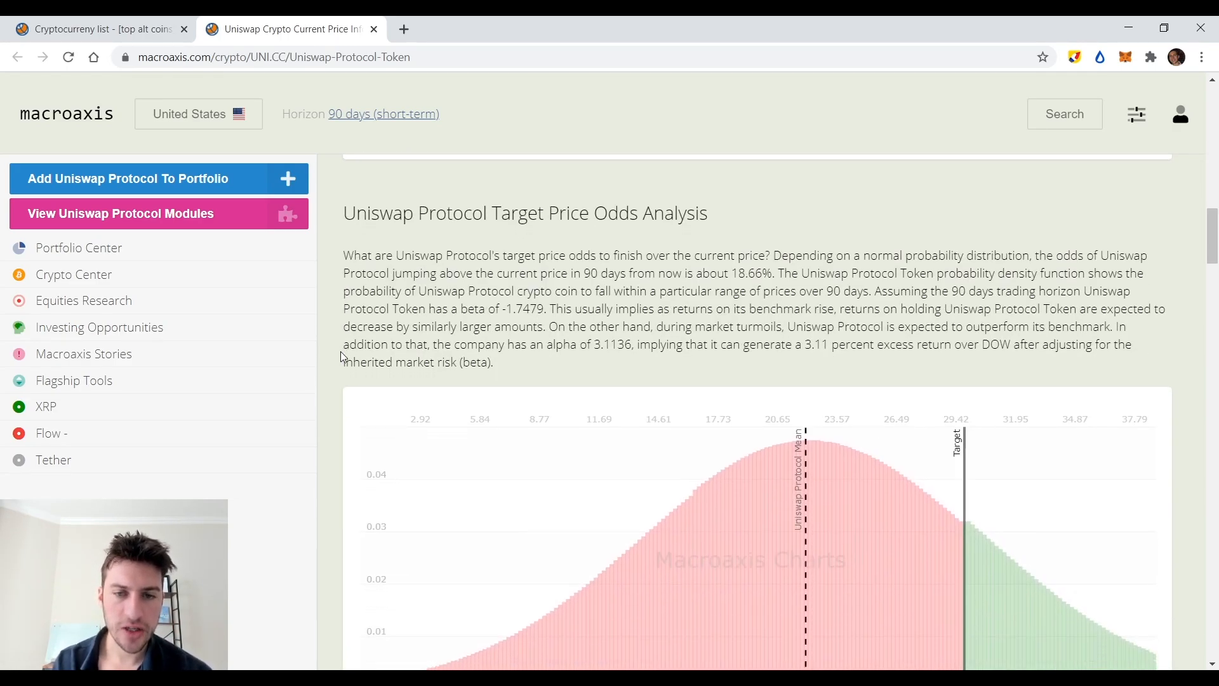
scroll(down, 3)
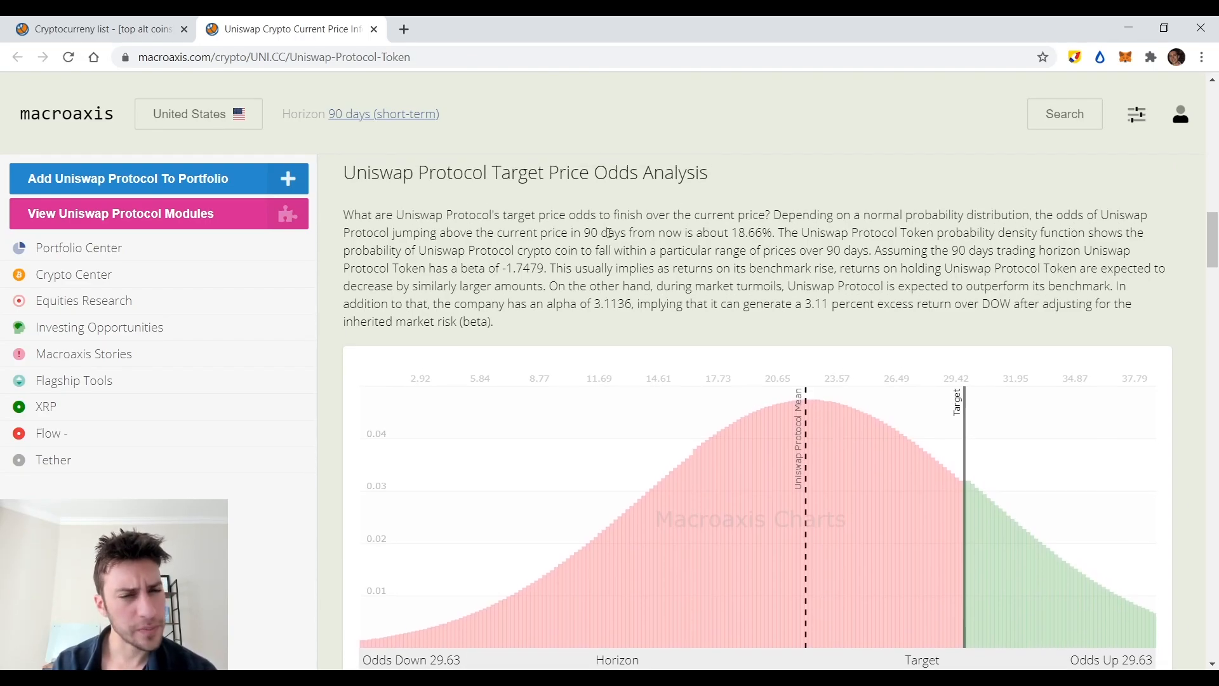
scroll(down, 3)
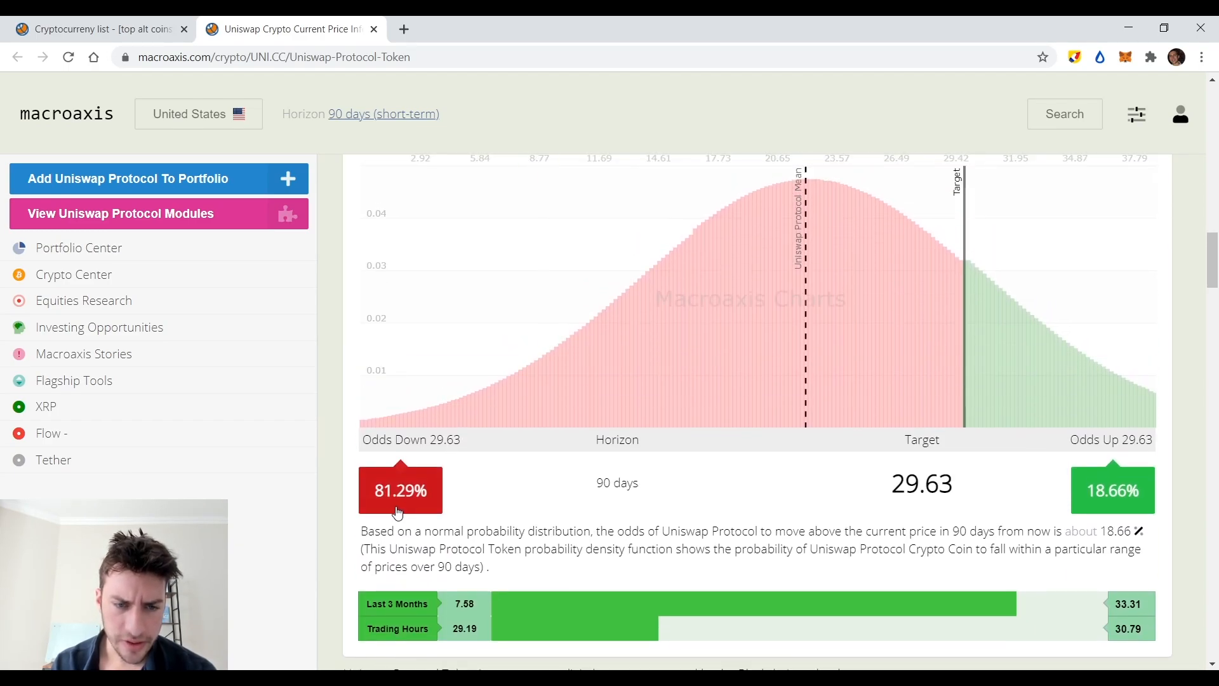
scroll(down, 3)
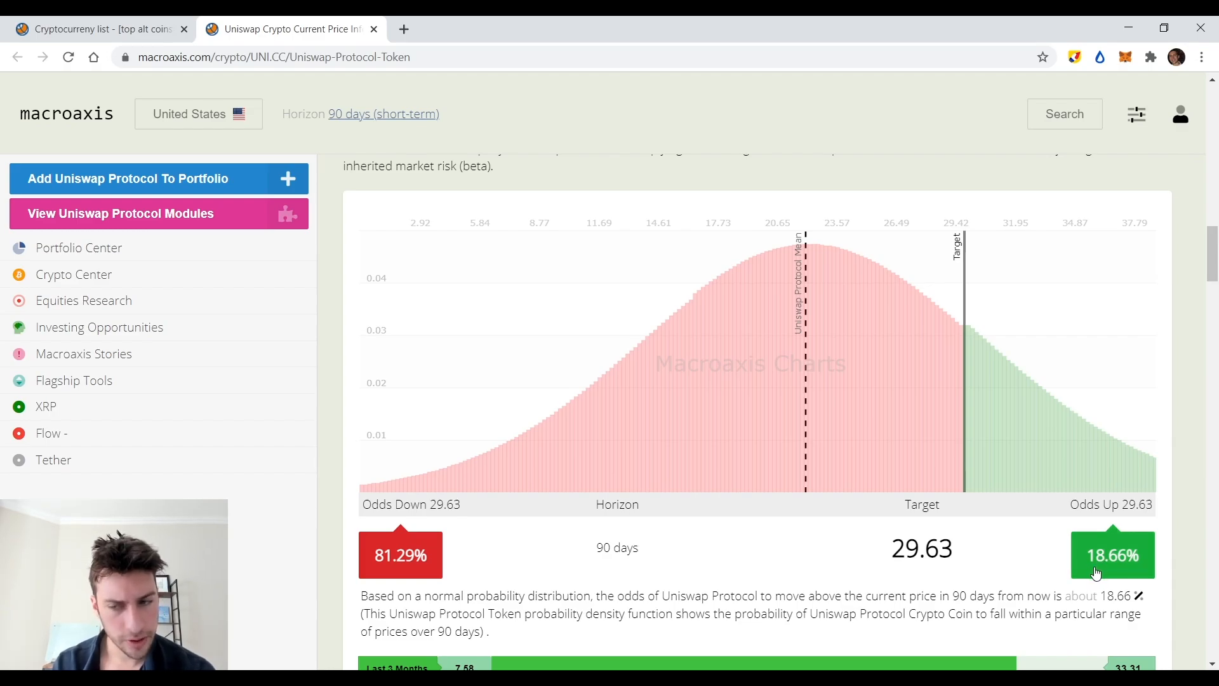
scroll(down, 3)
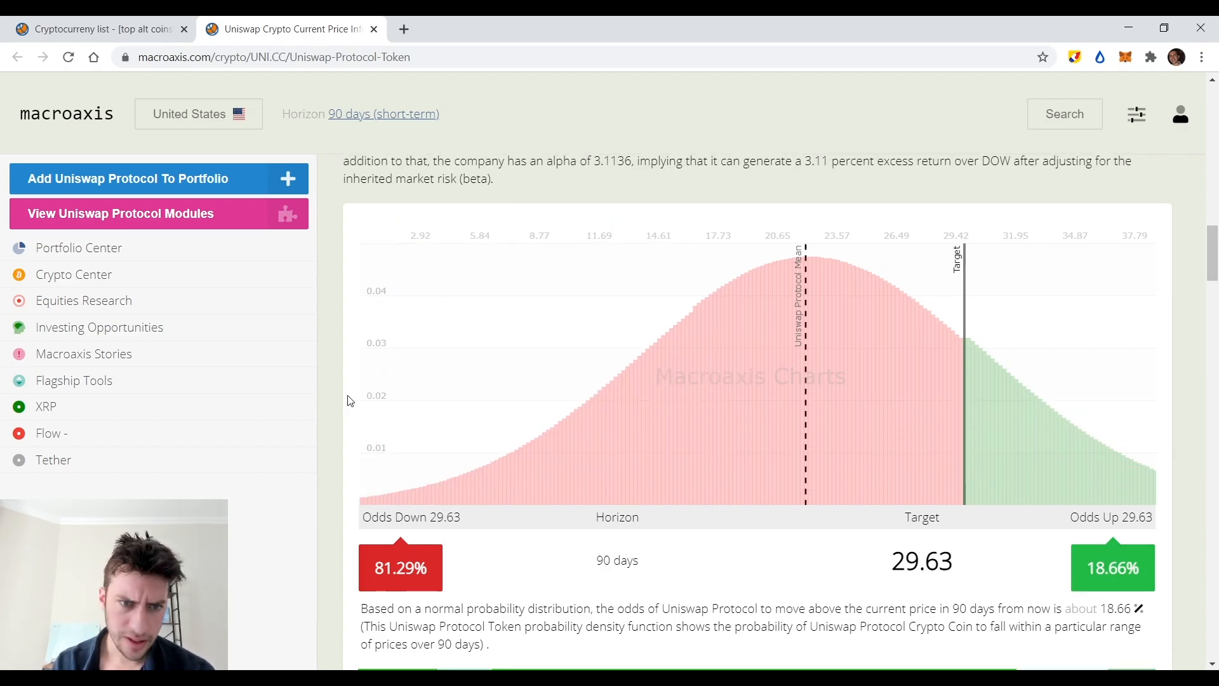
scroll(down, 3)
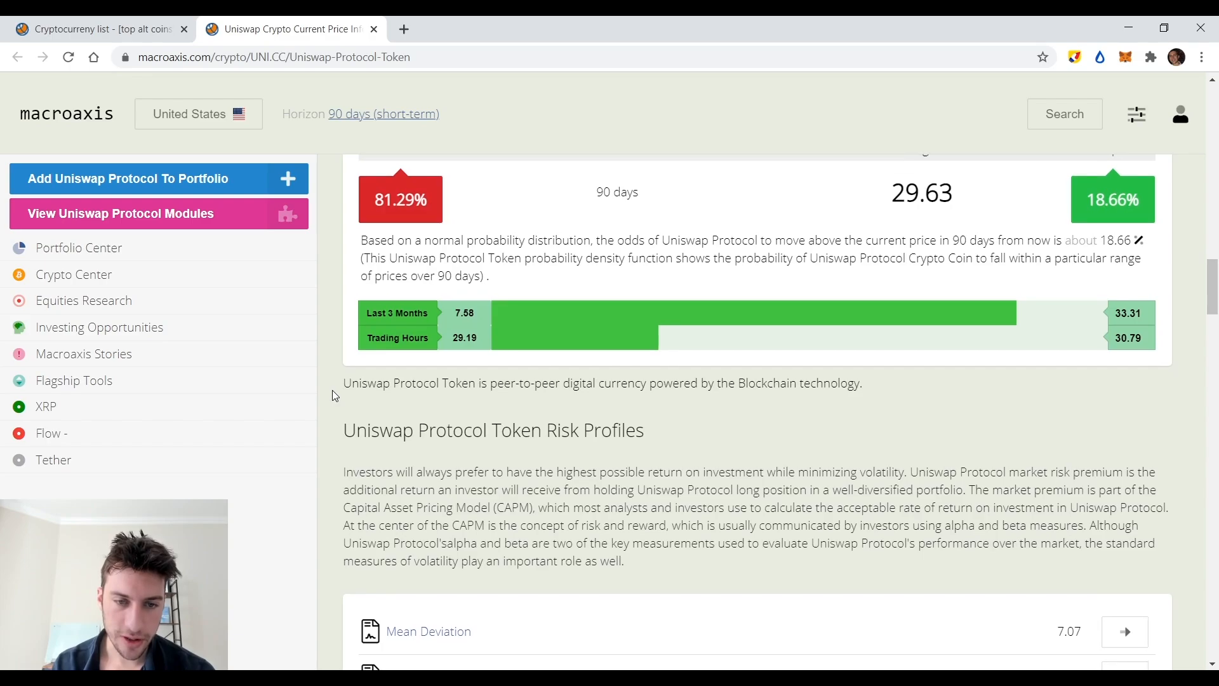
Scroll past the Nasdaq 0.75 and Russel −0.96 benchmarks into the related tools list.
scroll(down, 3)
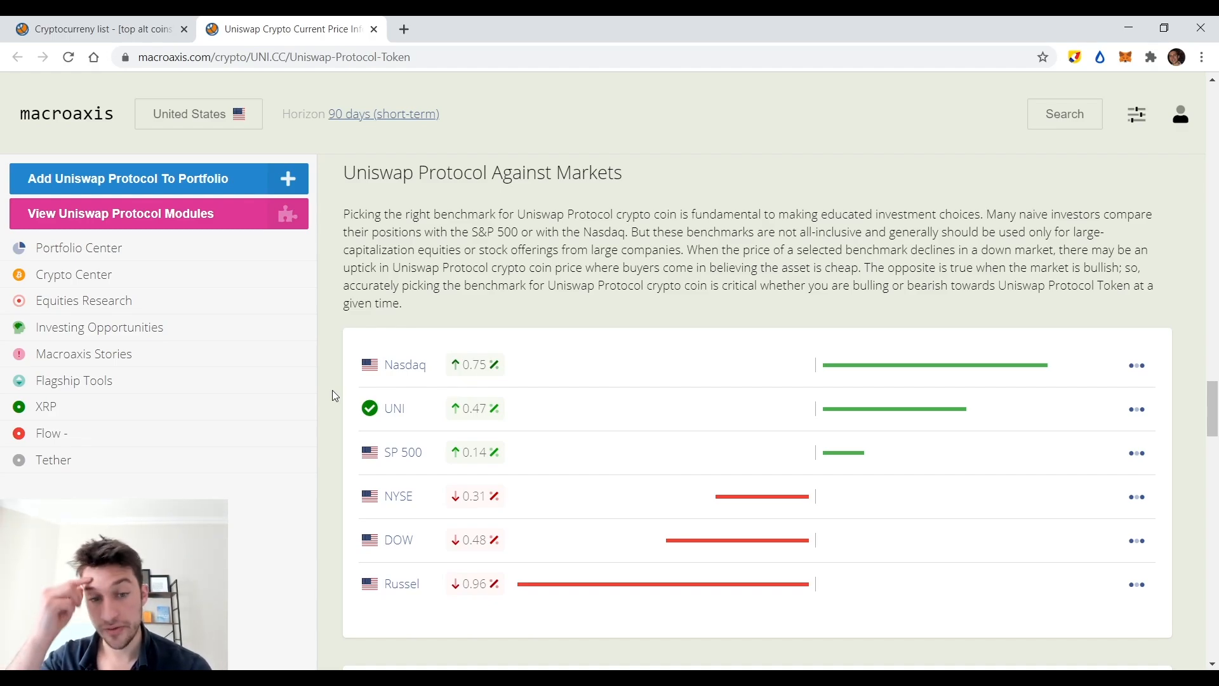
scroll(down, 3)
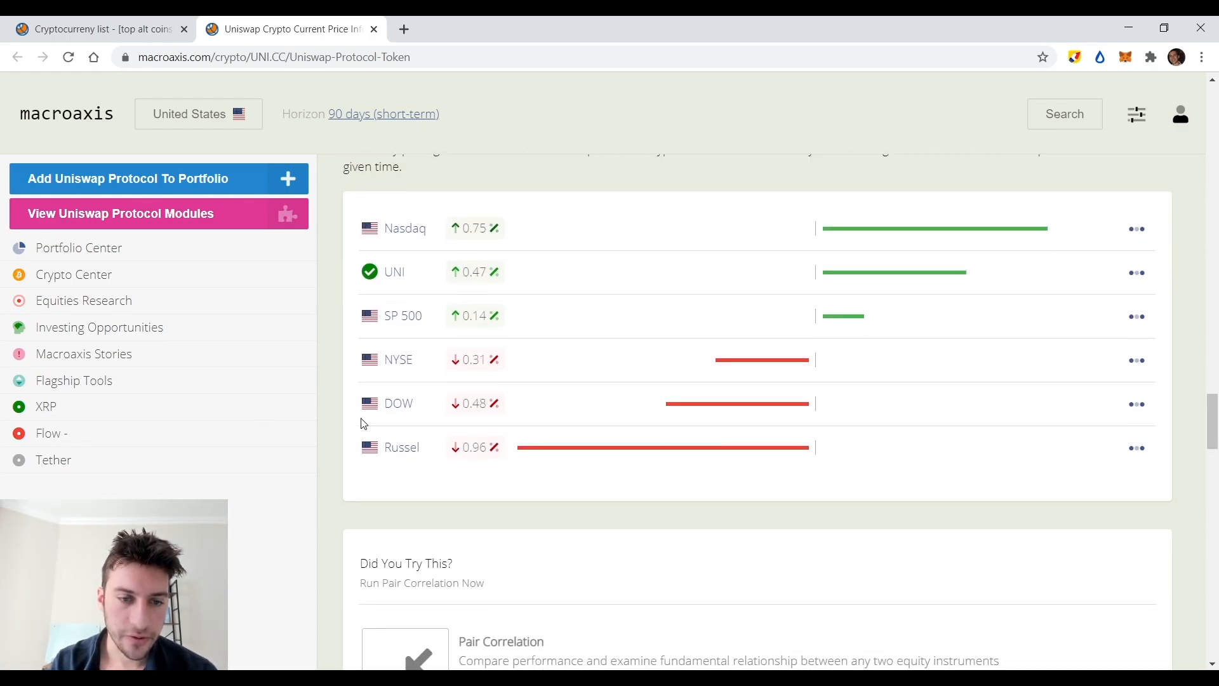
scroll(down, 3)
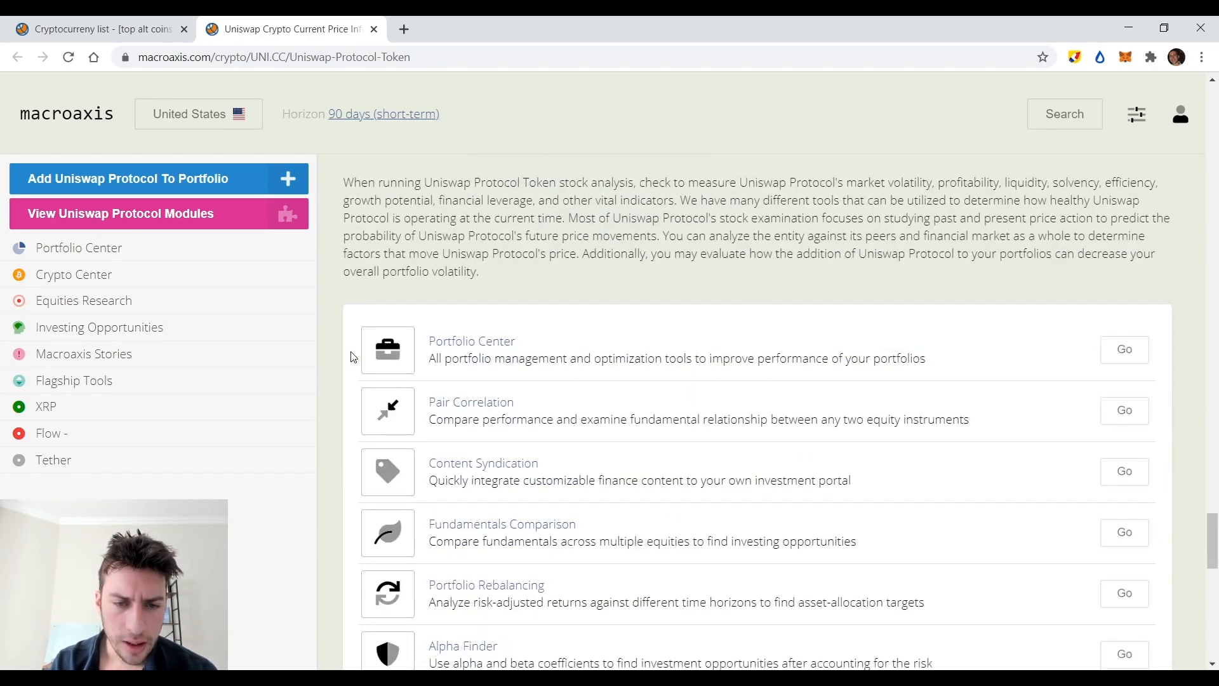
scroll(down, 3)
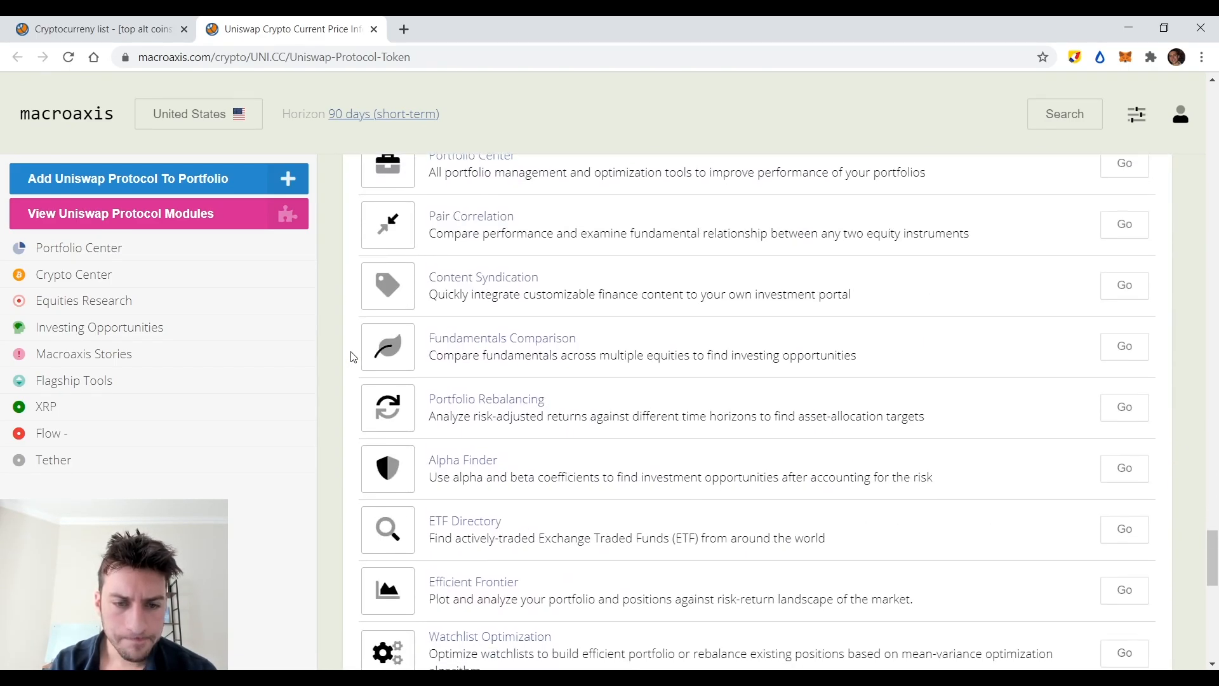
scroll(down, 3)
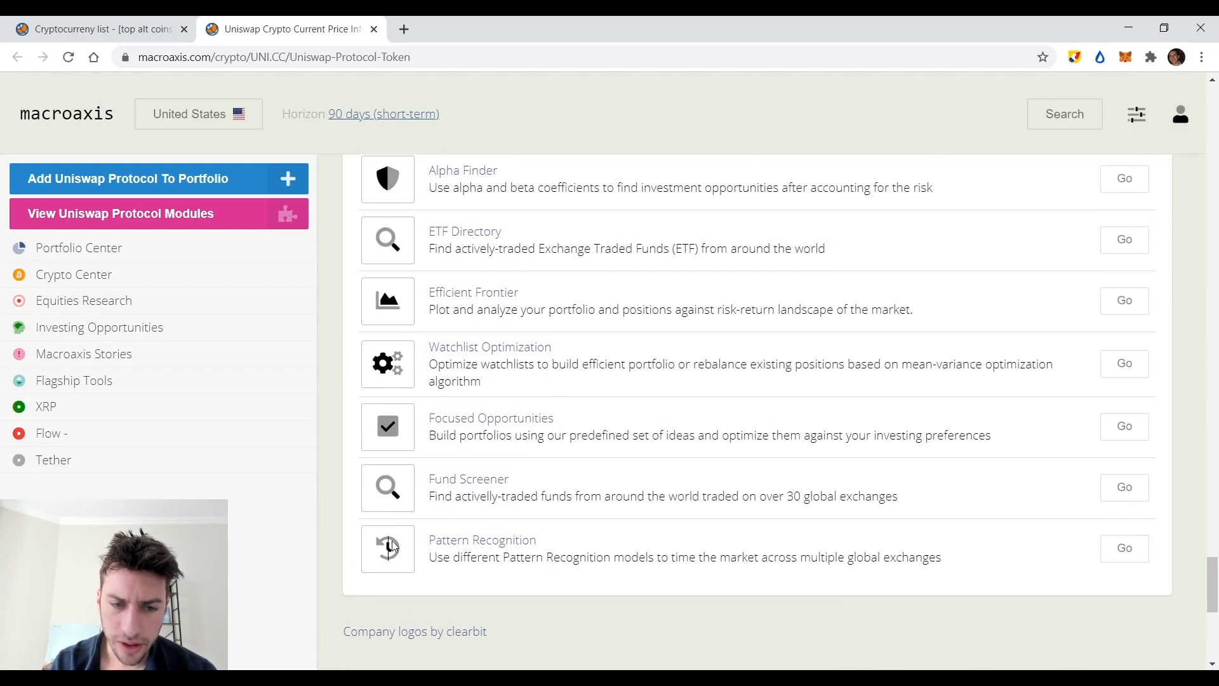
click(1123, 547)
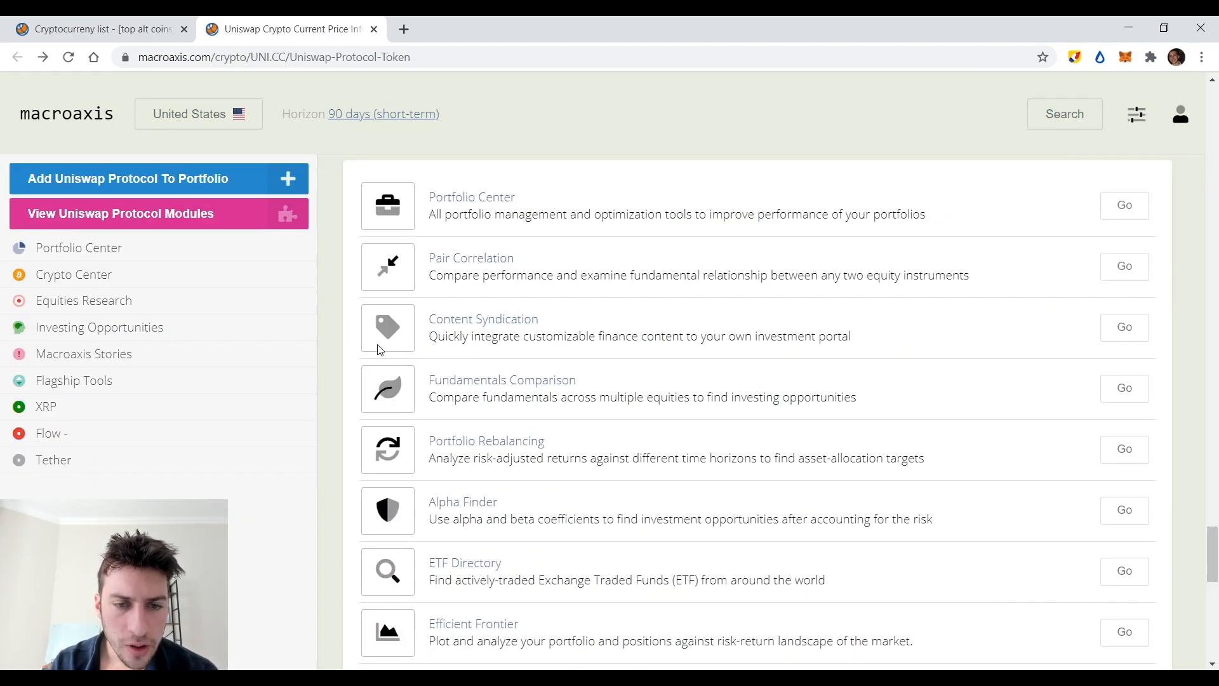
Reach the Modules page, filter to Optimization, and browse to Fundamental Analysis and Focused Opportunities.
click(471, 257)
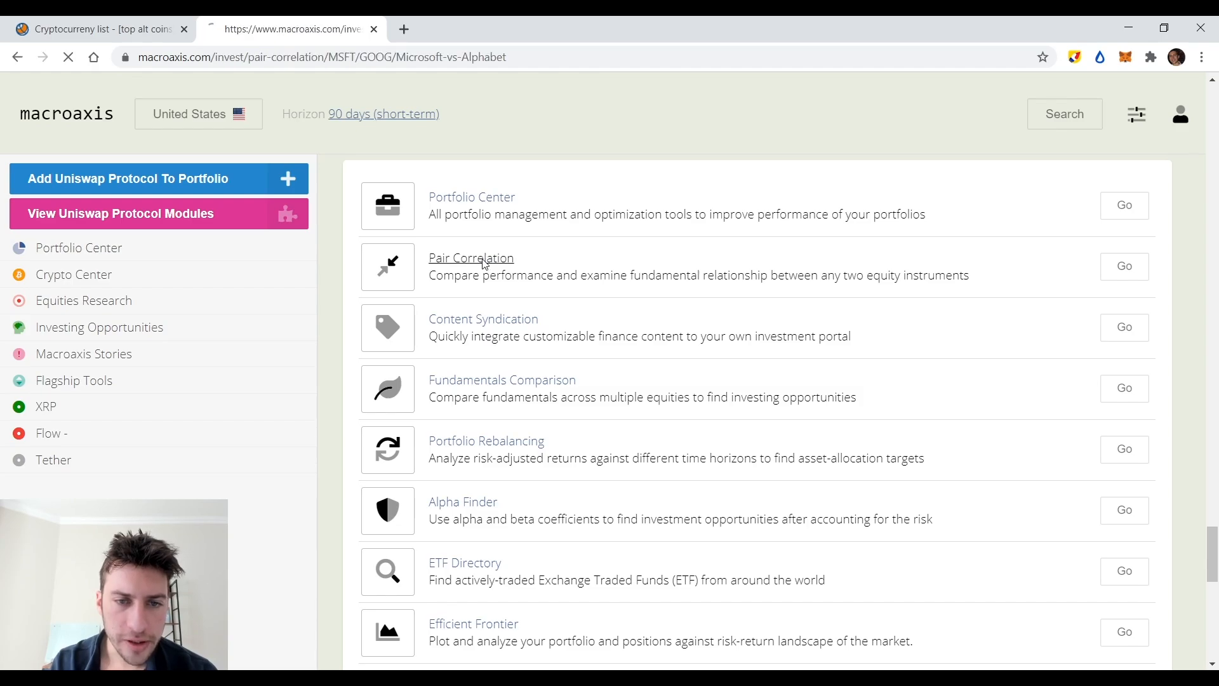
click(470, 257)
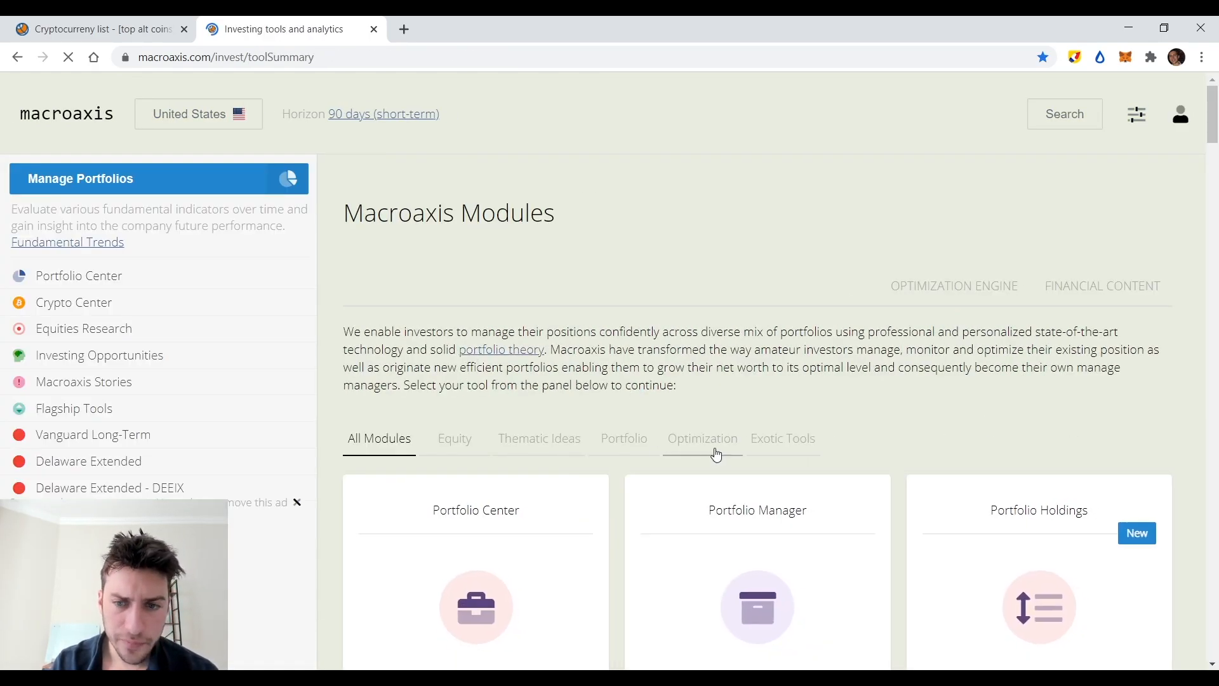
click(701, 438)
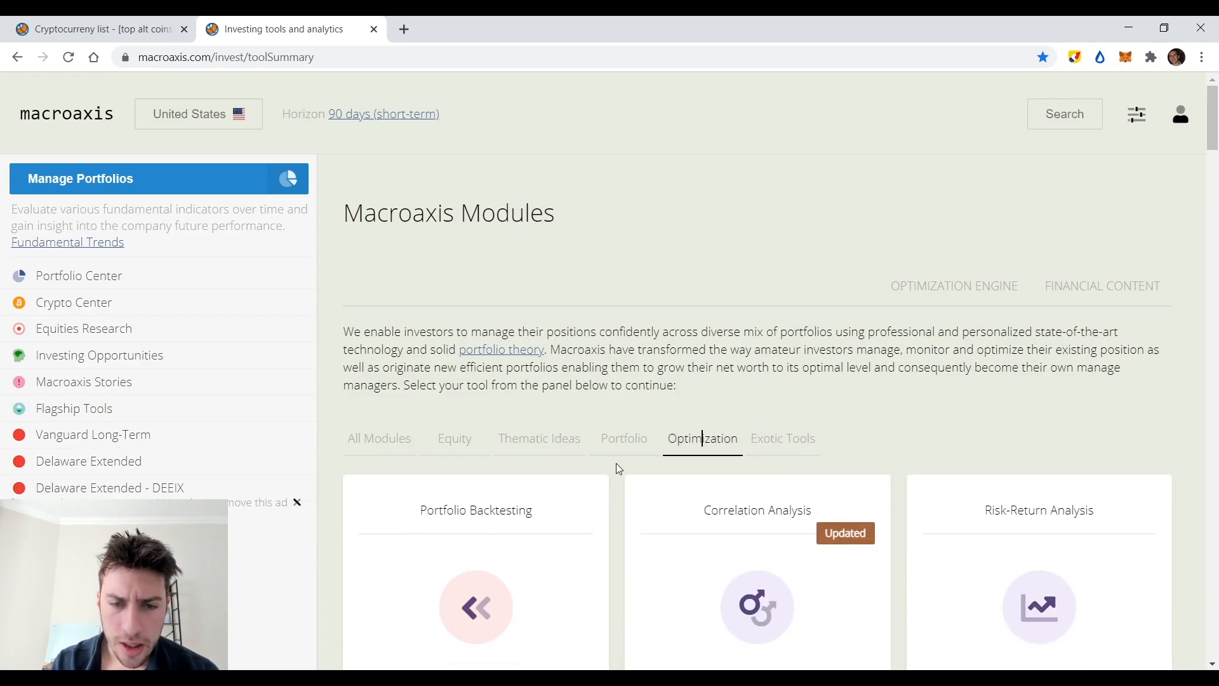
scroll(down, 3)
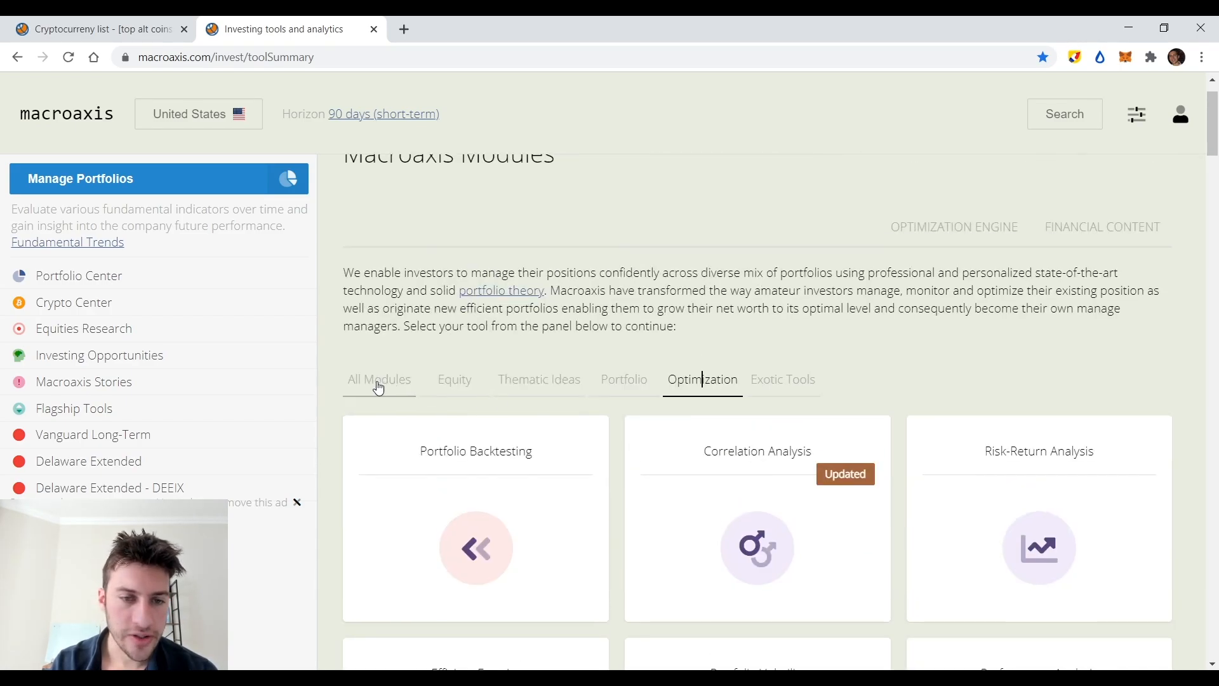
scroll(down, 3)
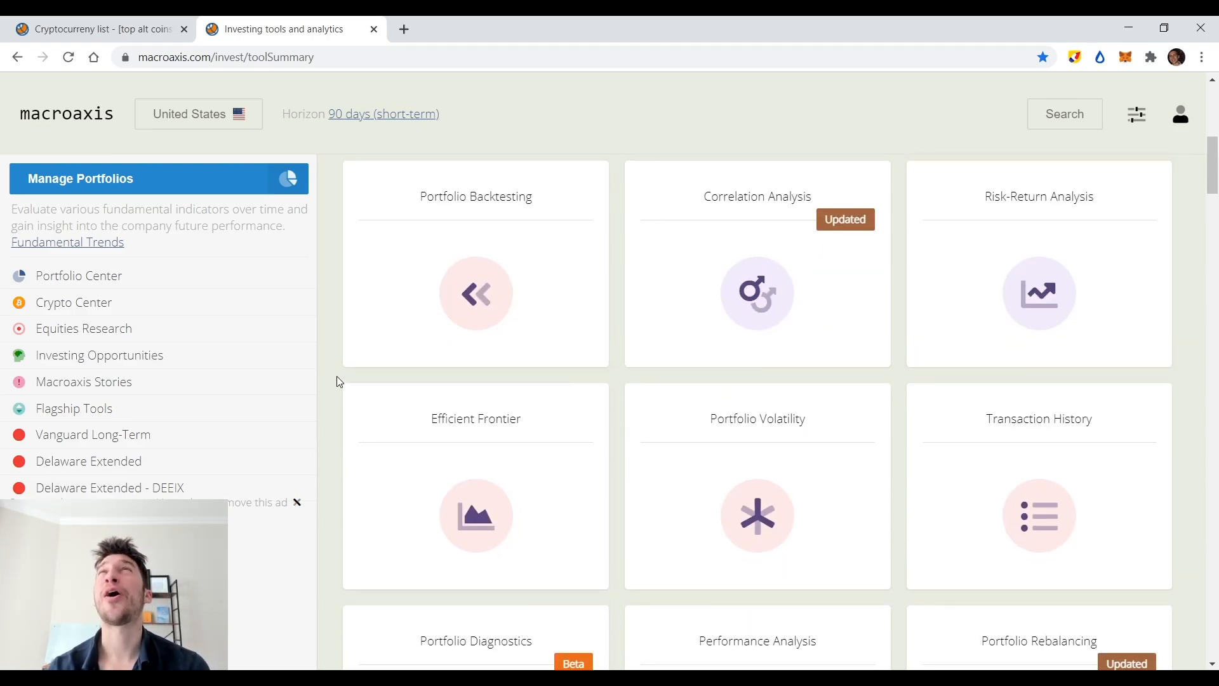
scroll(down, 3)
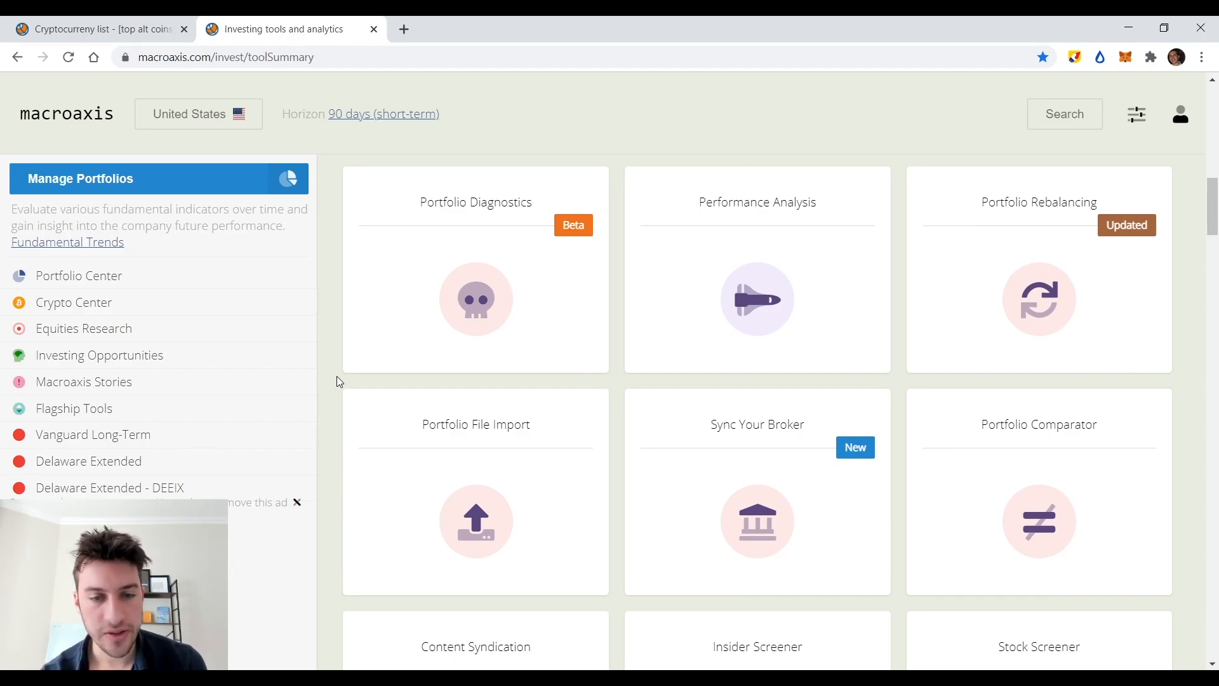
scroll(down, 3)
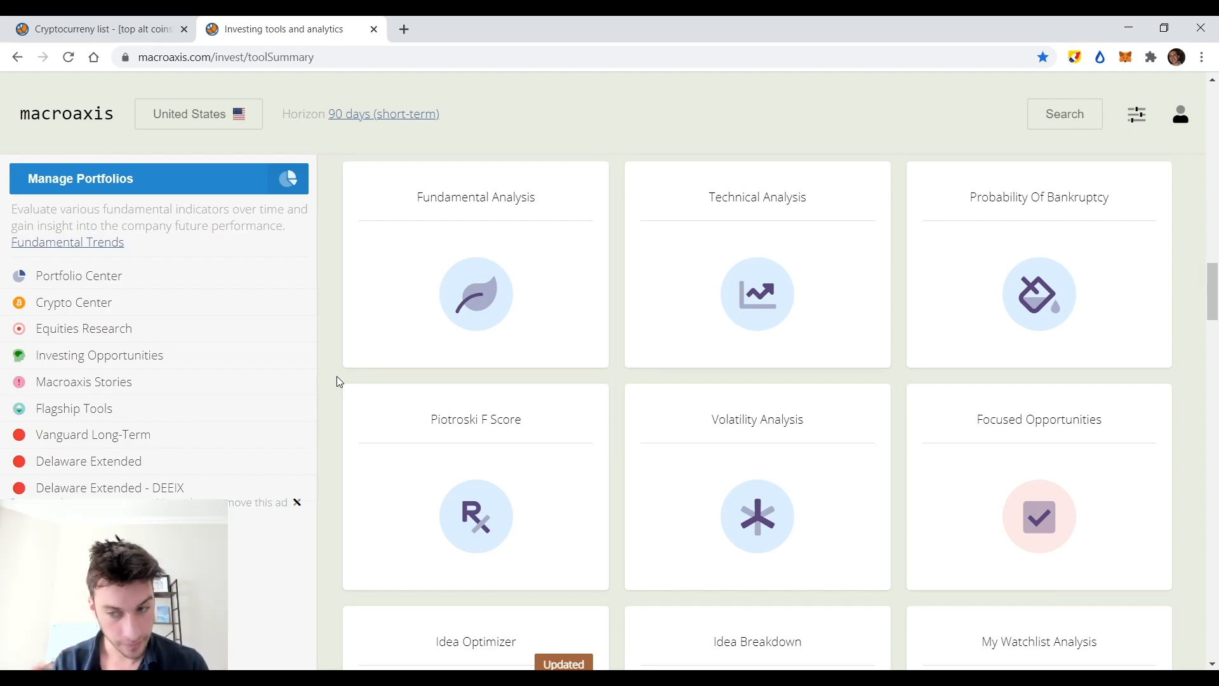
Scroll past Stock Tickers and Fund Screener to Commodity Channel Index and Pattern Recognition.
scroll(down, 3)
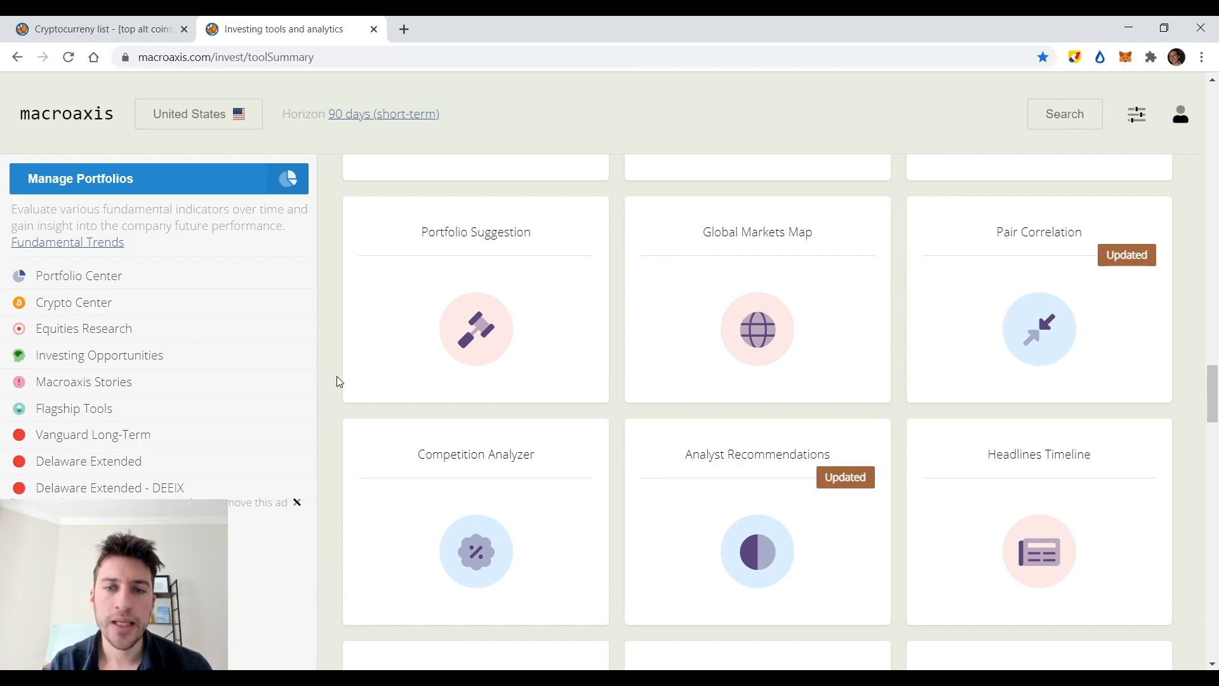
scroll(down, 3)
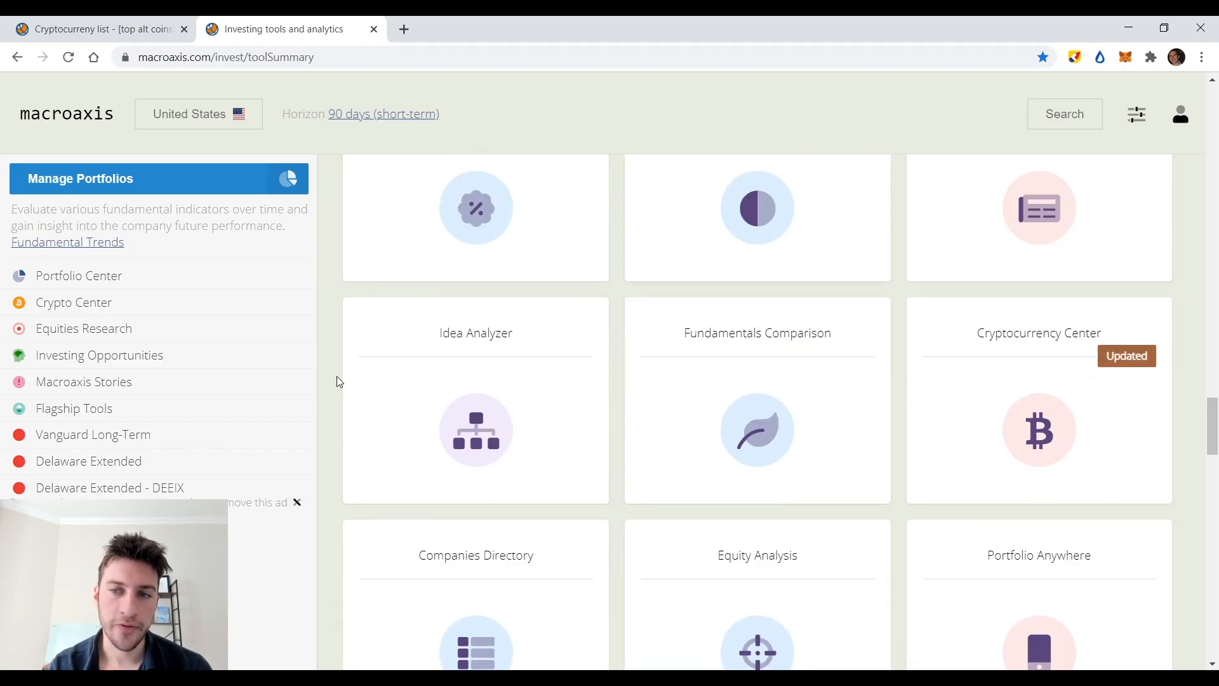
scroll(down, 3)
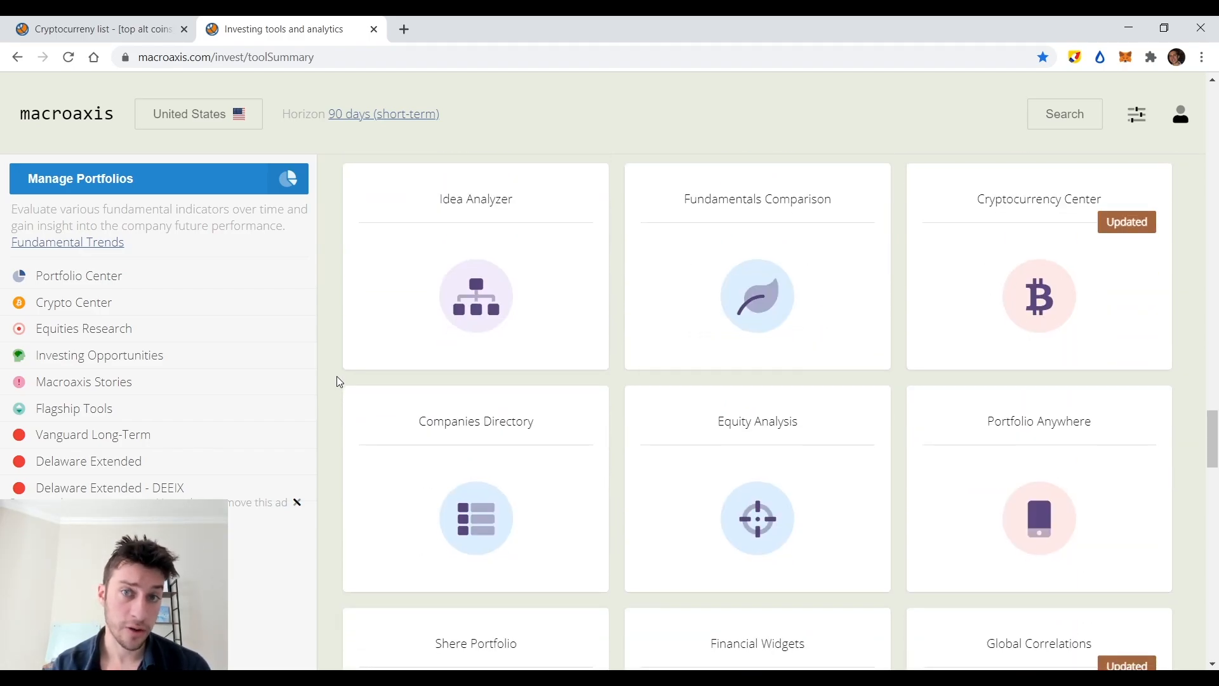
scroll(down, 3)
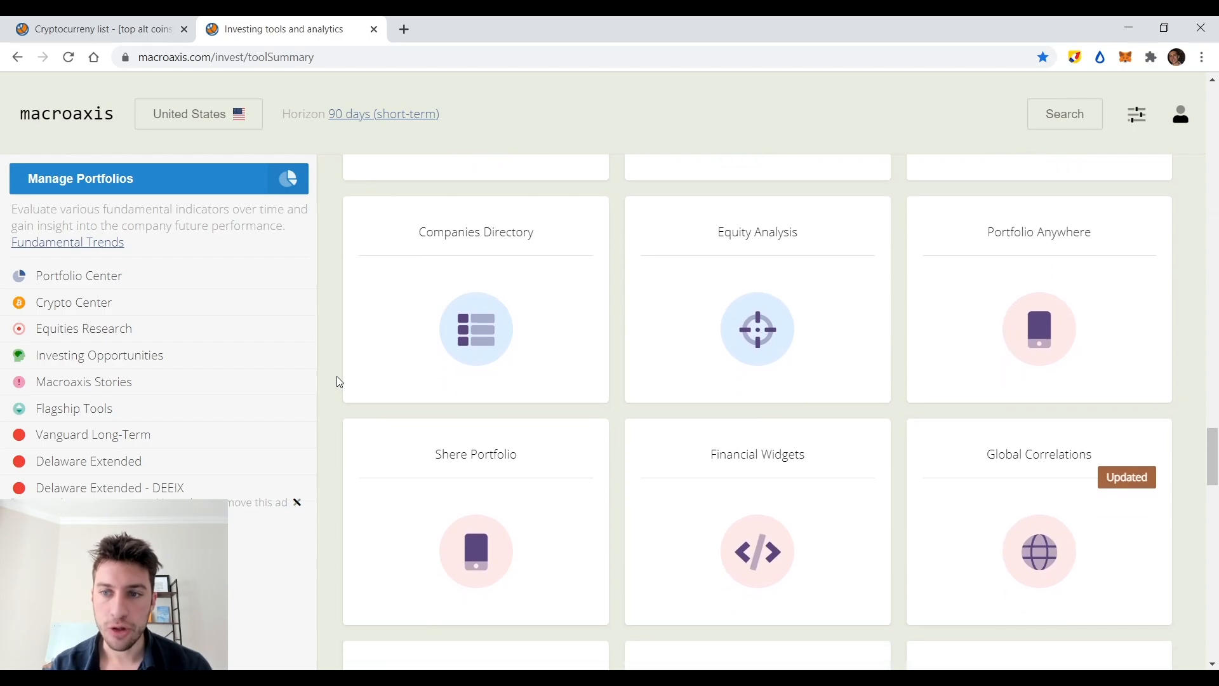
scroll(down, 3)
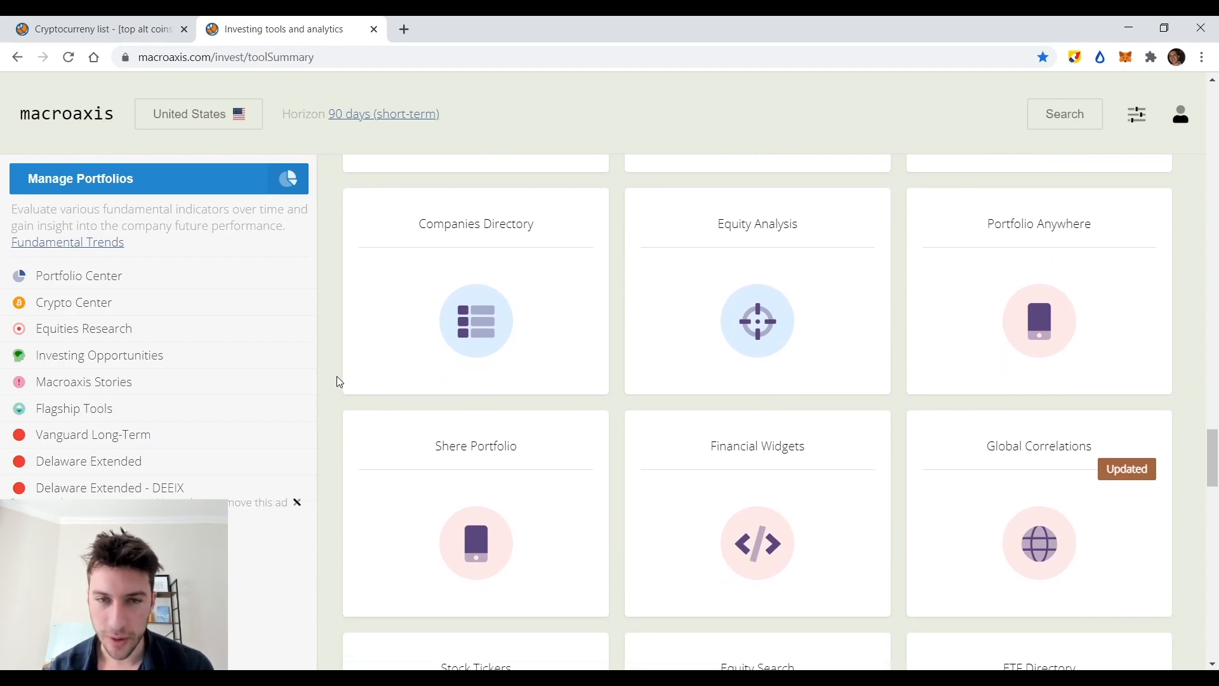
scroll(down, 3)
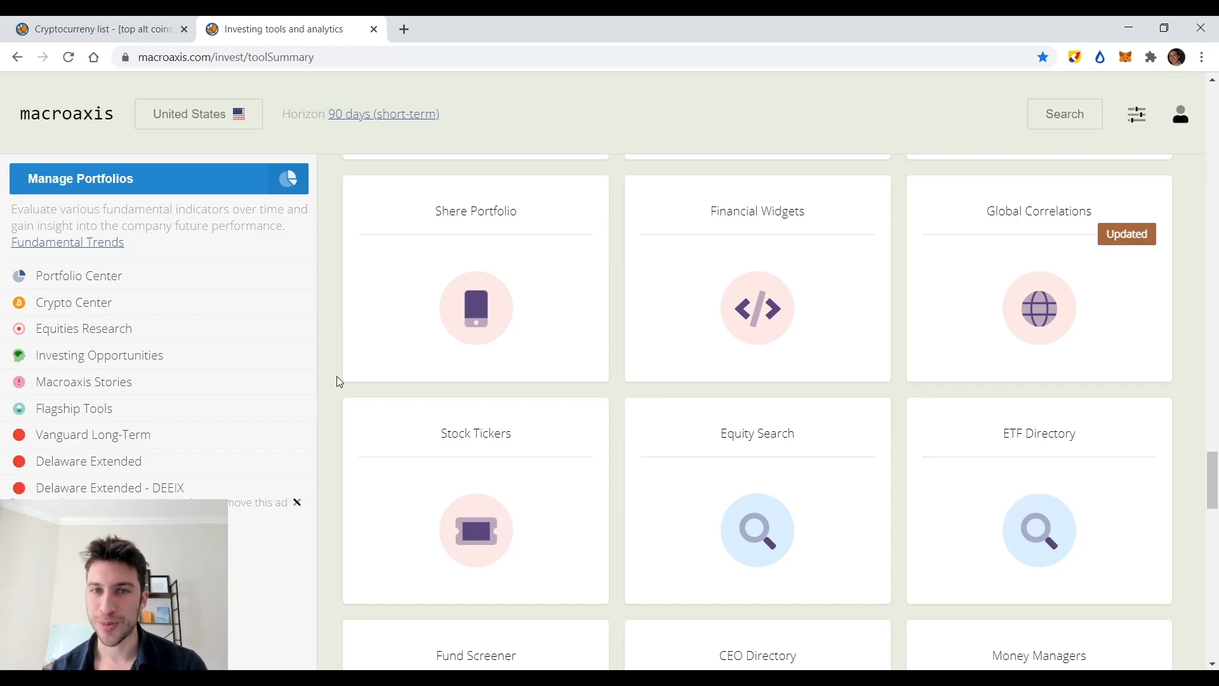
scroll(down, 3)
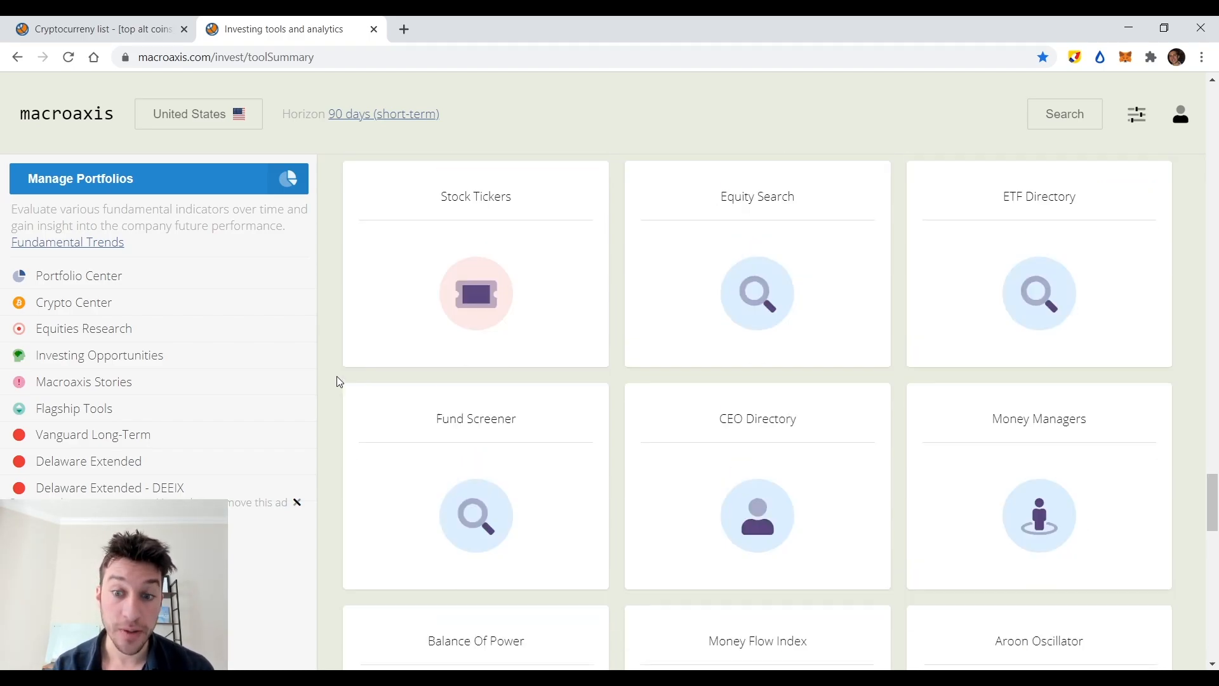
scroll(down, 3)
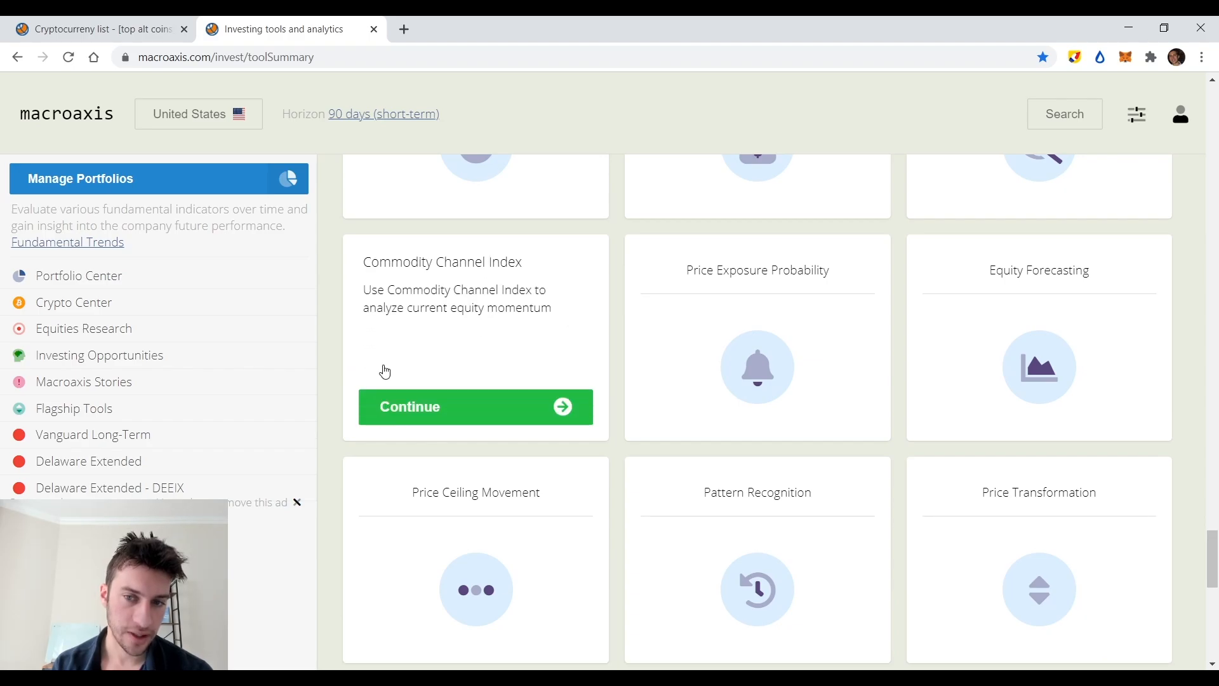
mouse_move(741, 351)
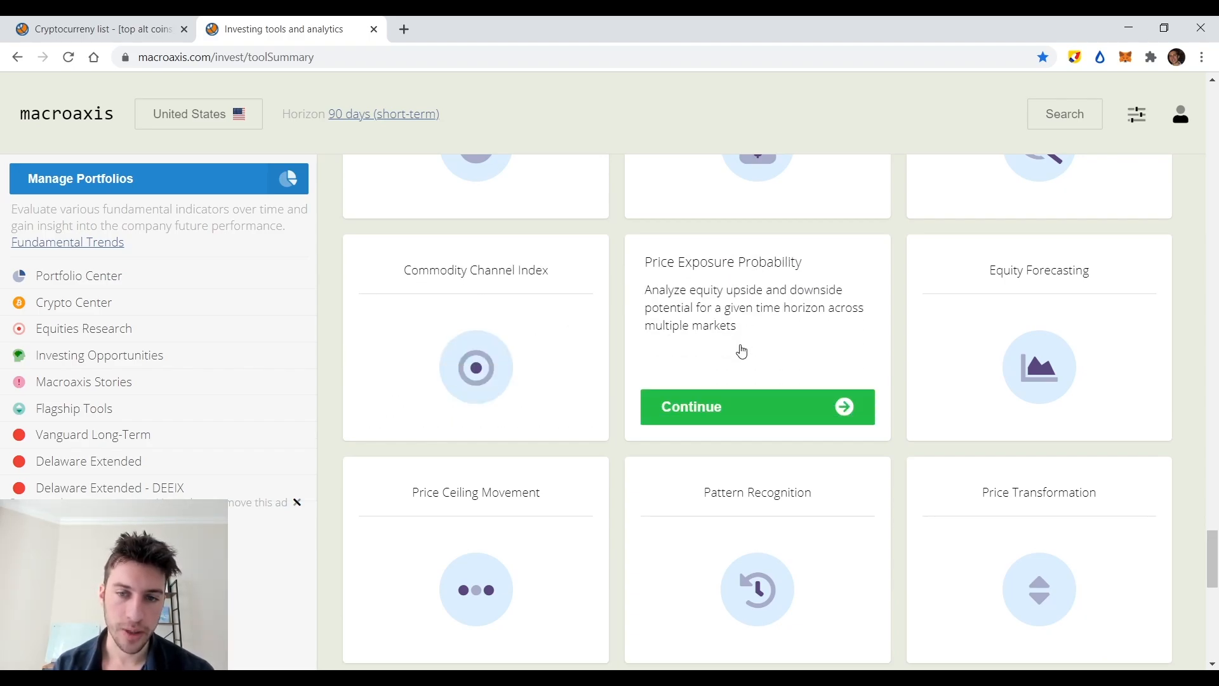
click(756, 407)
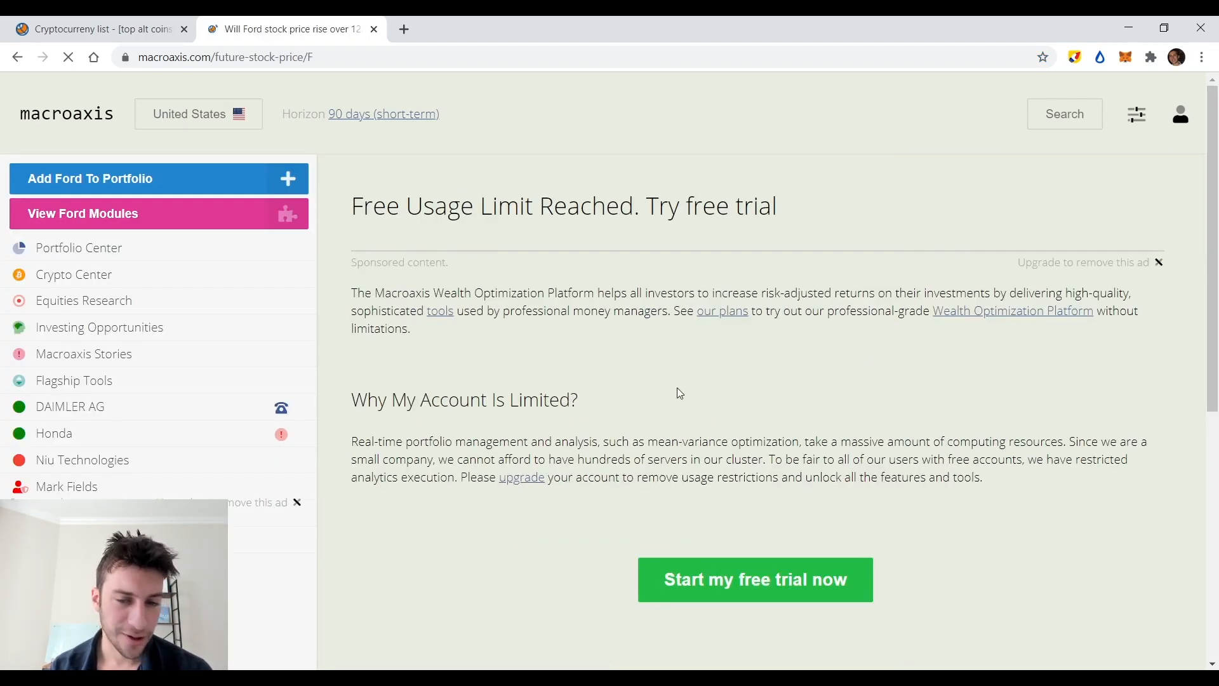
click(1180, 114)
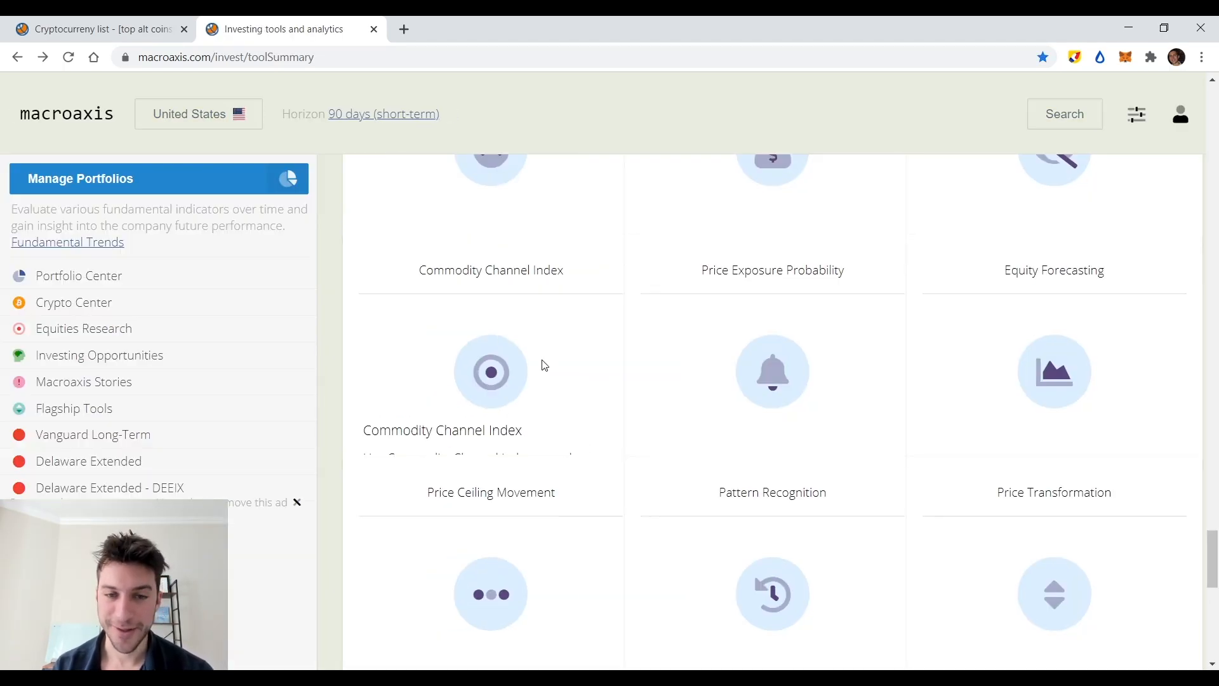
mouse_move(772, 270)
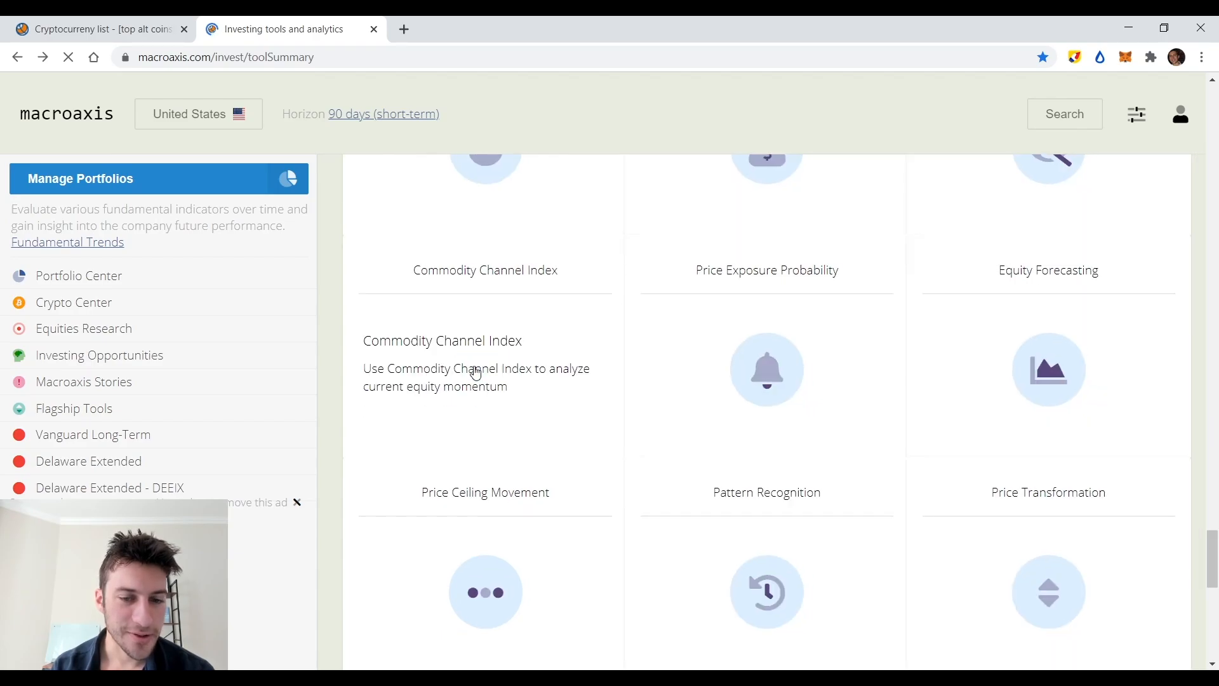
Scroll to the grid's end, where Bollinger Bands and Crypto Correlations appear.
scroll(down, 3)
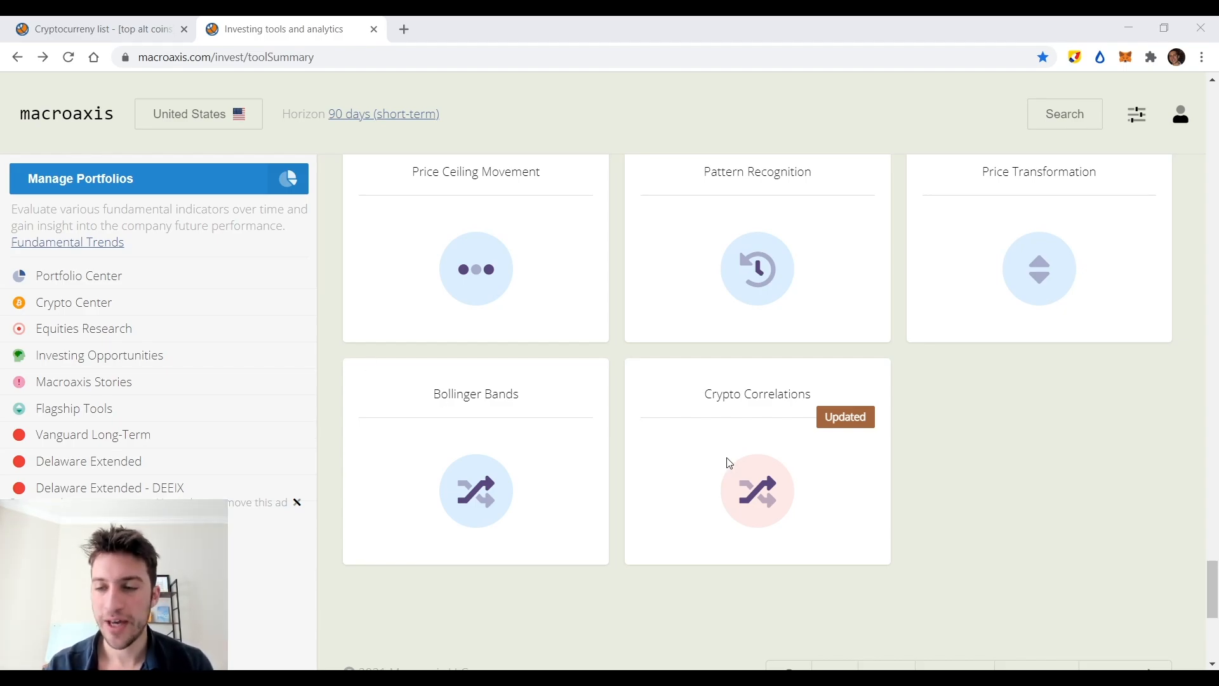
mouse_move(1120, 554)
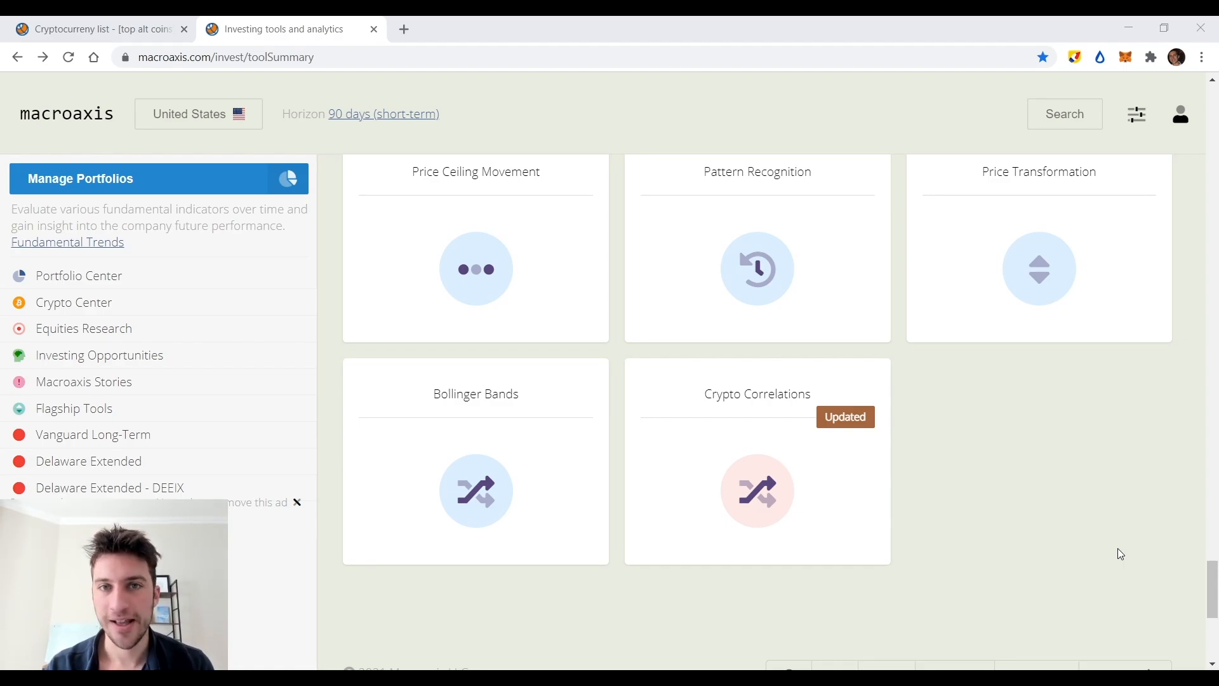